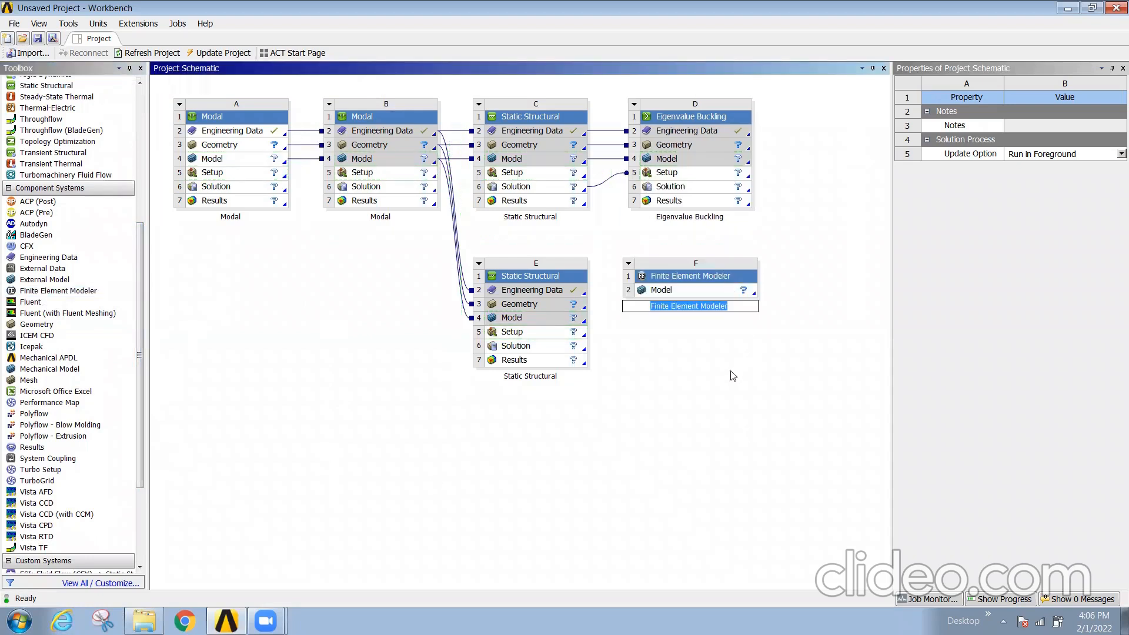
Connect the Finite Element Modeler Model cell to the first Modal system's Model cell
left_click(689, 289)
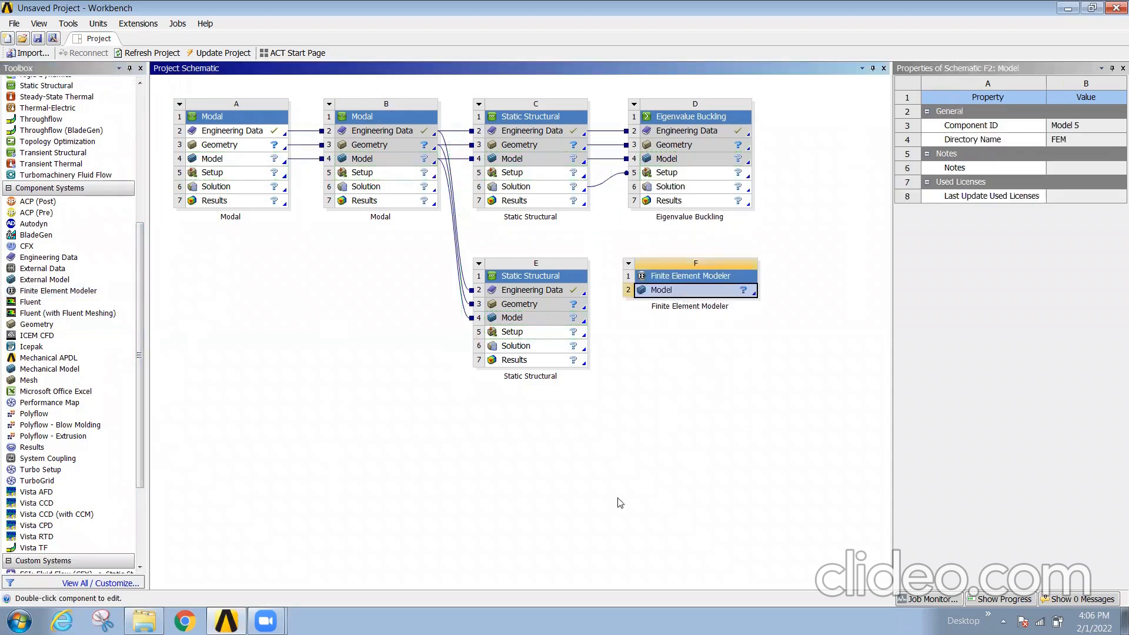
mouse_move(752, 433)
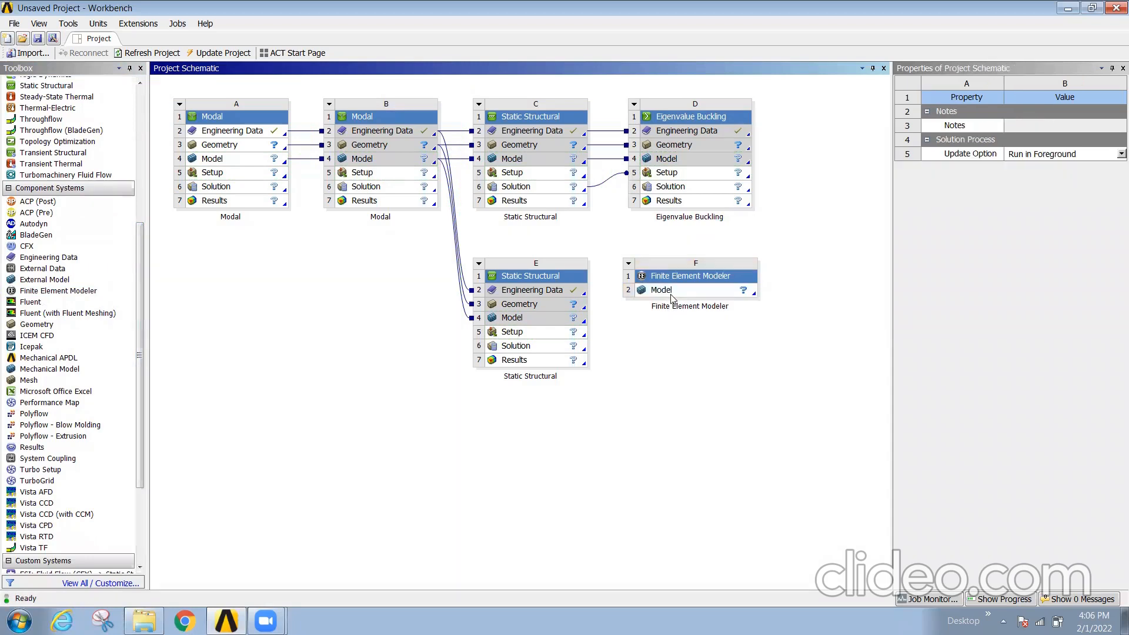
left_click(694, 290)
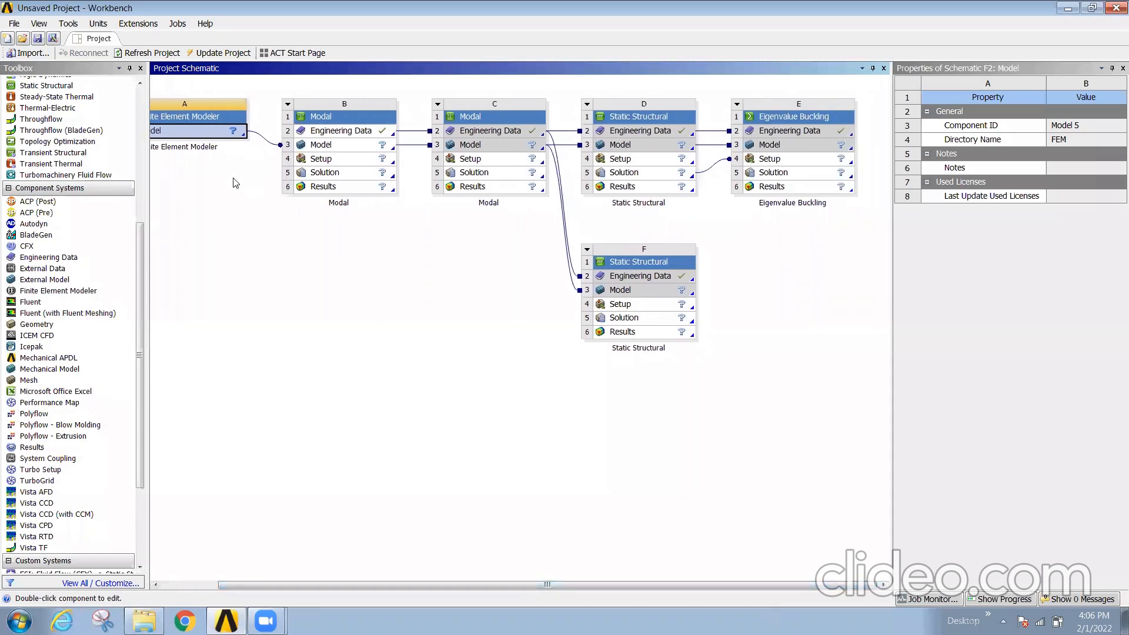
mouse_move(414, 513)
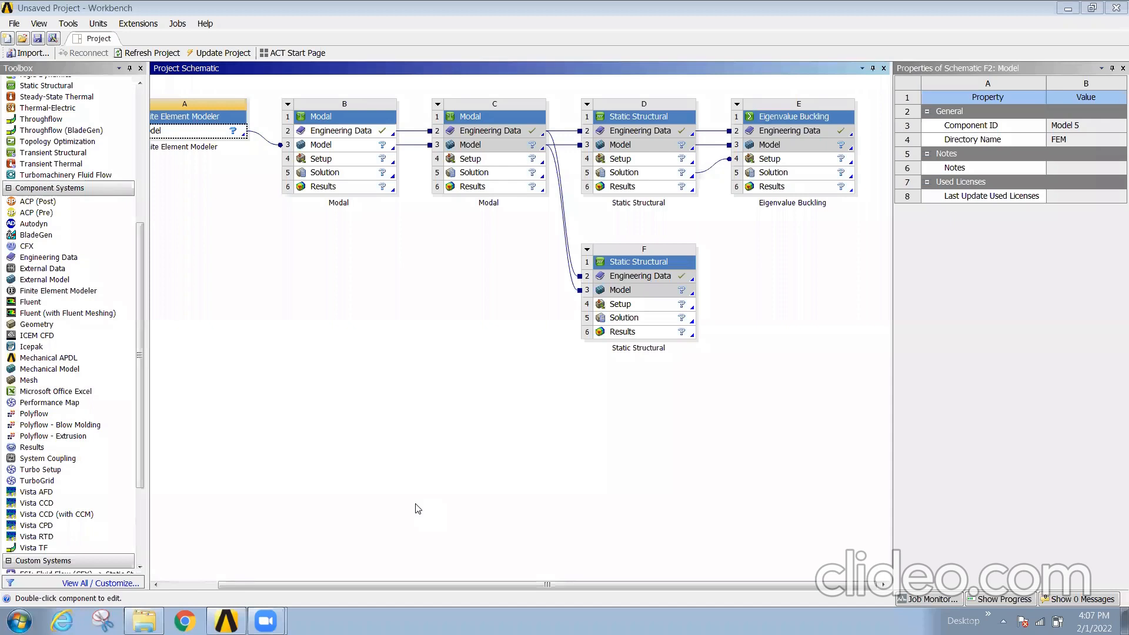
left_click(17, 620)
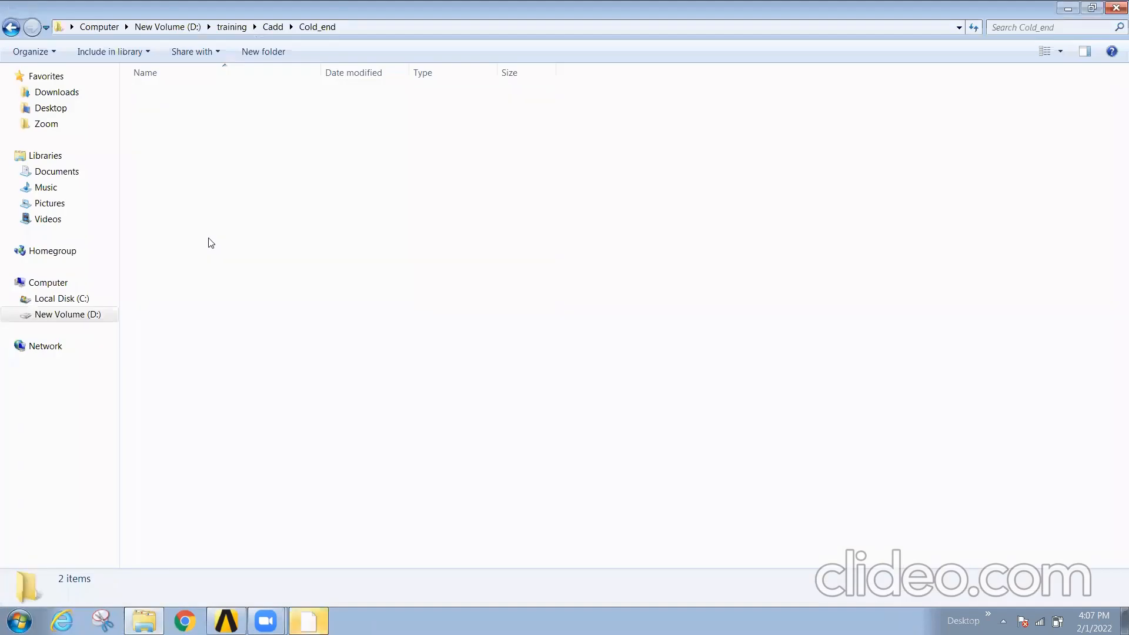
Browse from Cold_end up to training and into its Mesh folder
left_click(10, 26)
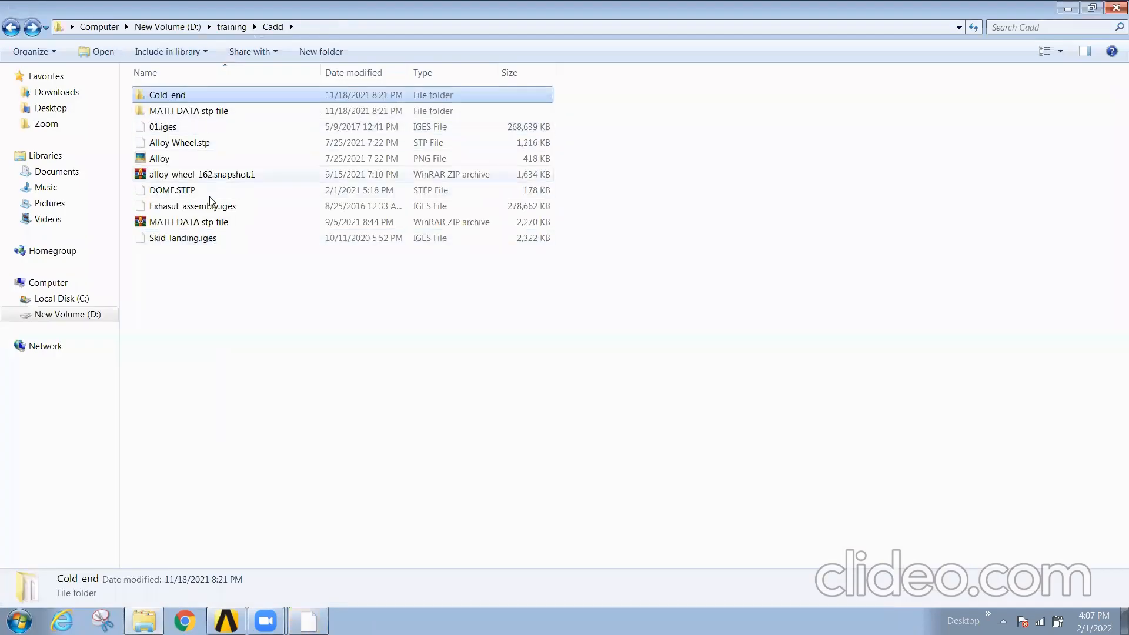
mouse_move(349, 374)
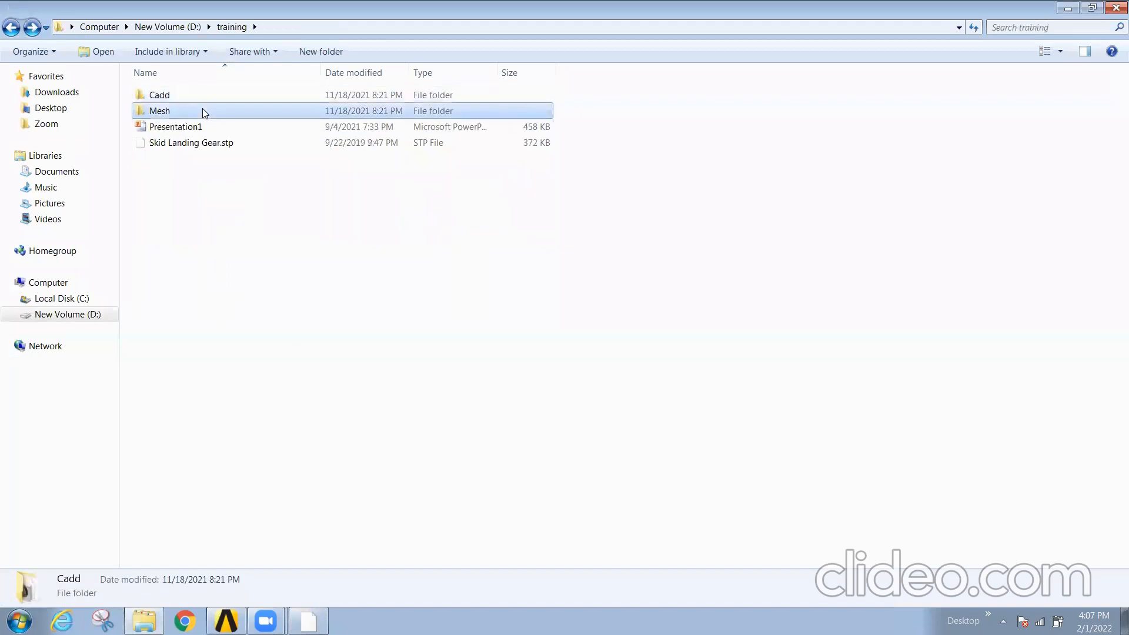
double_click(159, 110)
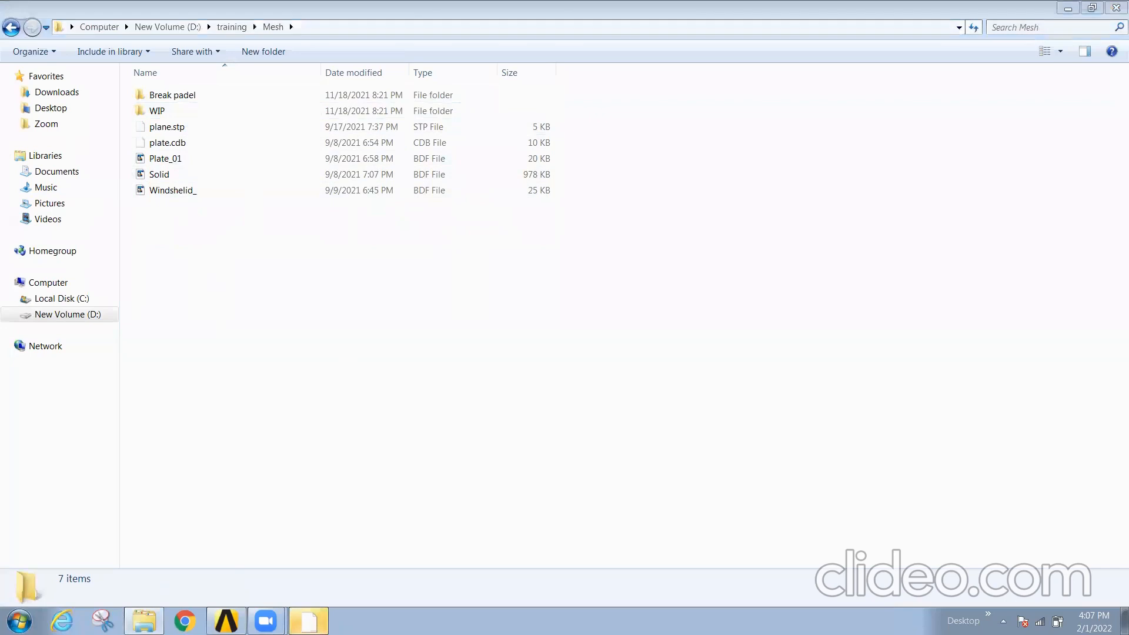
left_click(225, 620)
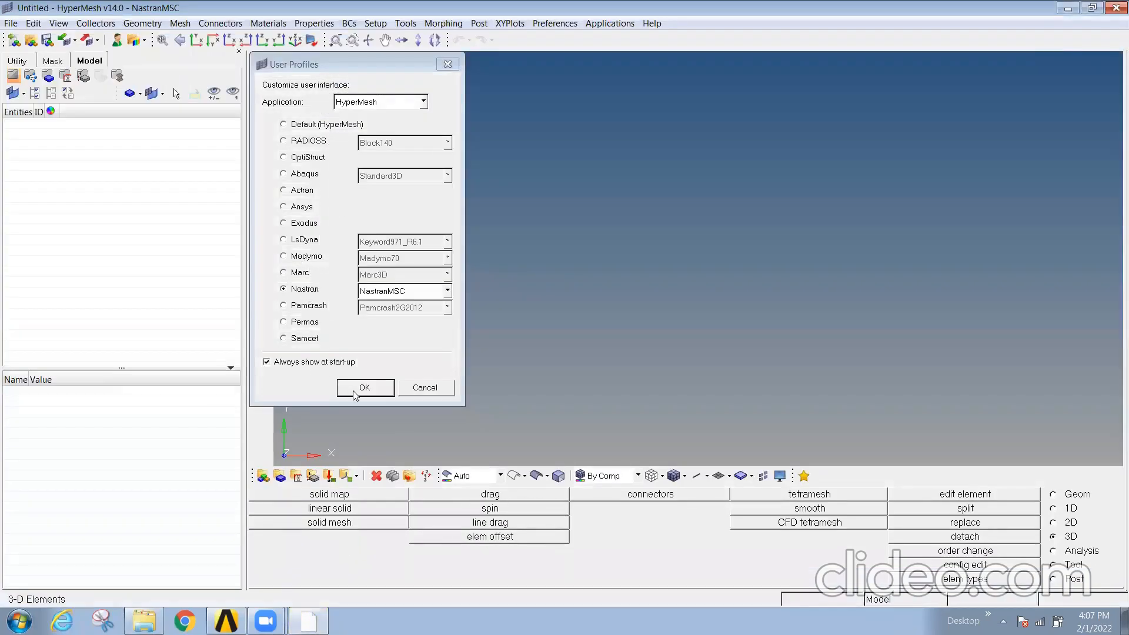
Accept the Nastran user profile and import Windshelid_.bdf as a solver deck
left_click(365, 388)
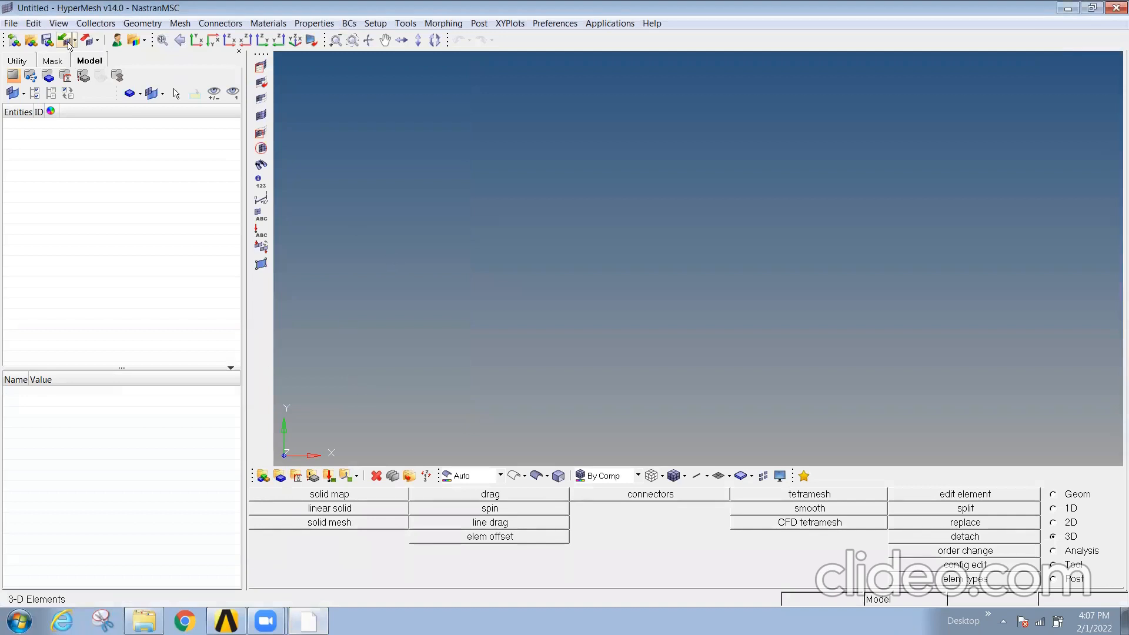
left_click(65, 40)
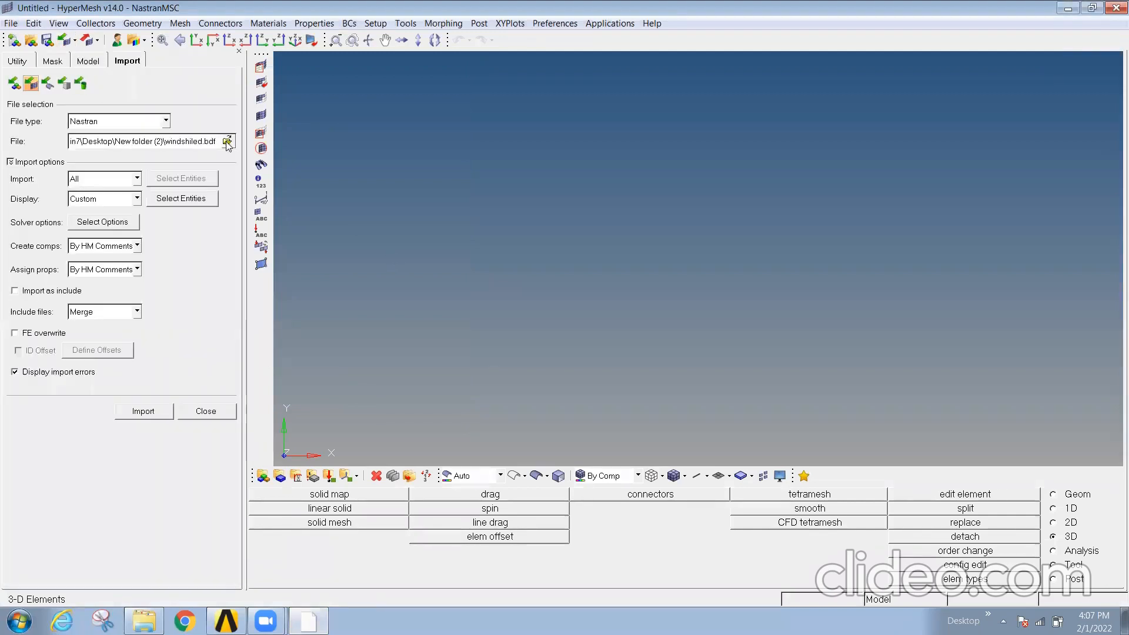
left_click(227, 141)
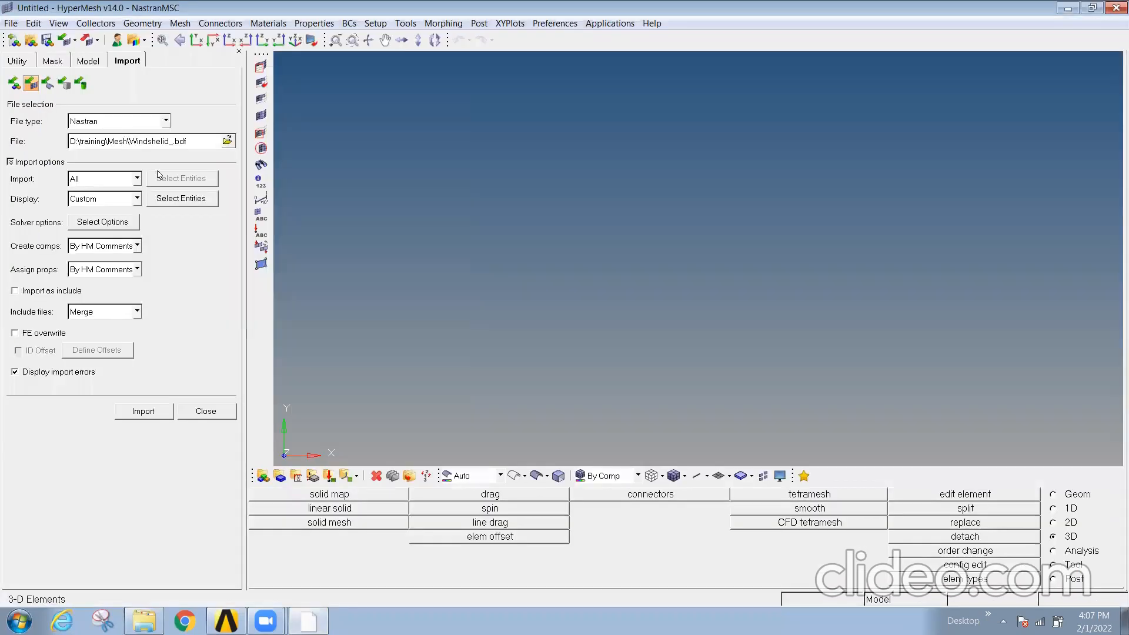
left_click(143, 411)
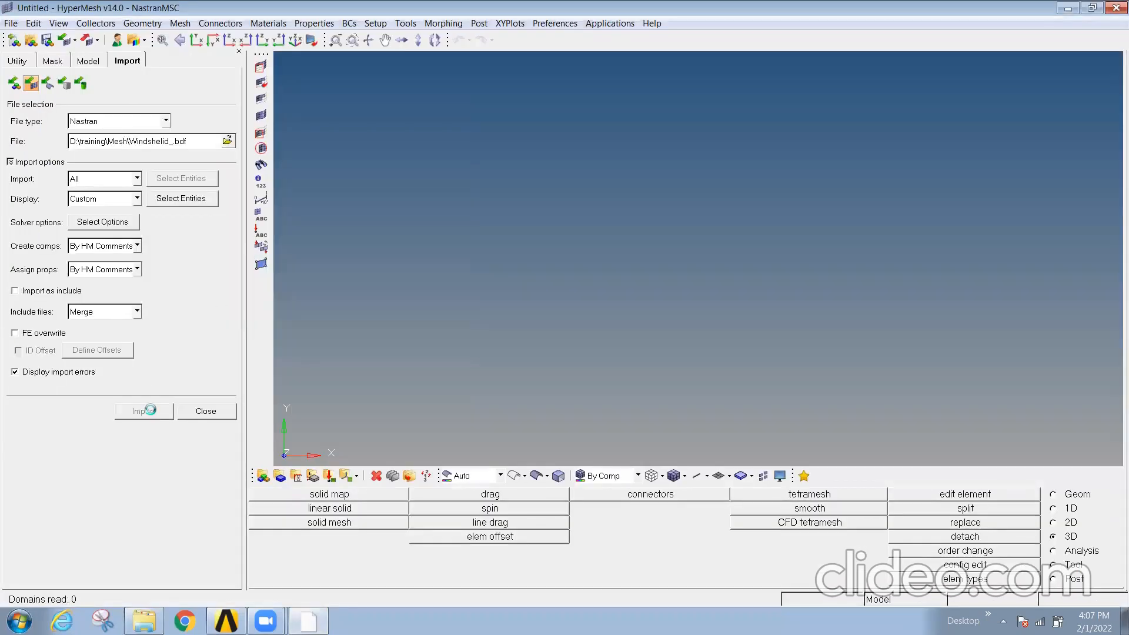
left_click(143, 411)
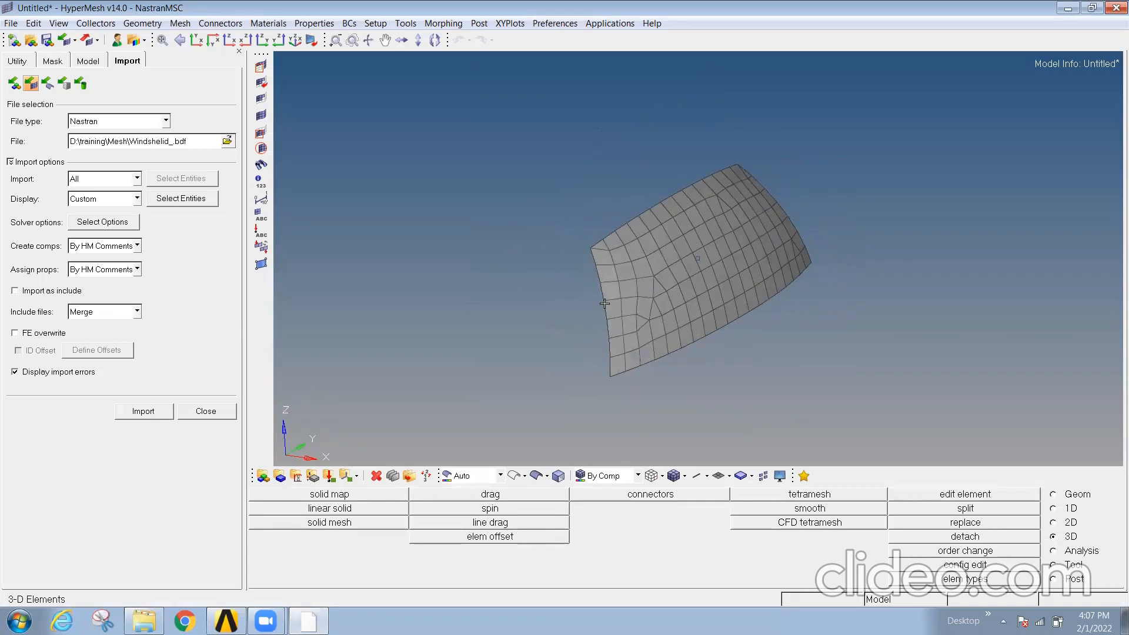
mouse_move(427, 211)
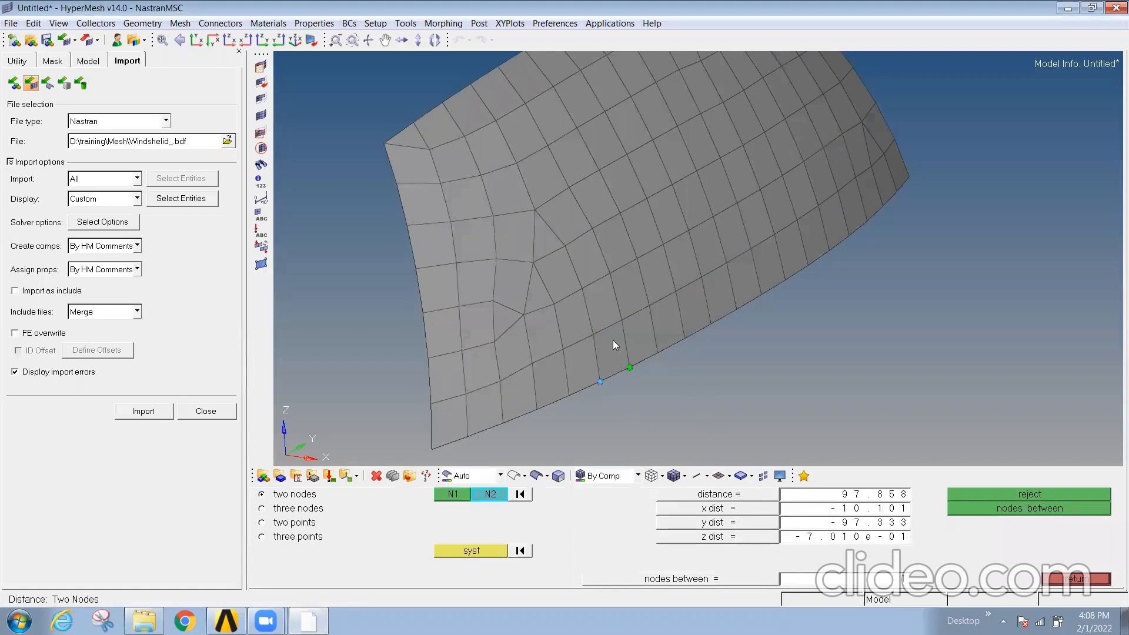
mouse_move(621, 395)
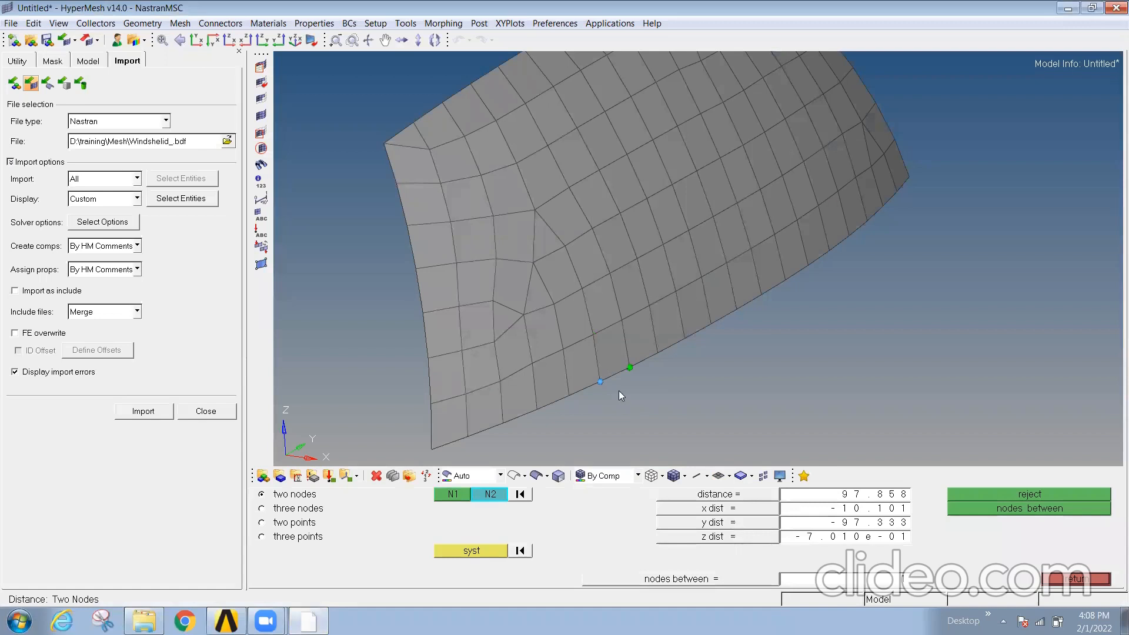
mouse_move(587, 407)
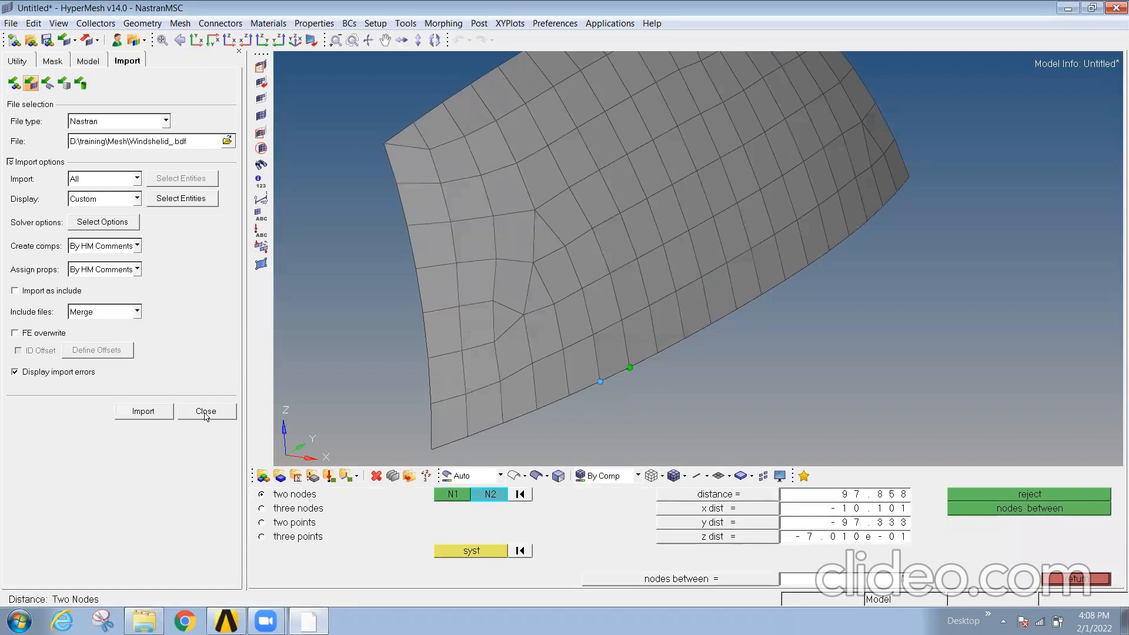
Automesh all windshield elements at element size 10
left_click(206, 411)
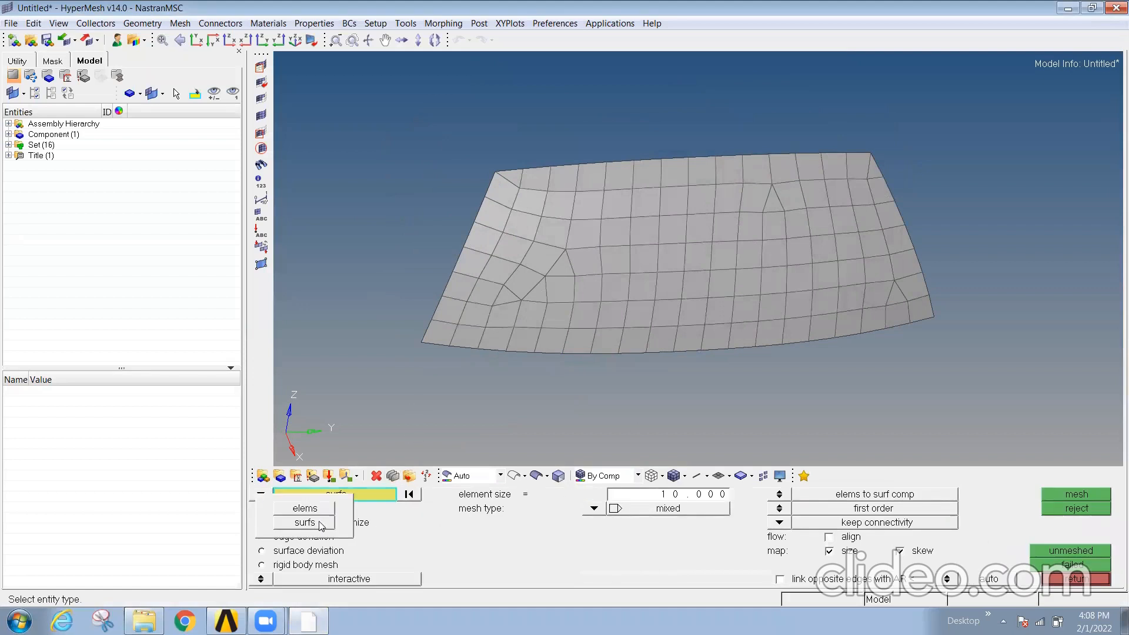
left_click(304, 507)
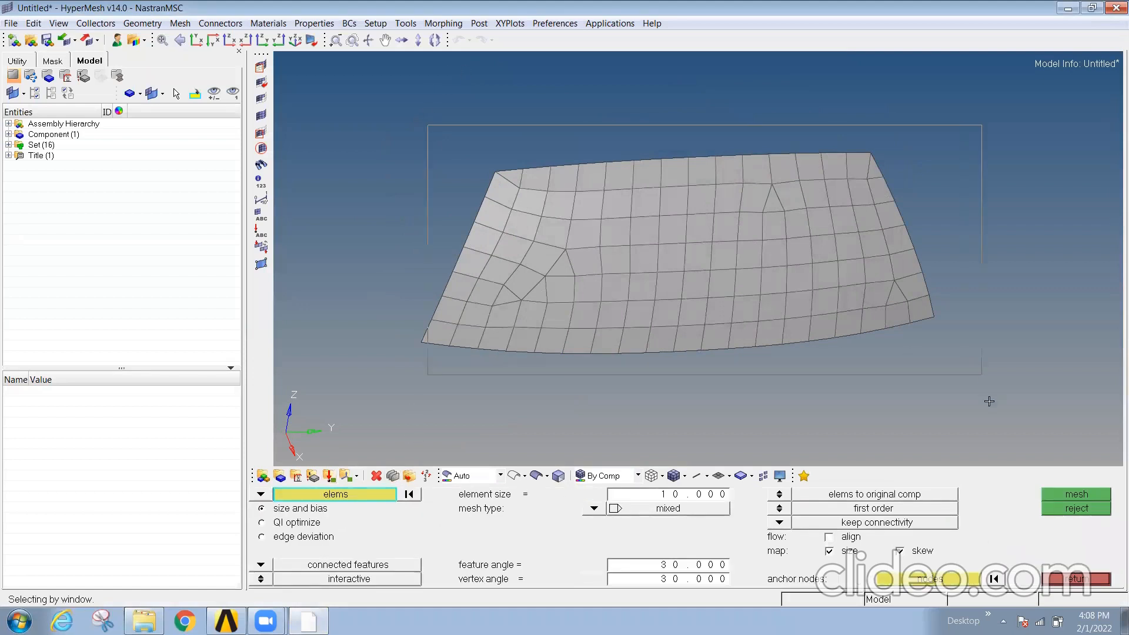
left_click(1074, 494)
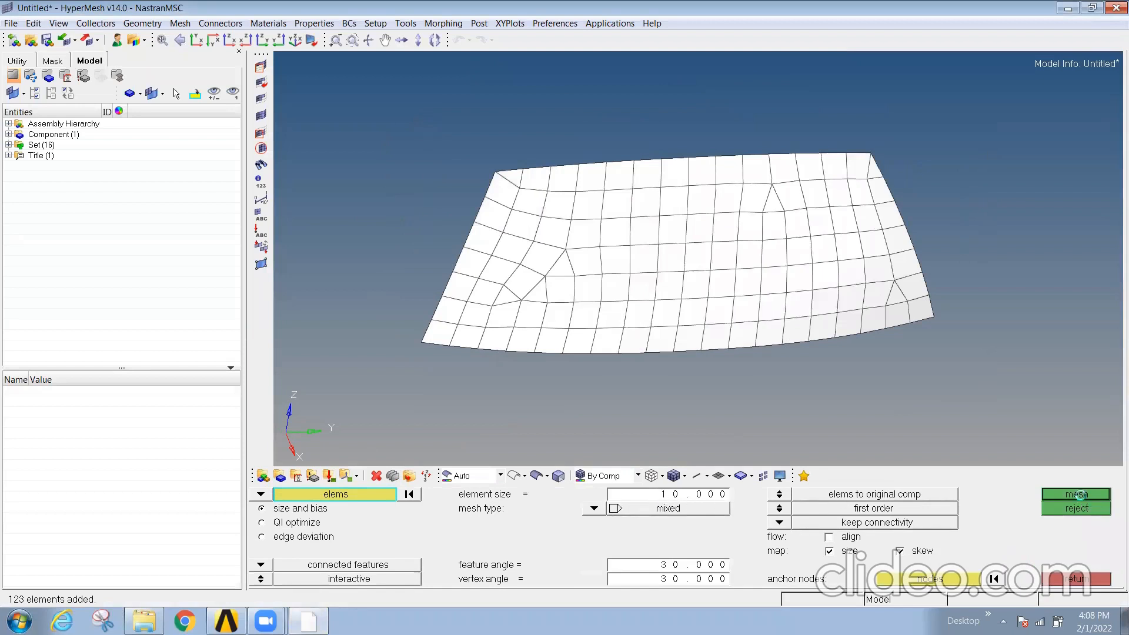
left_click(1074, 494)
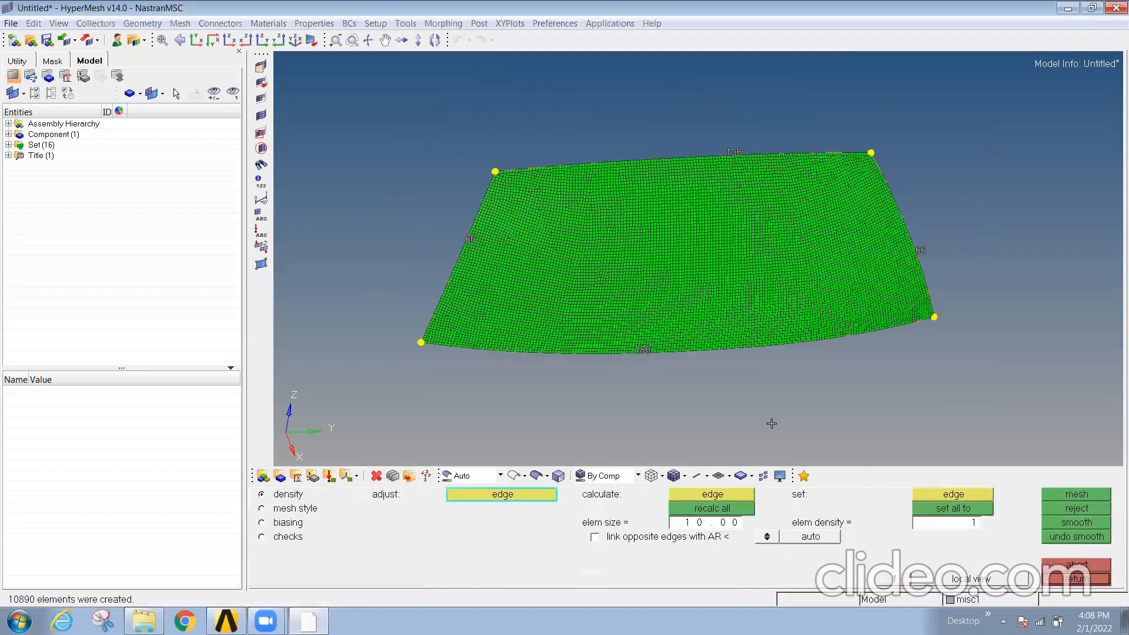
mouse_move(709, 296)
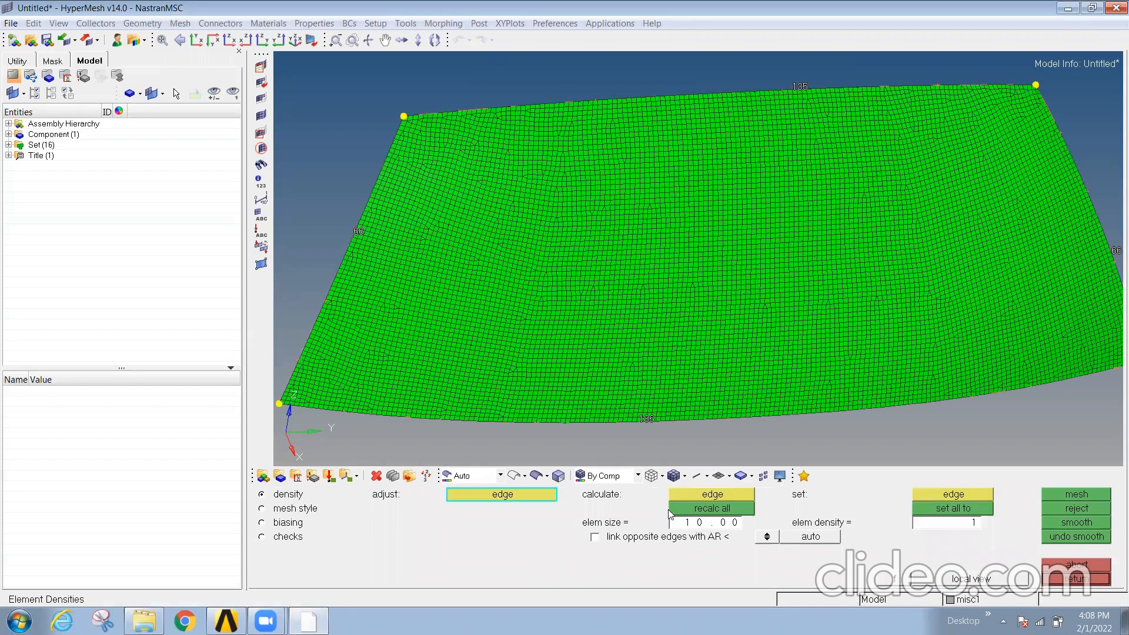
Remesh the windshield with flow-aligned quad elements
left_click(263, 508)
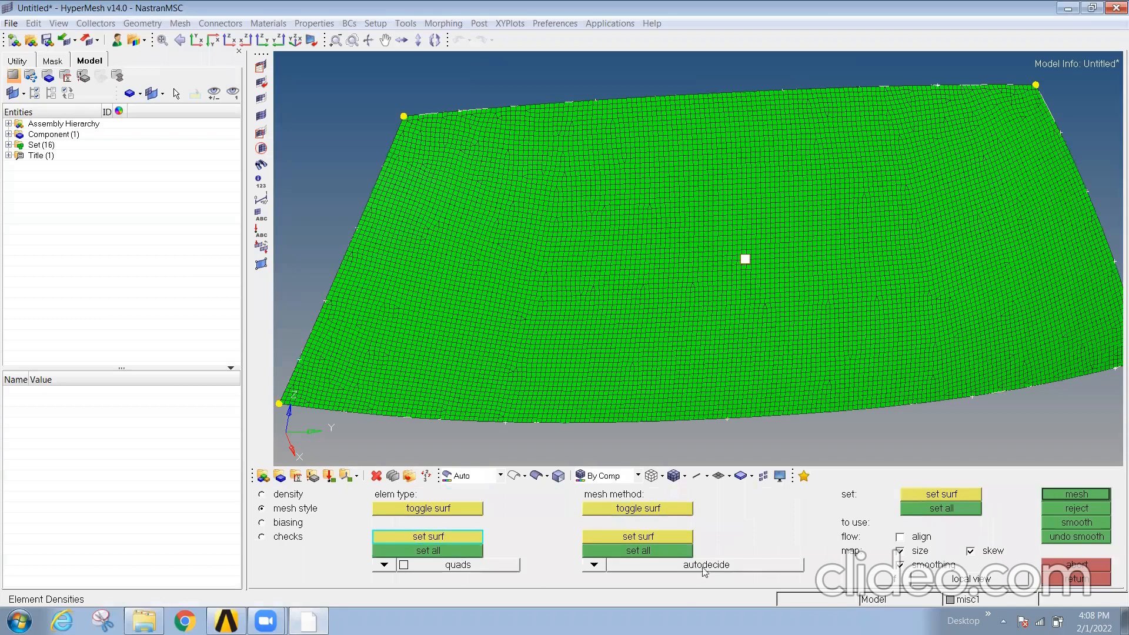
left_click(636, 507)
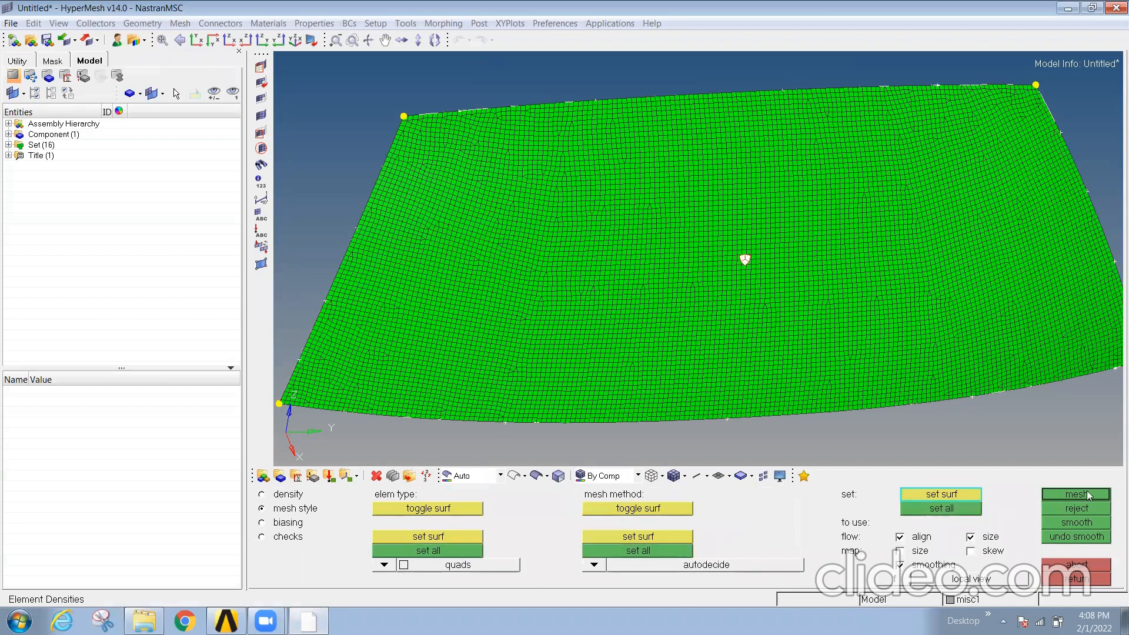
left_click(1075, 494)
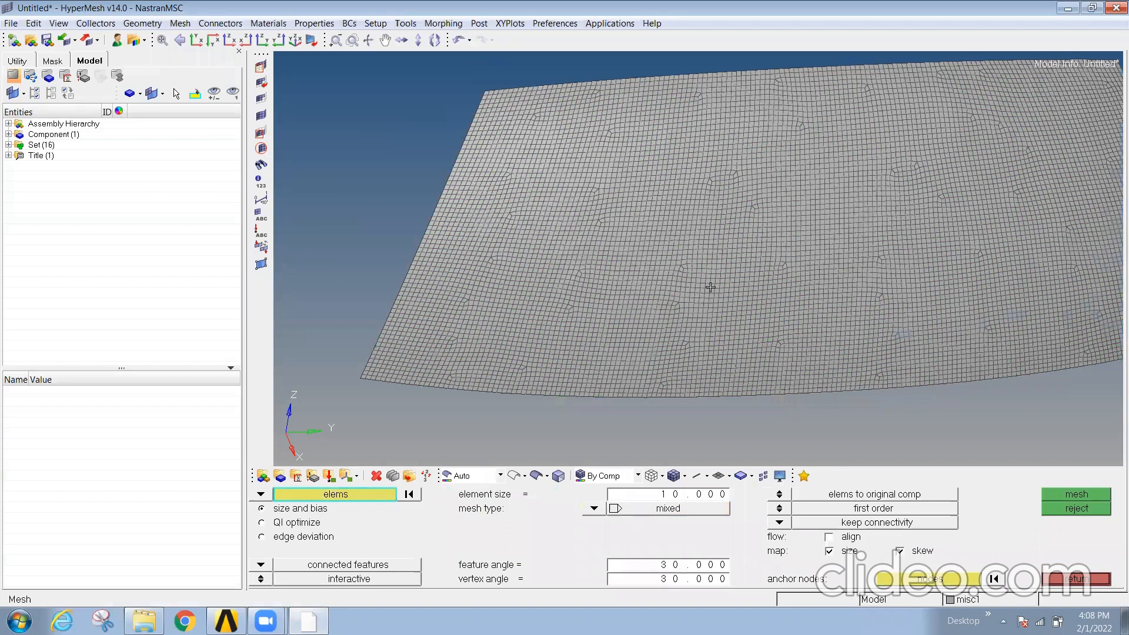
Name the Nastran export Windshelid_01 in the Mesh folder and export the mesh
left_click(128, 60)
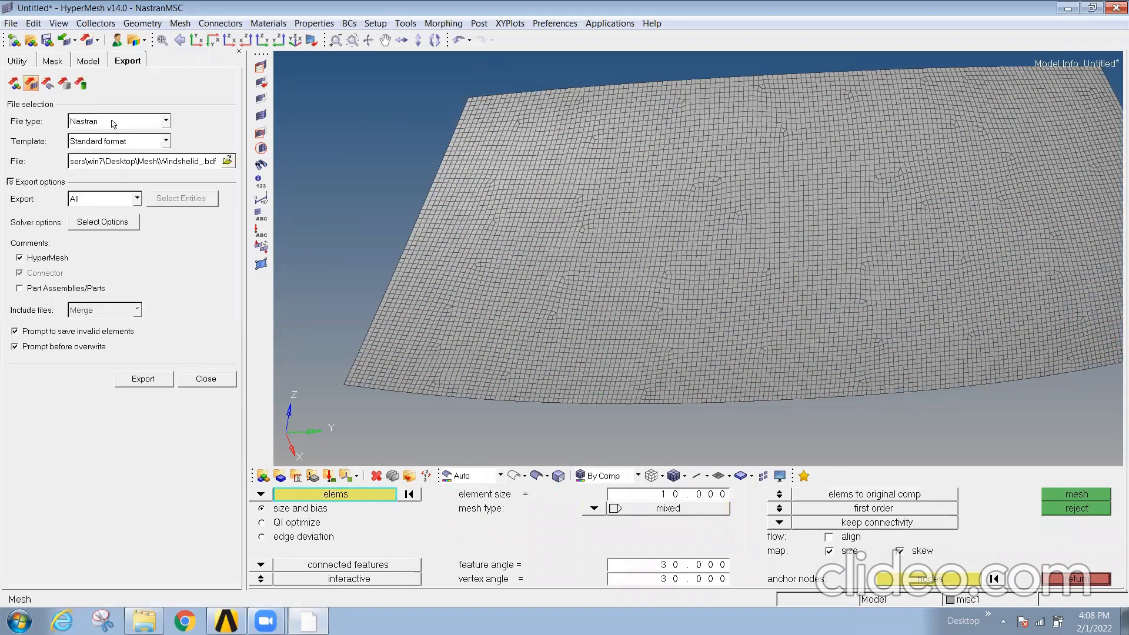
left_click(229, 161)
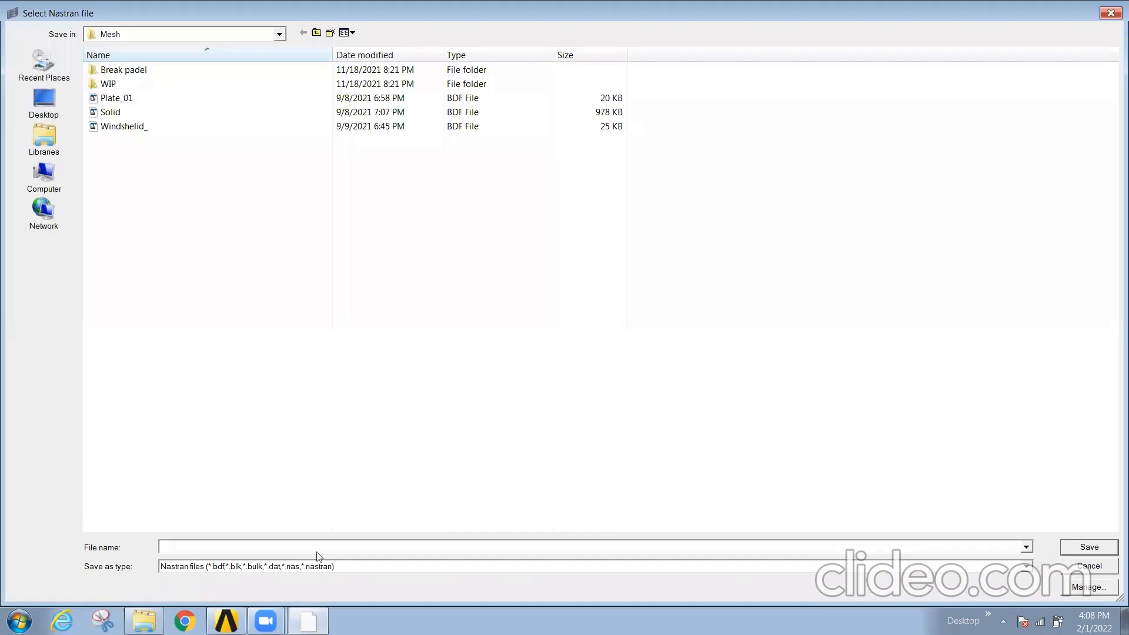
left_click(123, 126)
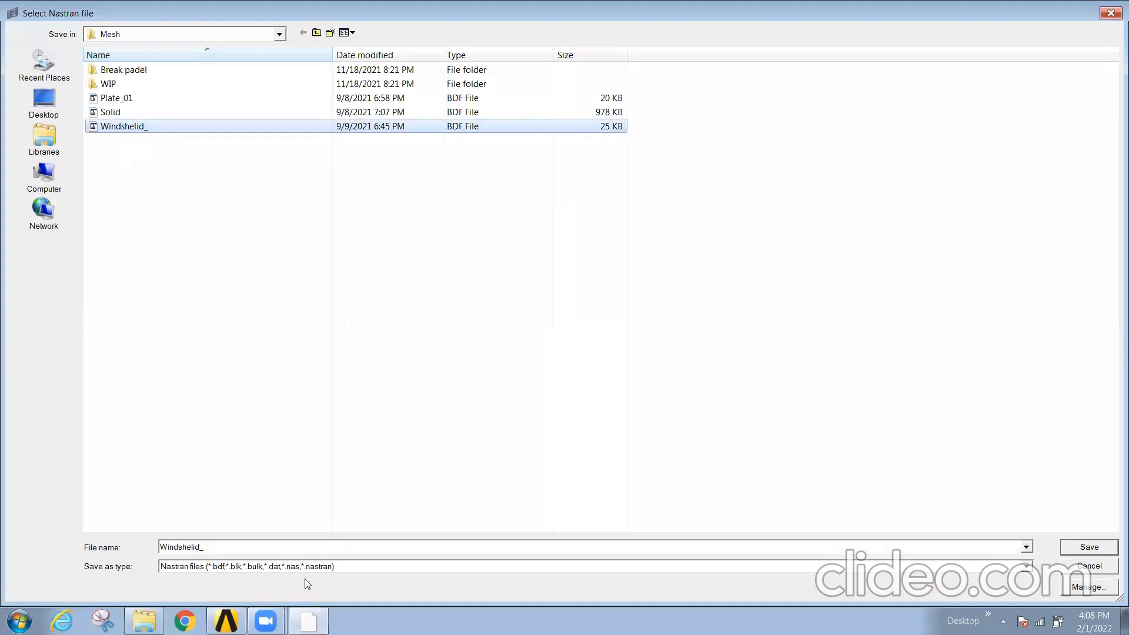
type("0")
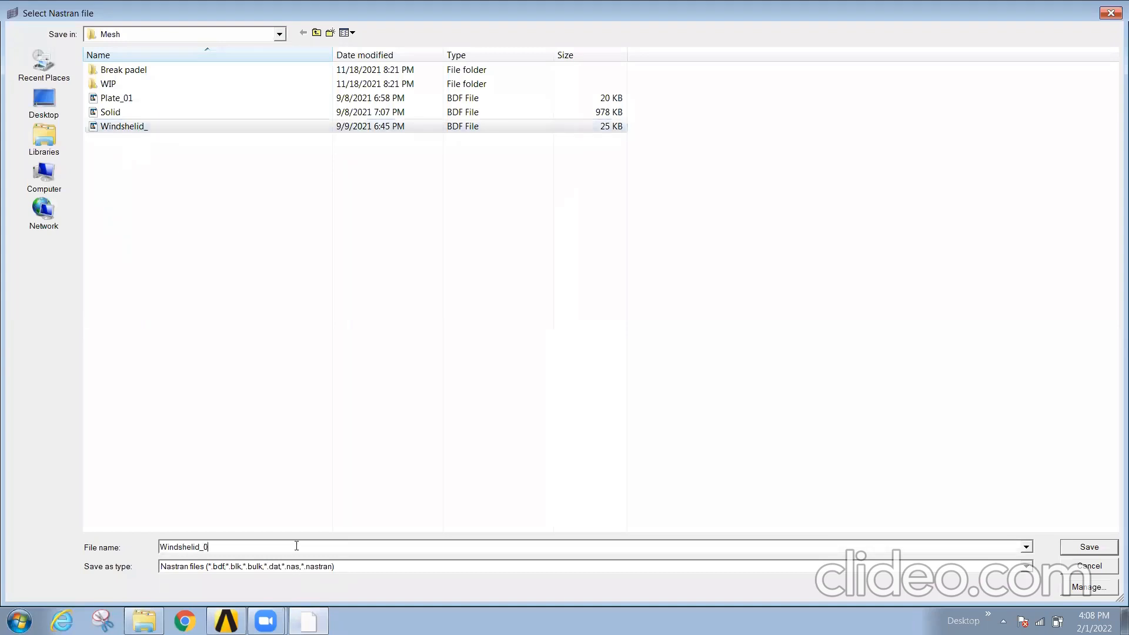
left_click(1088, 546)
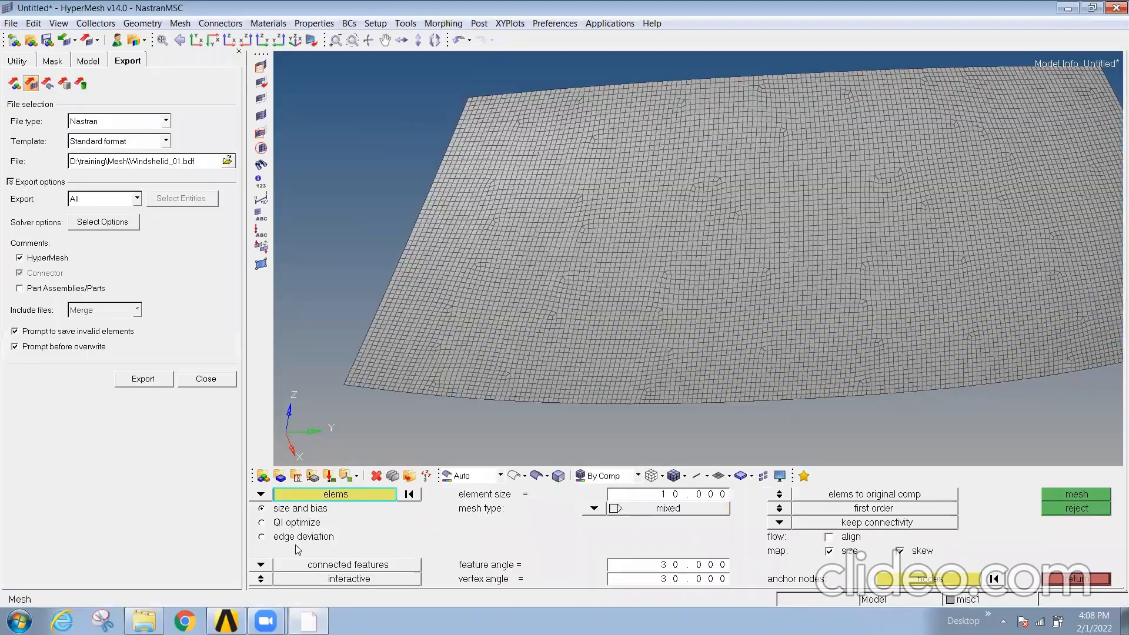
left_click(144, 378)
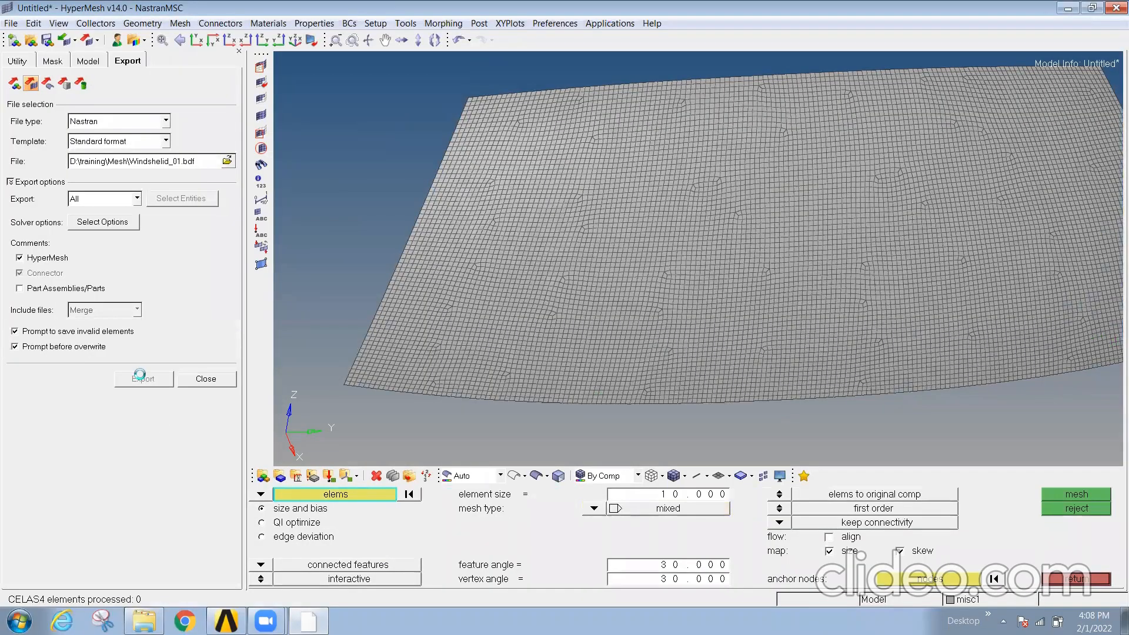
left_click(143, 378)
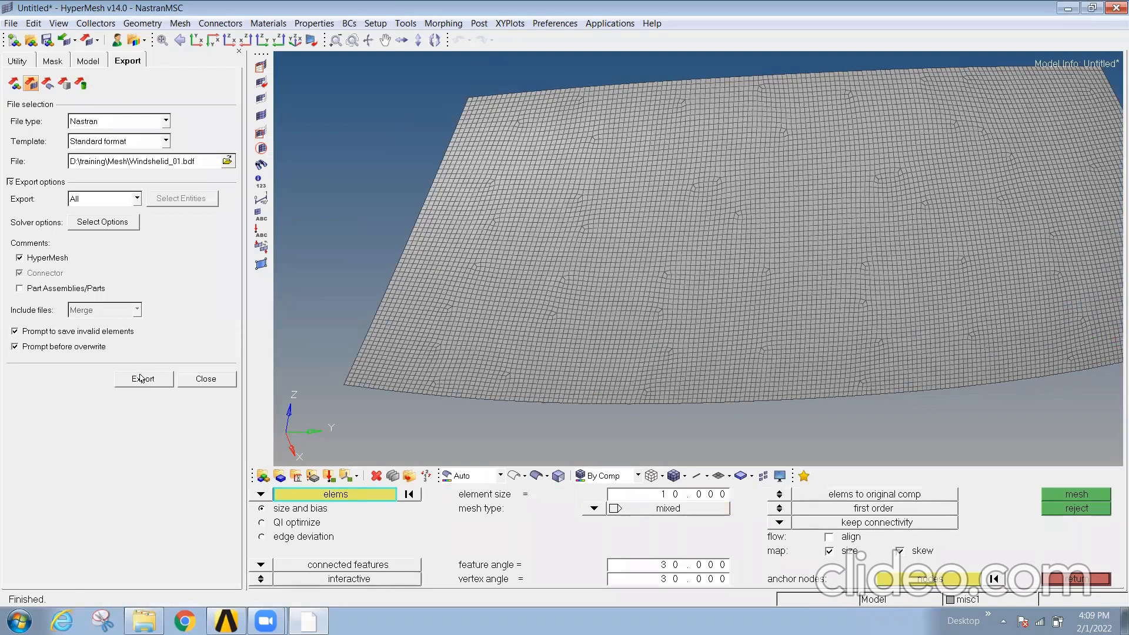
mouse_move(196, 524)
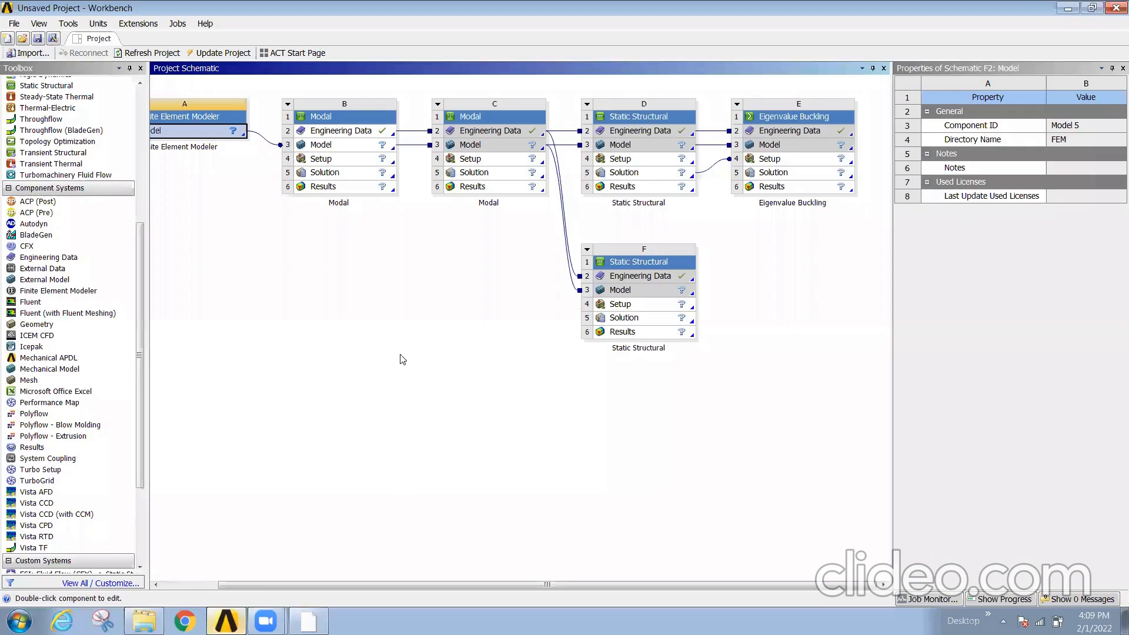
scroll("left", 3)
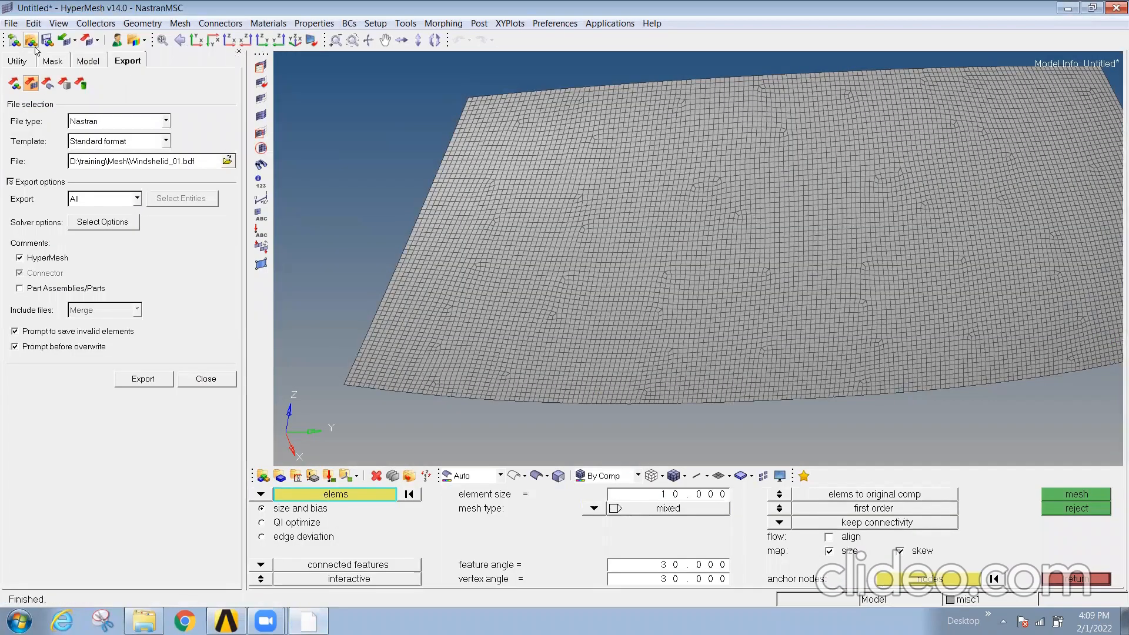
Save the HyperMesh model under the name 11 via File > Save As
left_click(10, 23)
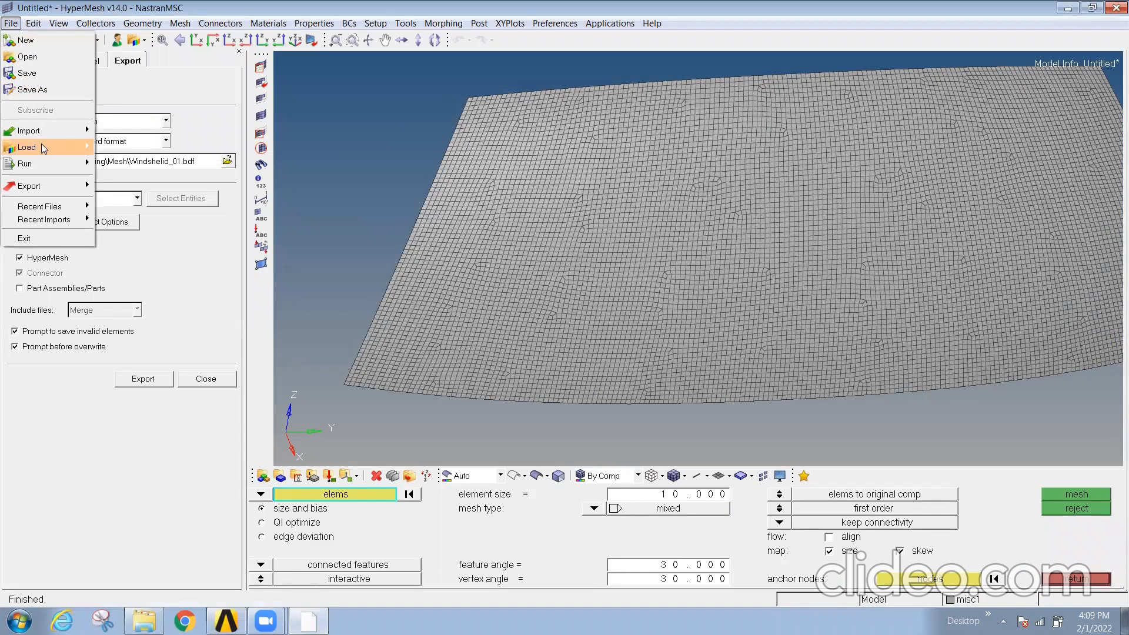
left_click(32, 89)
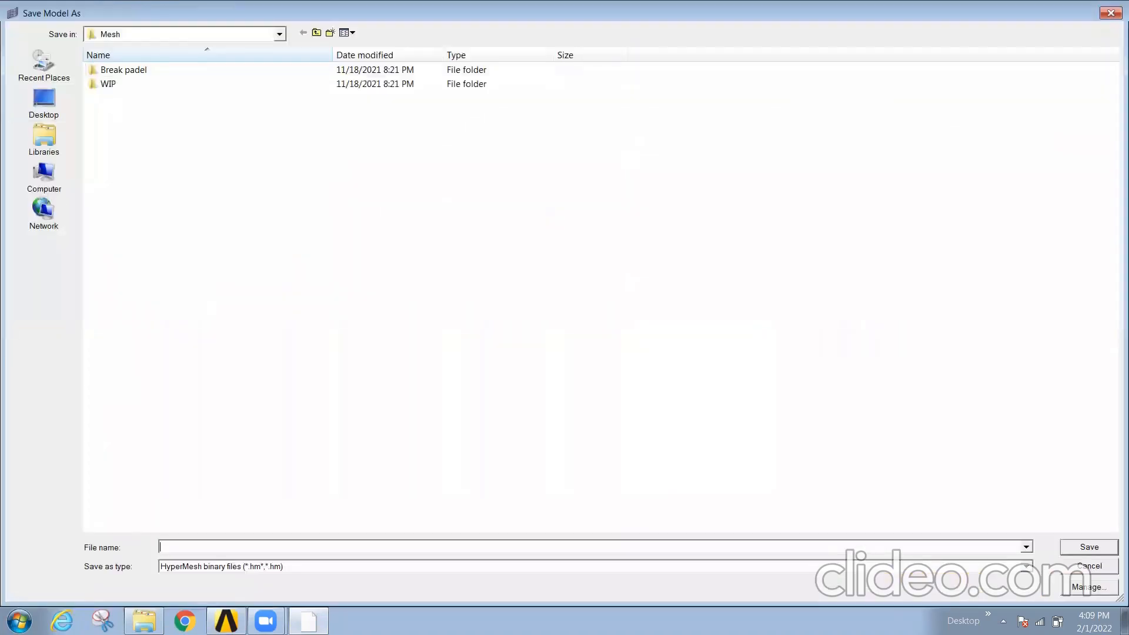
mouse_move(263, 577)
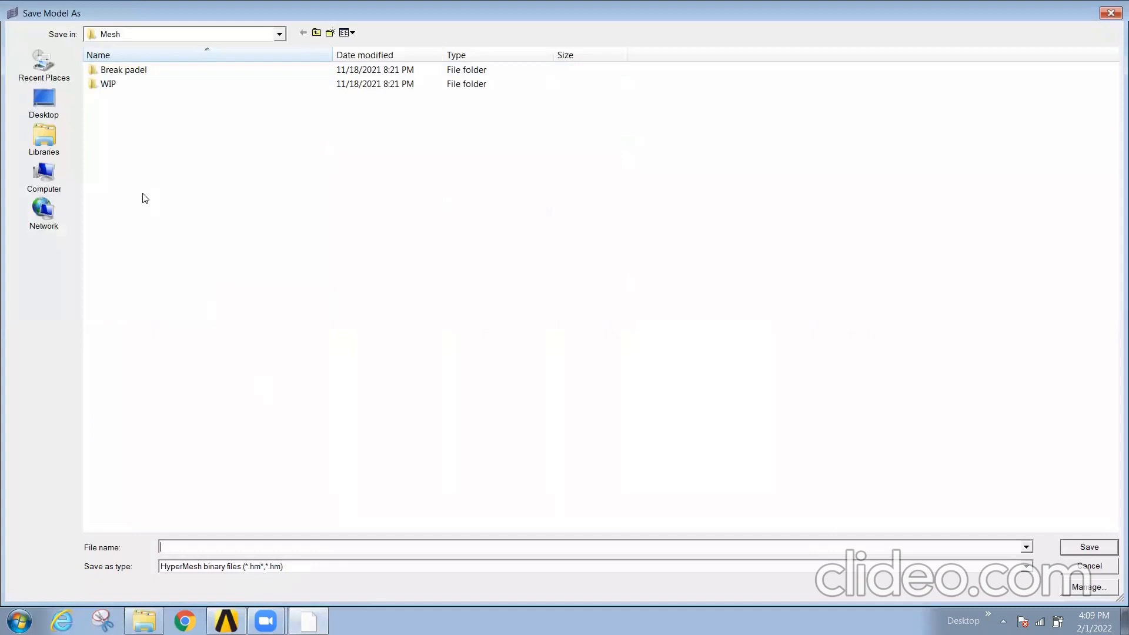
type("11")
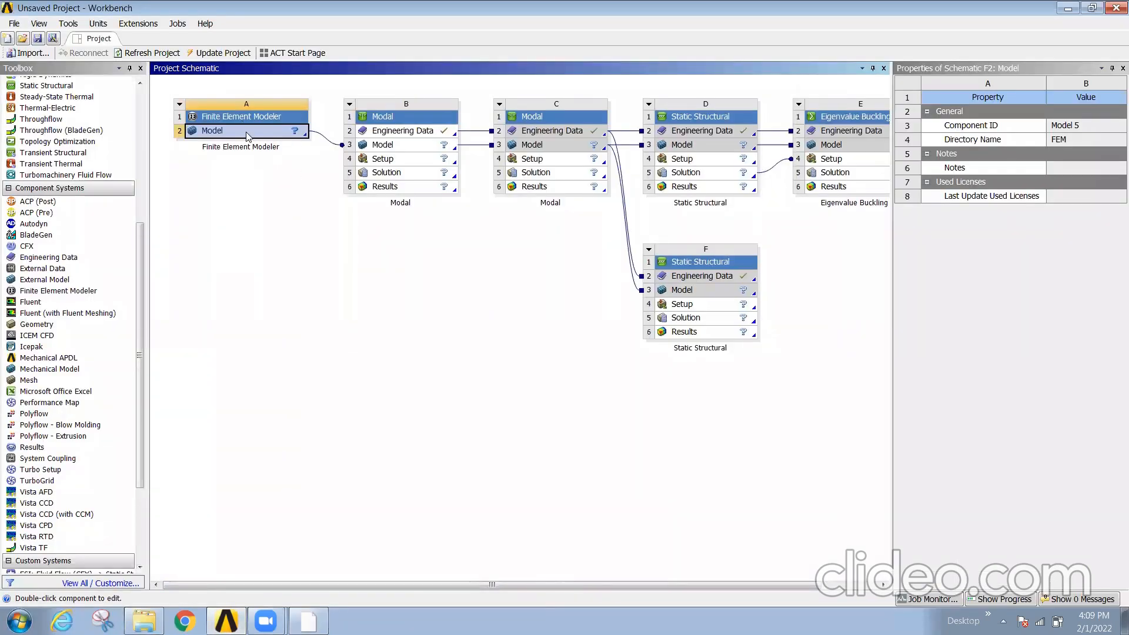
Start Add Input Mesh > Browse on the Finite Element Modeler Model cell
right_click(211, 130)
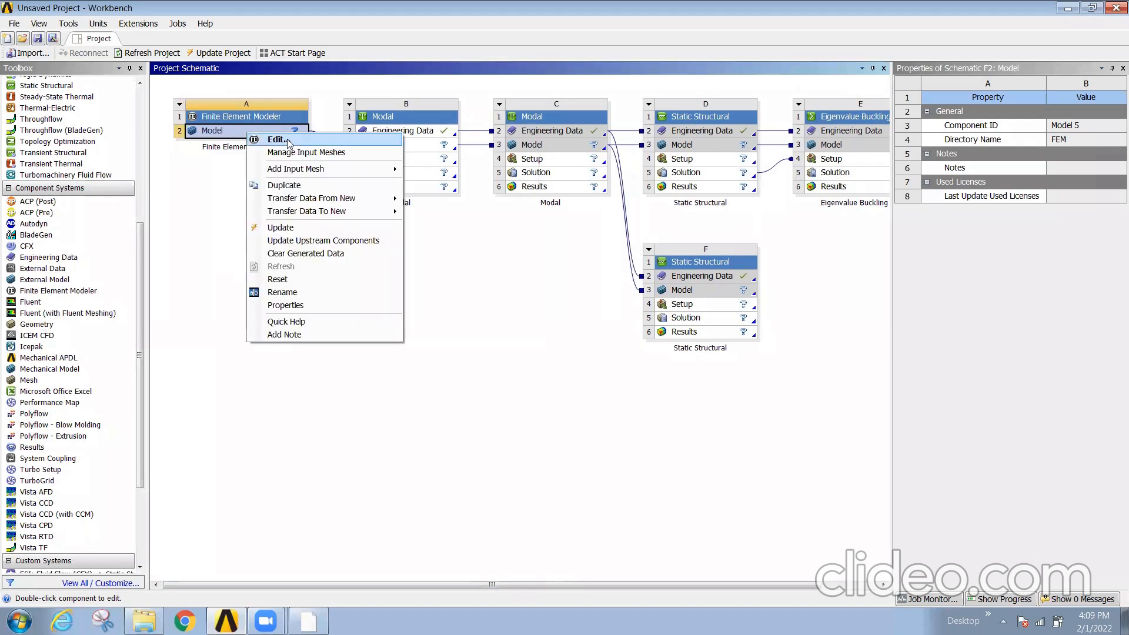
mouse_move(295, 169)
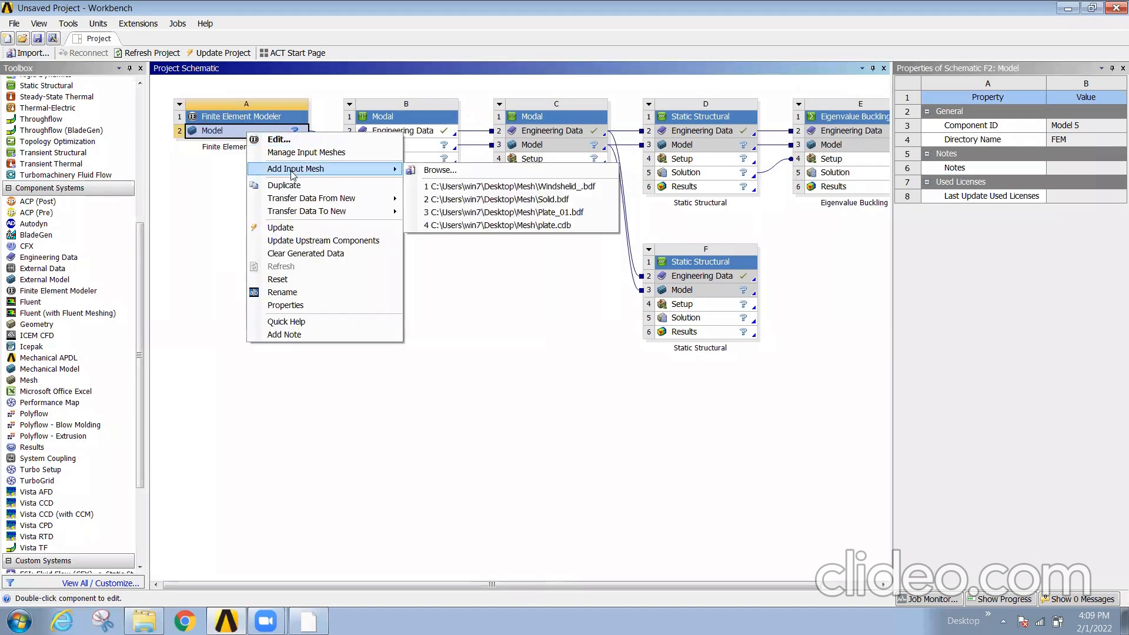
left_click(439, 170)
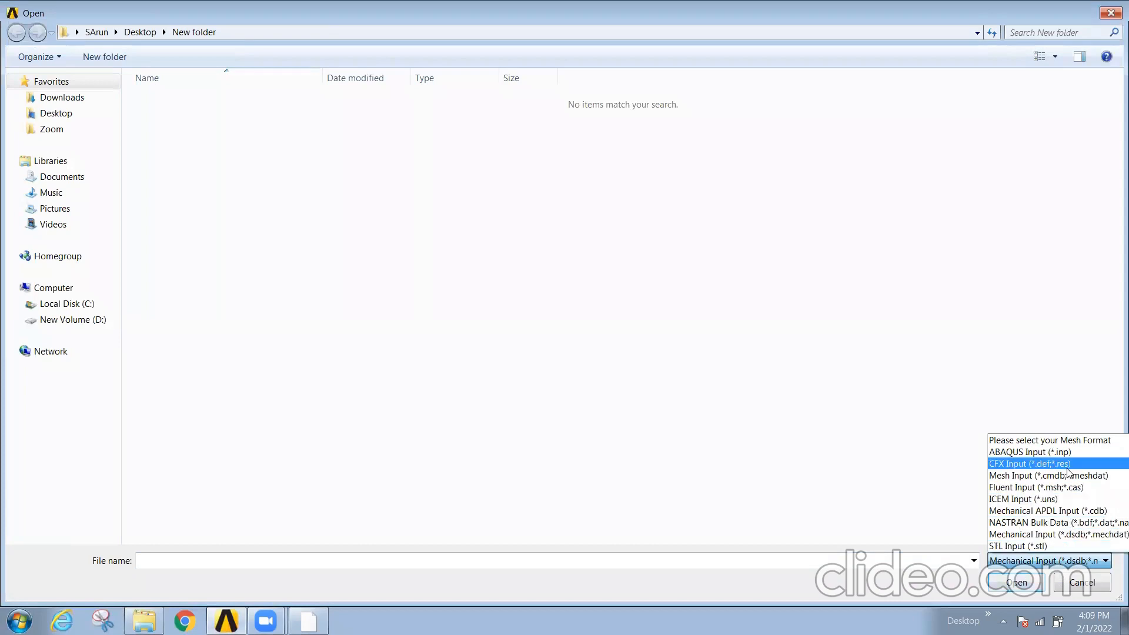
mouse_move(1015, 465)
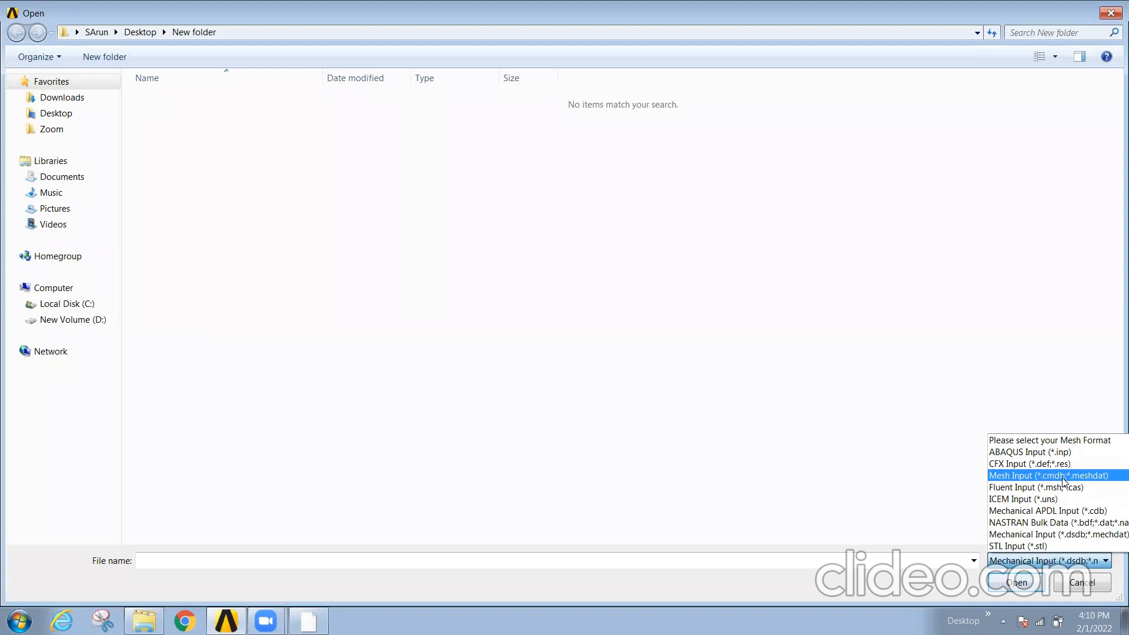
mouse_move(1091, 484)
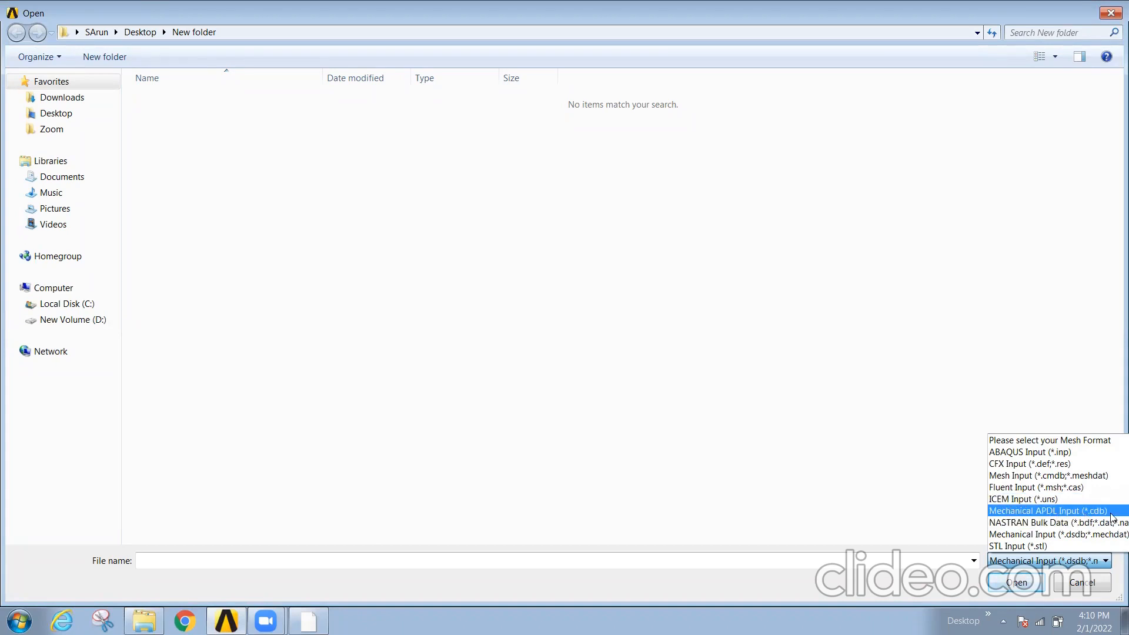
mouse_move(1105, 525)
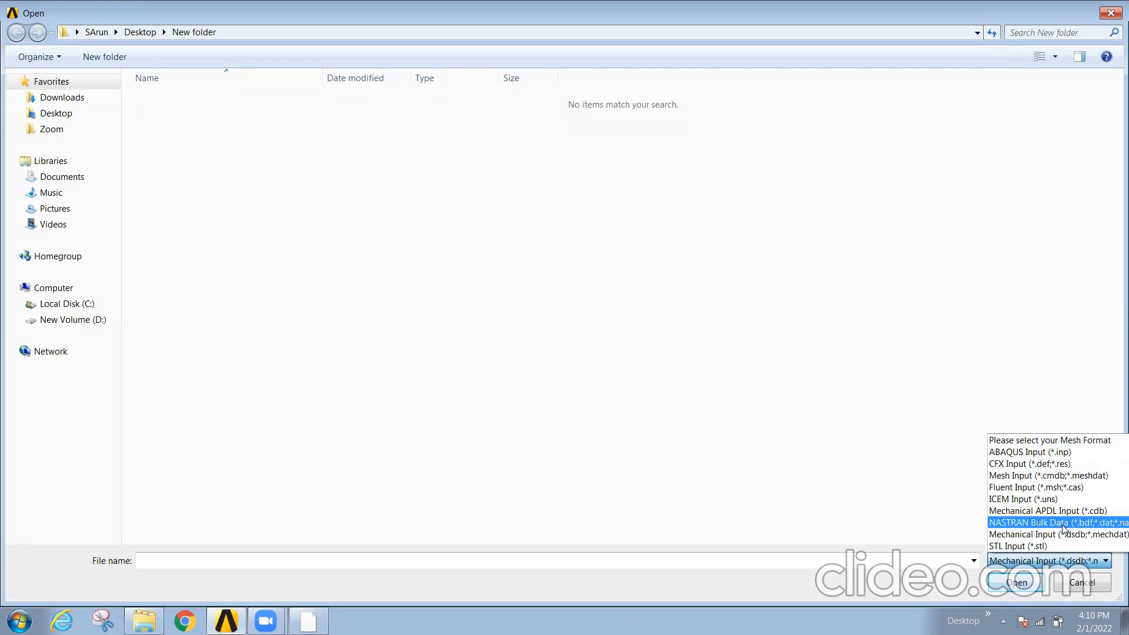
Filter the mesh browser to NASTRAN Bulk Data files and show New Volume (D:)
left_click(1030, 522)
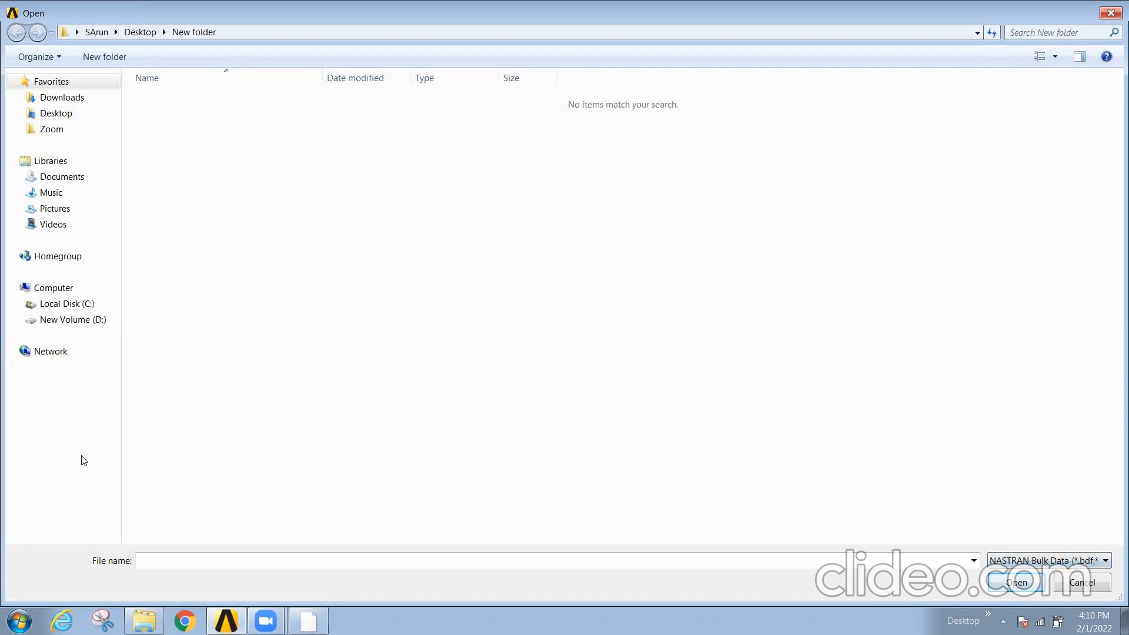
left_click(71, 320)
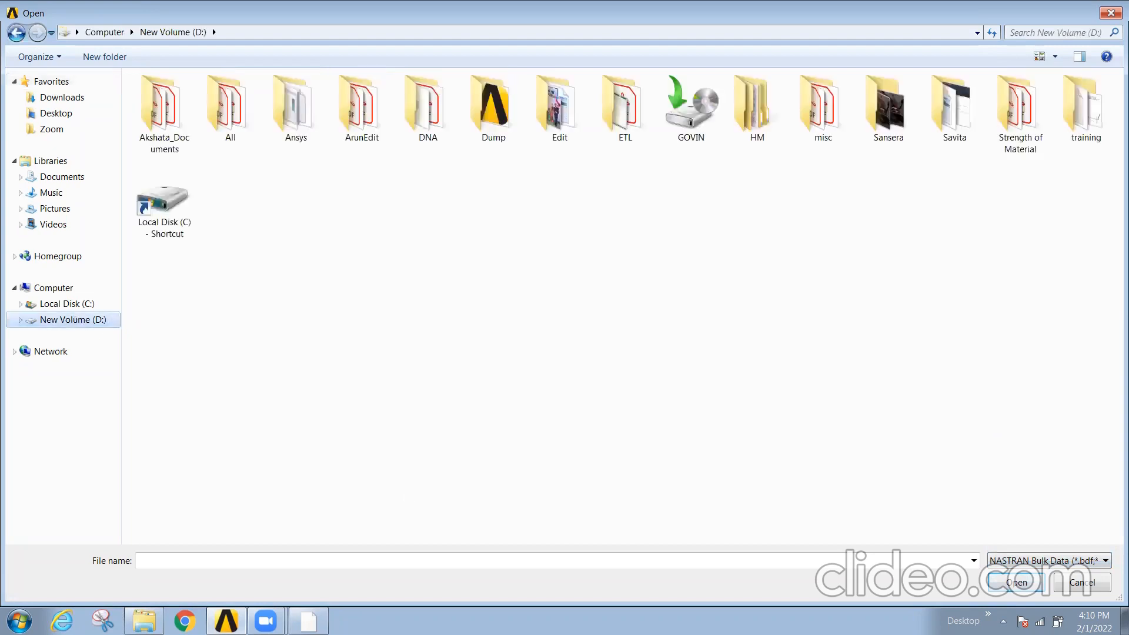
double_click(1084, 115)
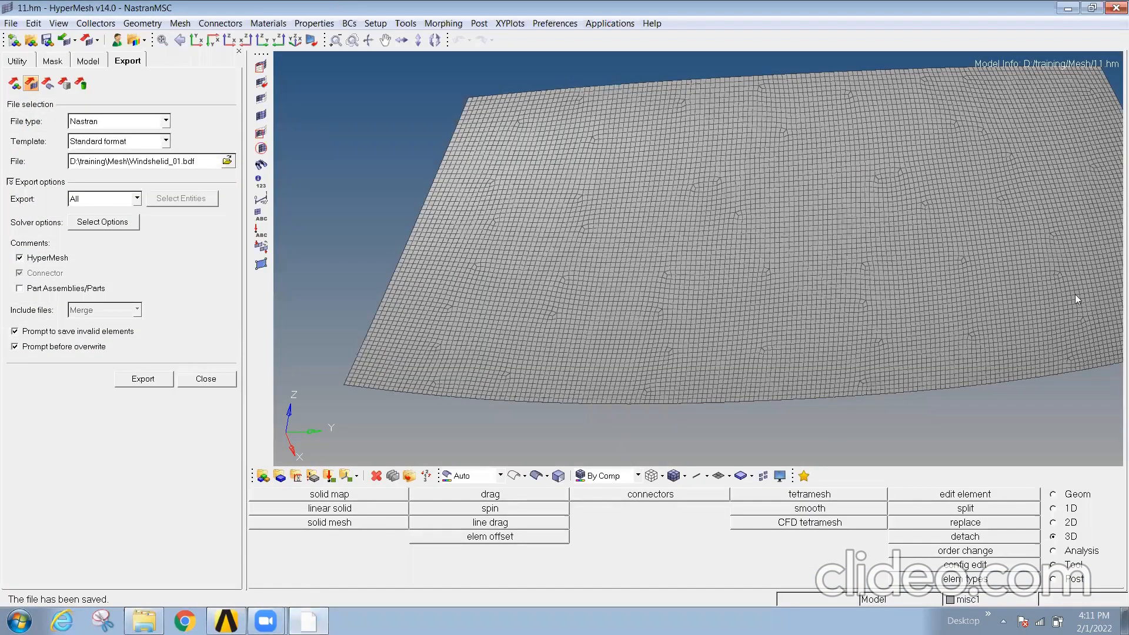
left_click(89, 60)
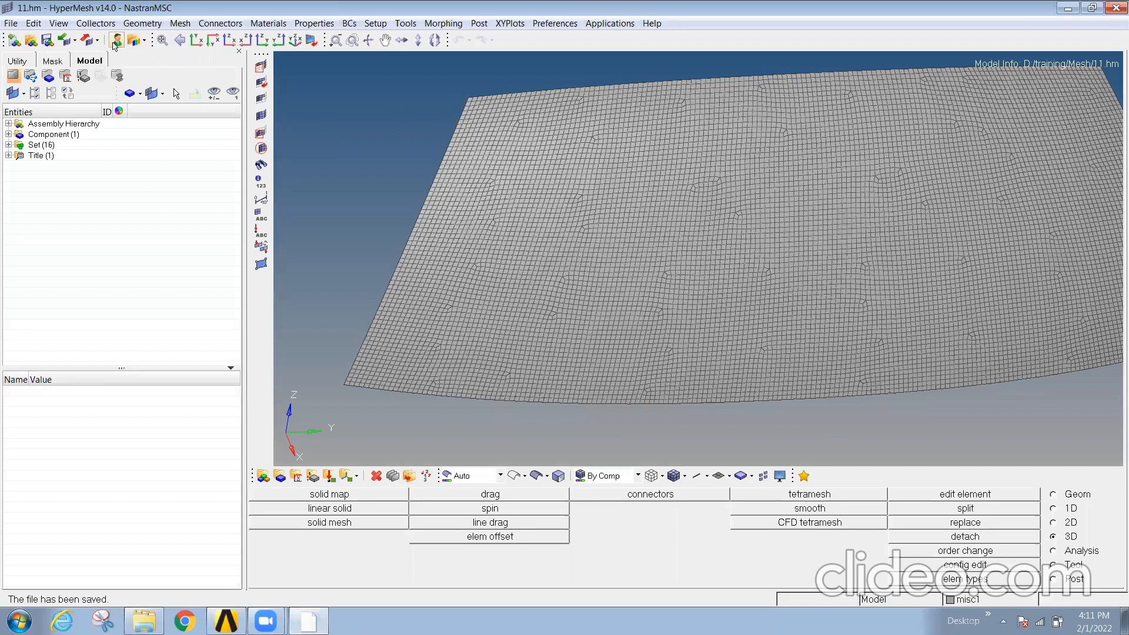
left_click(115, 40)
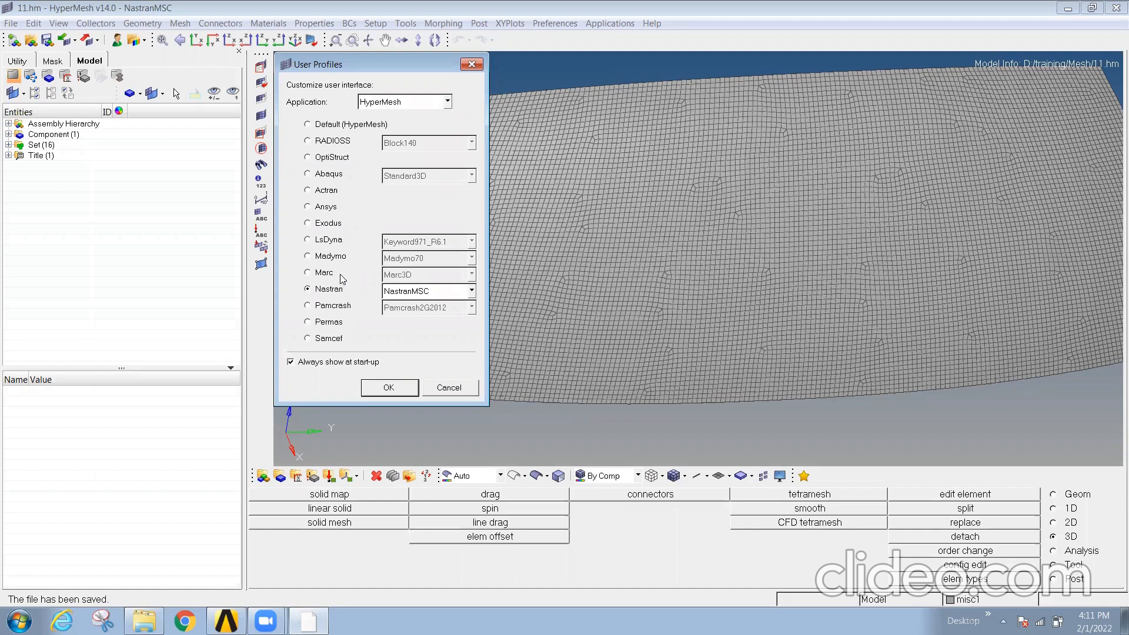
mouse_move(337, 295)
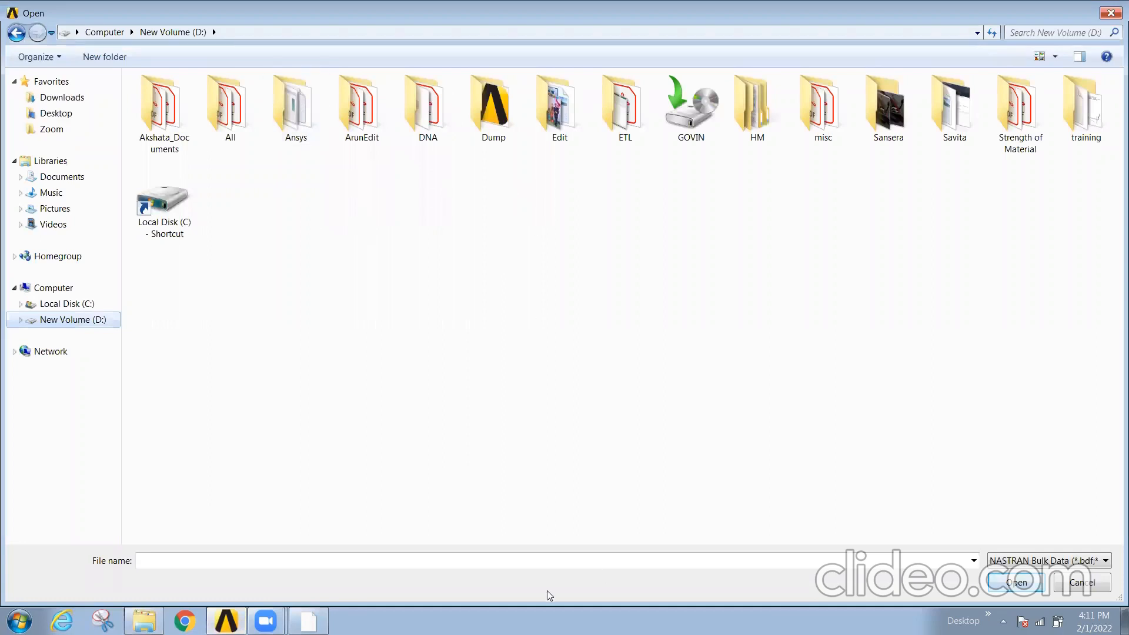
Open Windshelid_01 from D:\training\Mesh as the input mesh
type("D:\\training\\Mesh")
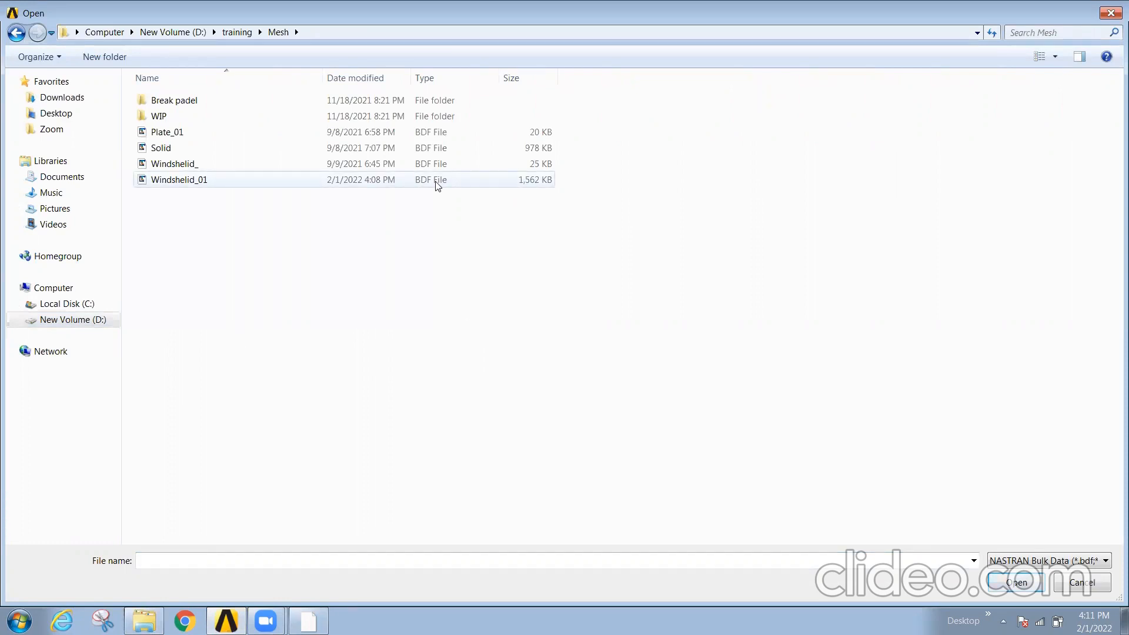
left_click(179, 179)
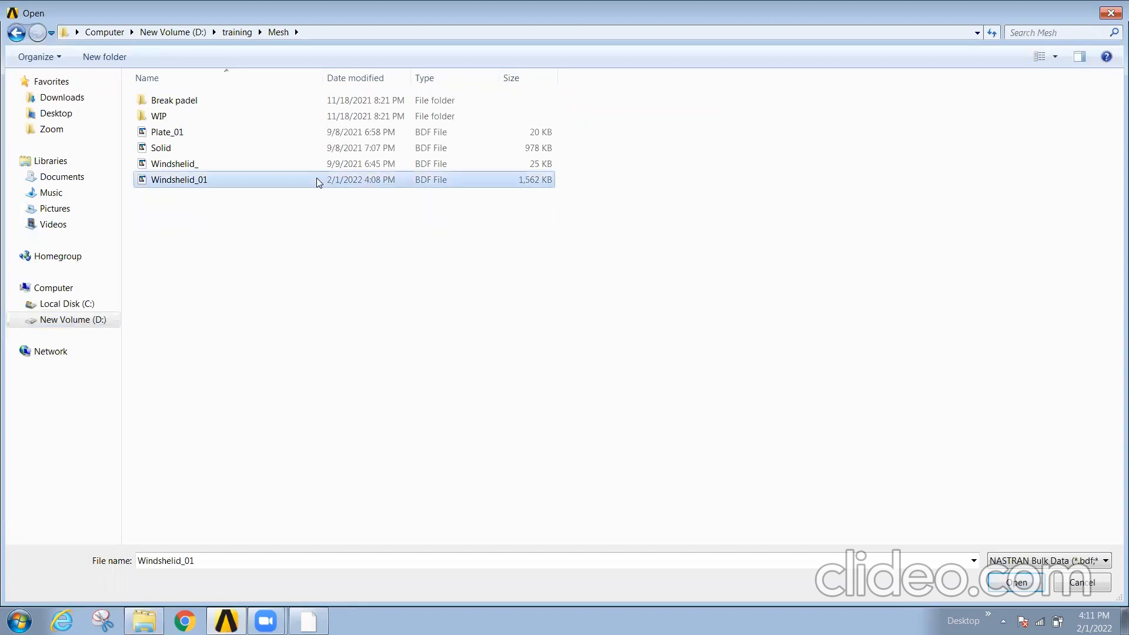
left_click(1016, 581)
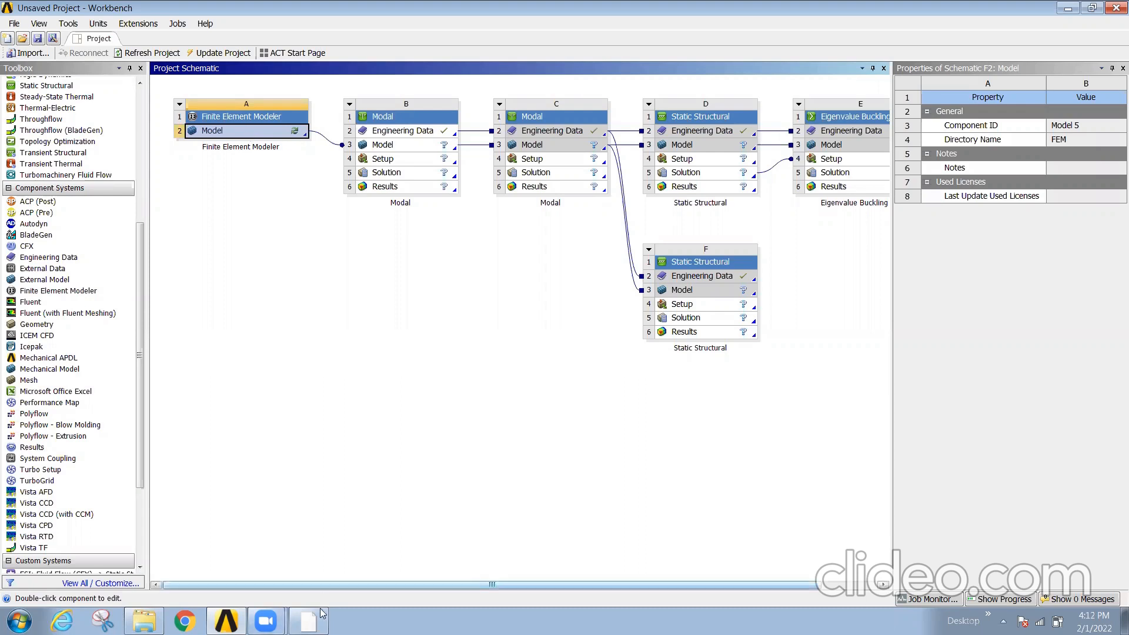
Open Windshelid_01.bdf from the Explorer Mesh folder to view its NASTRAN deck
left_click(143, 620)
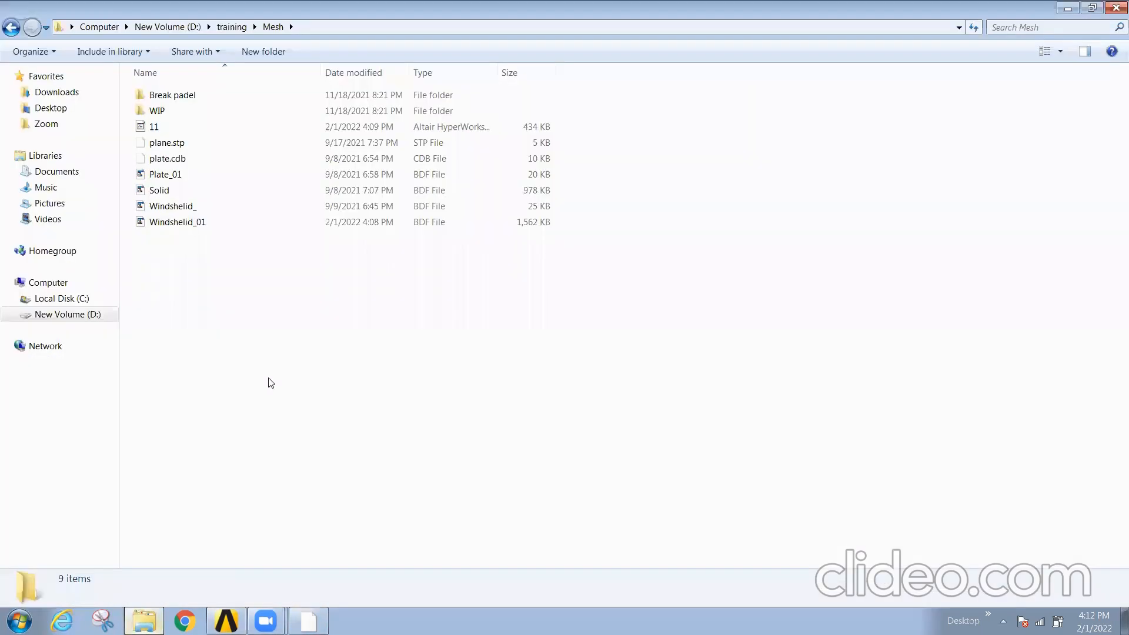
left_click(173, 206)
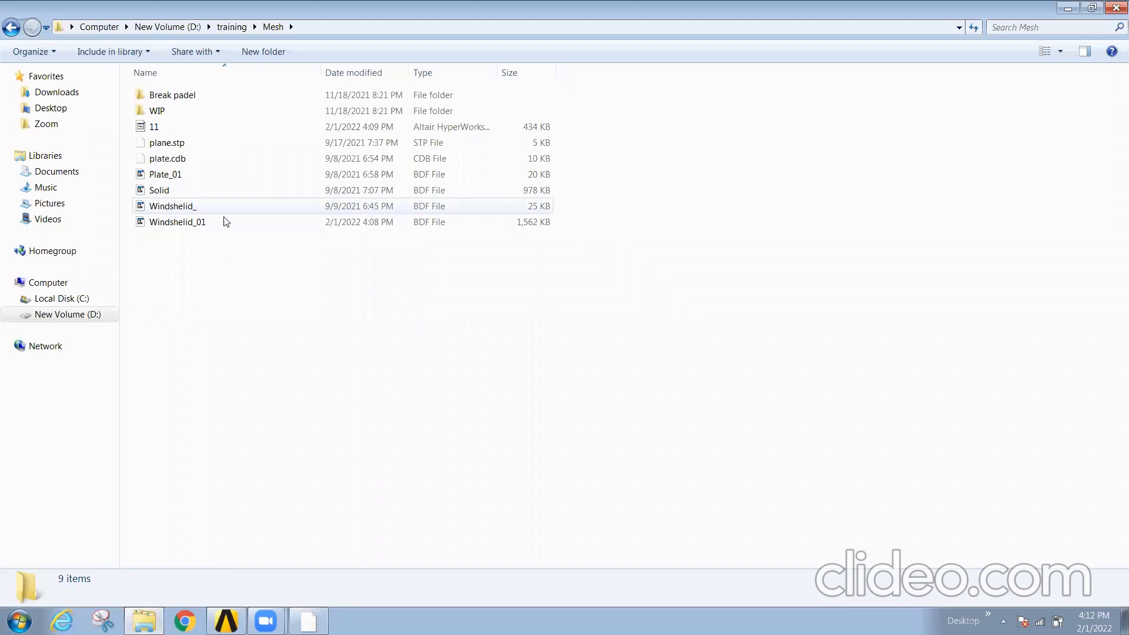
double_click(177, 222)
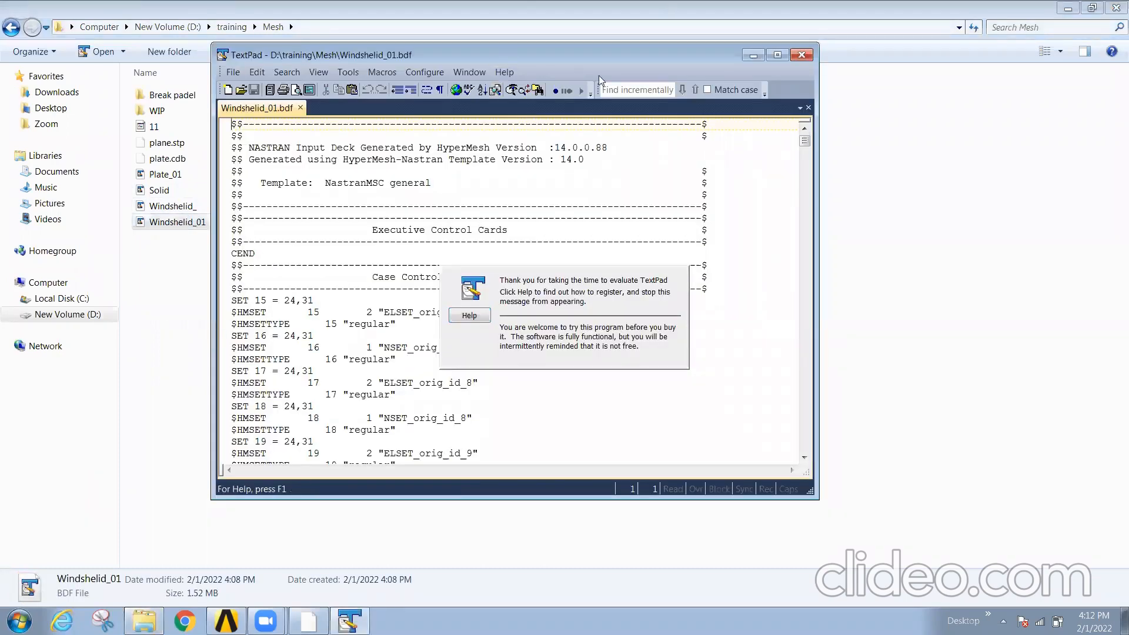
Dismiss the TextPad reminder and scroll through the GRID node coordinates in Windshelid_01.bdf
left_click(776, 55)
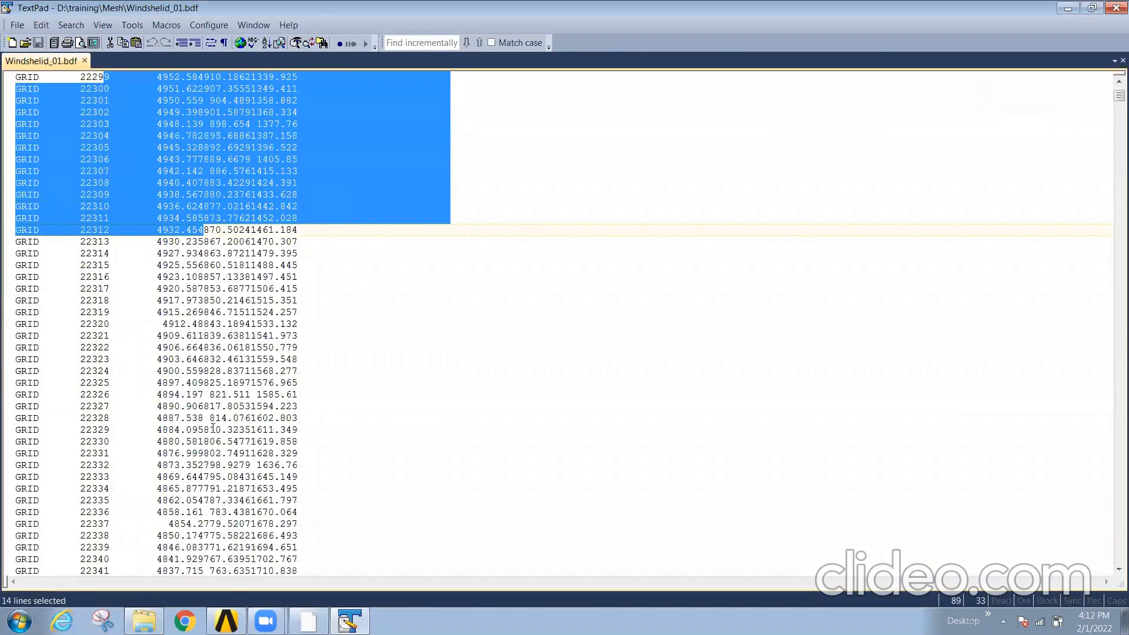
scroll("down", 3)
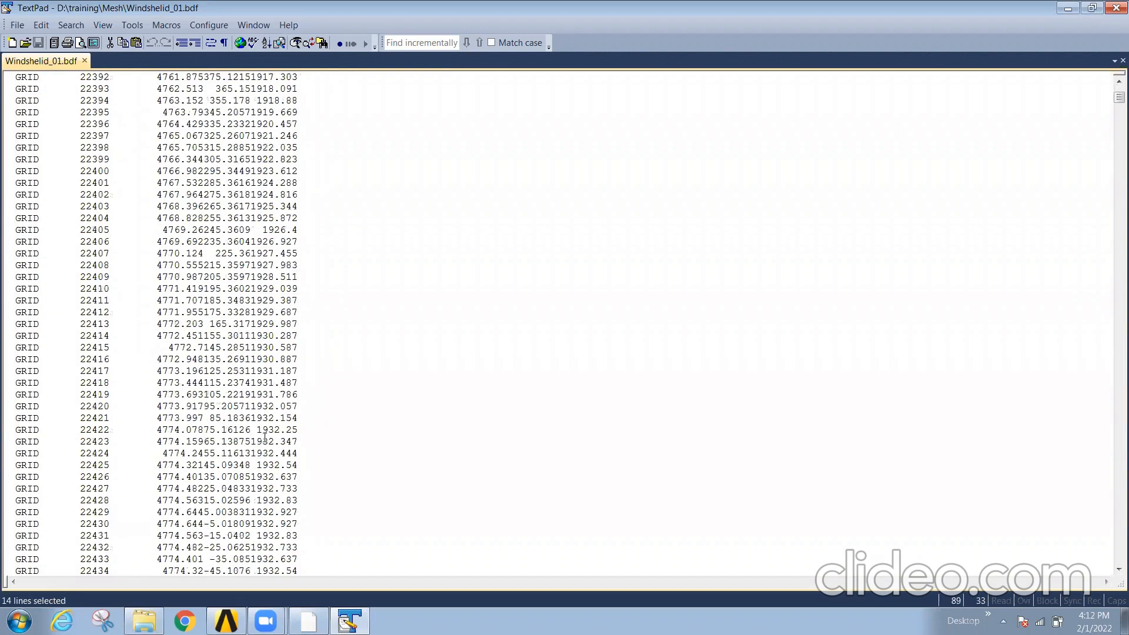
scroll("down", 3)
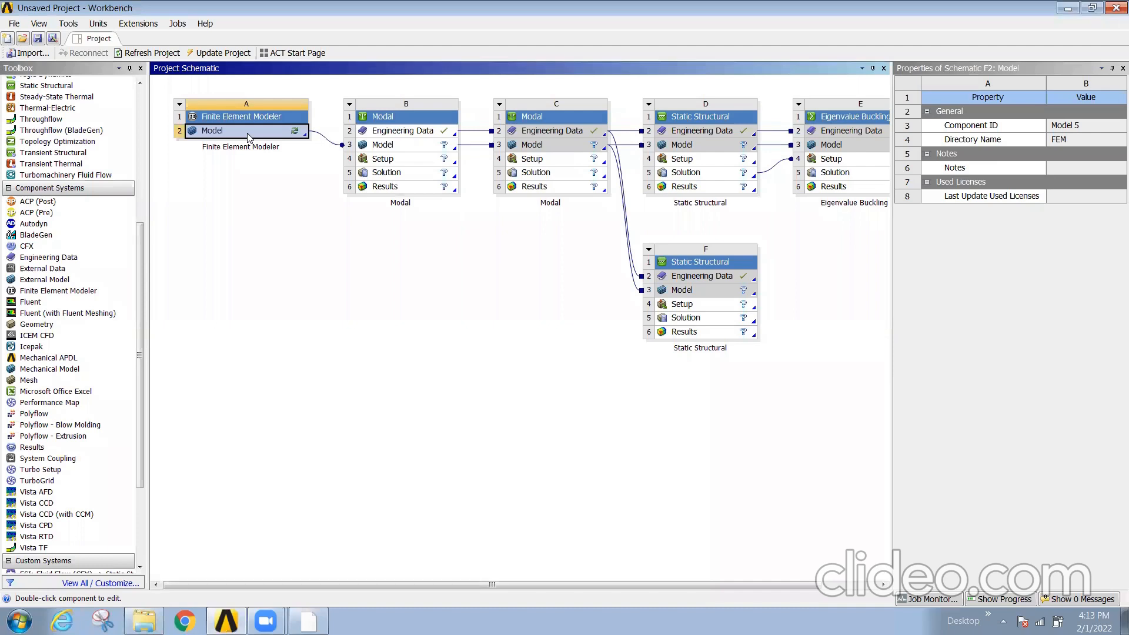
Open Model cell A2 of the Finite Element Modeler system in FE Modeler
double_click(212, 130)
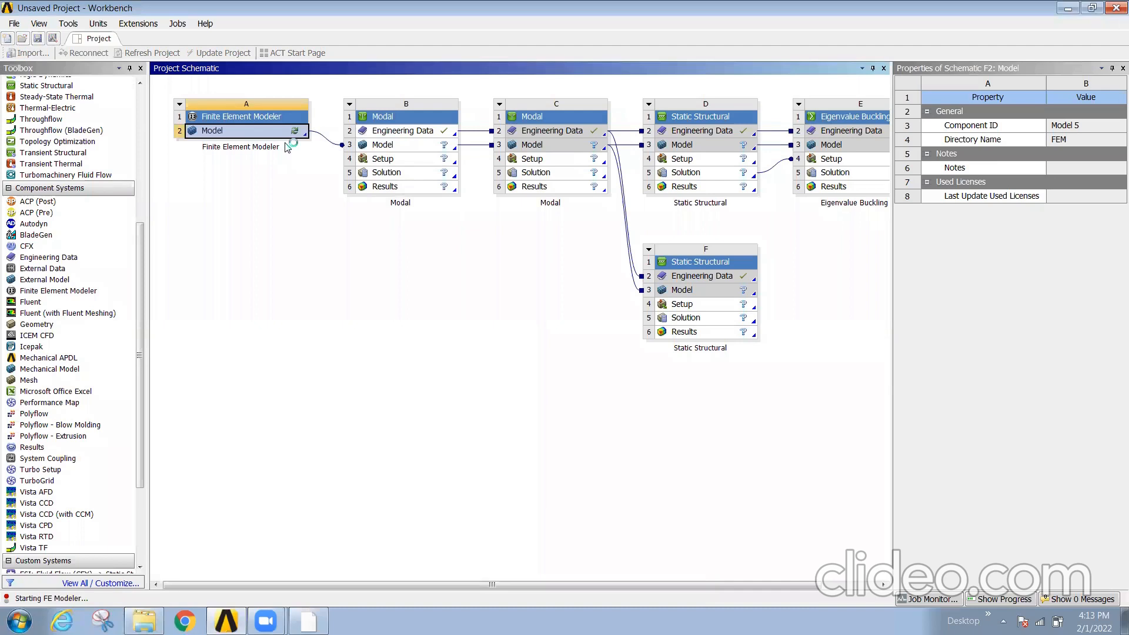
left_click(212, 131)
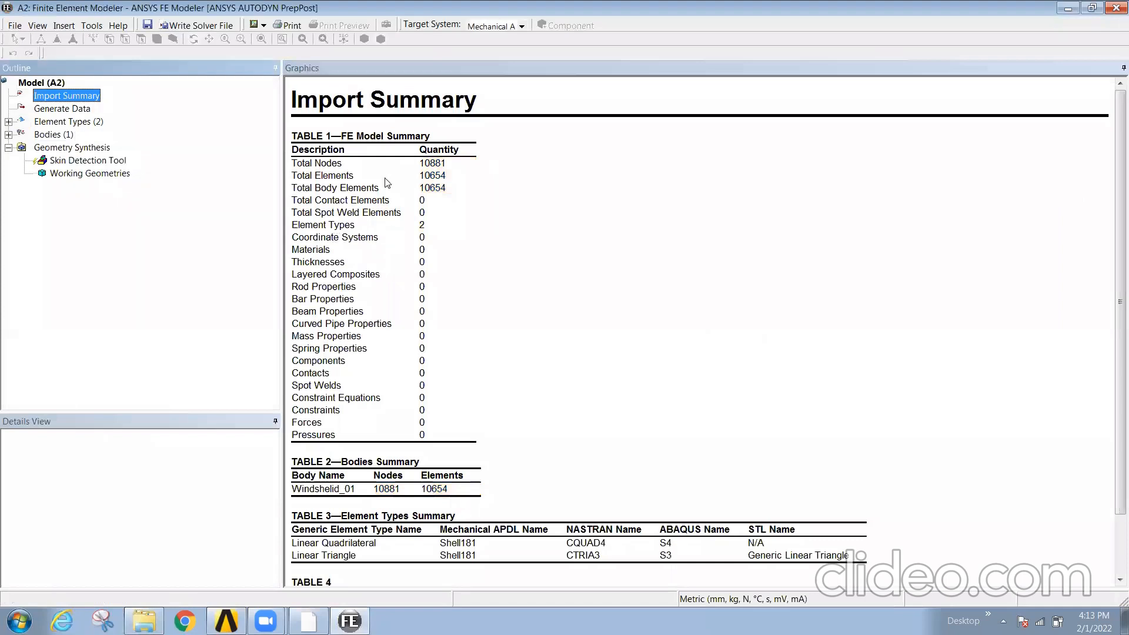
mouse_move(425, 329)
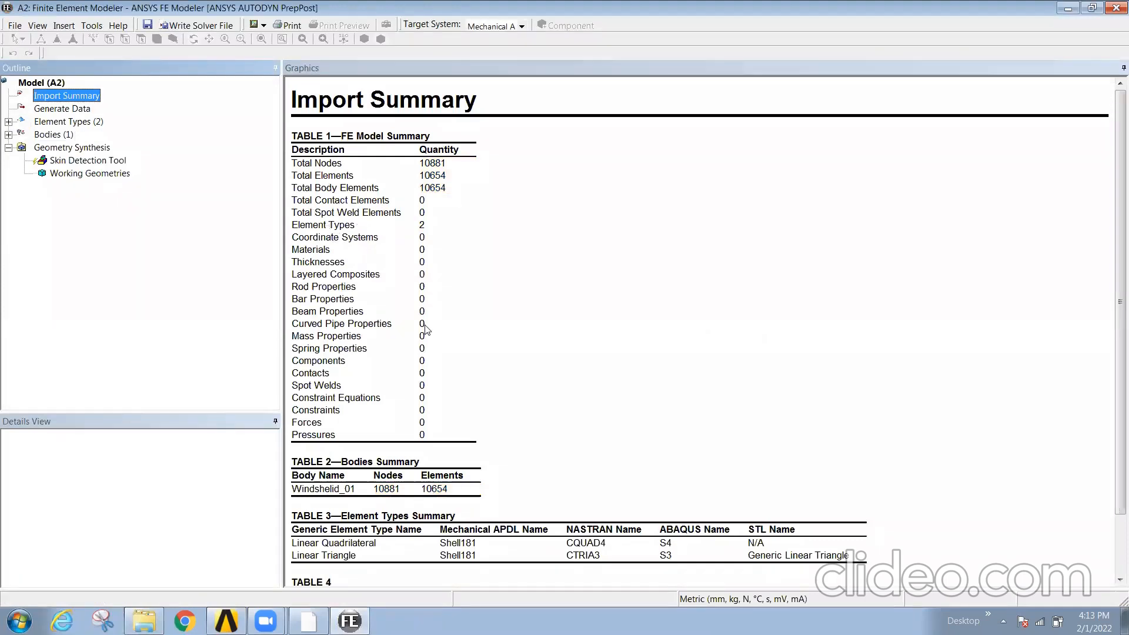
Review the Windshelid_01 import summary, then show the windshield body mesh from Bodies
scroll("down", 3)
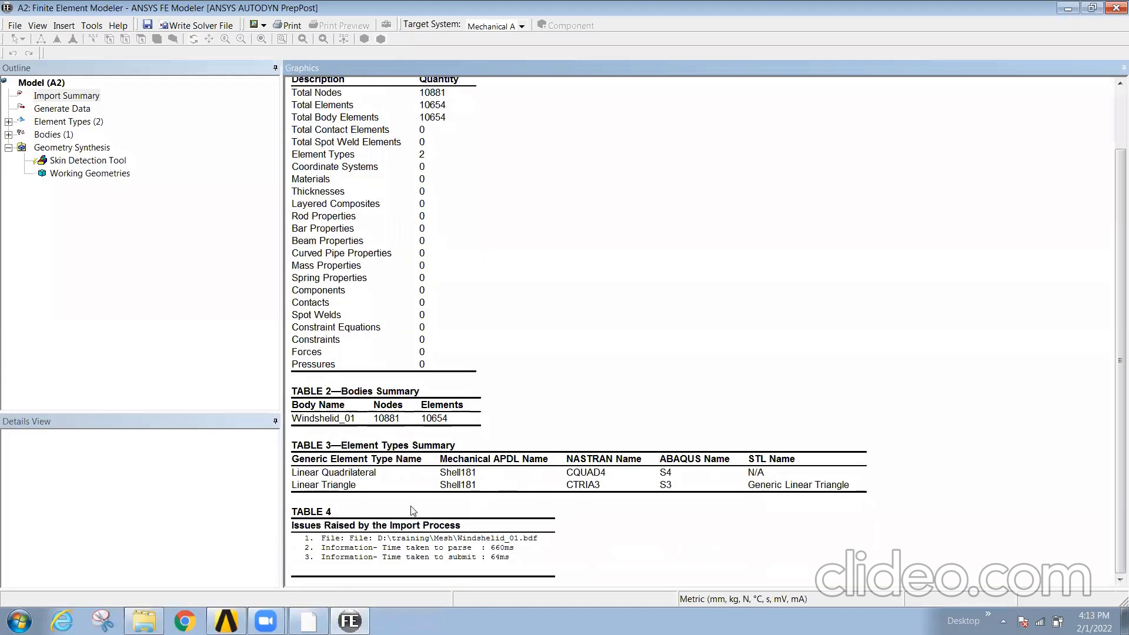
mouse_move(440, 361)
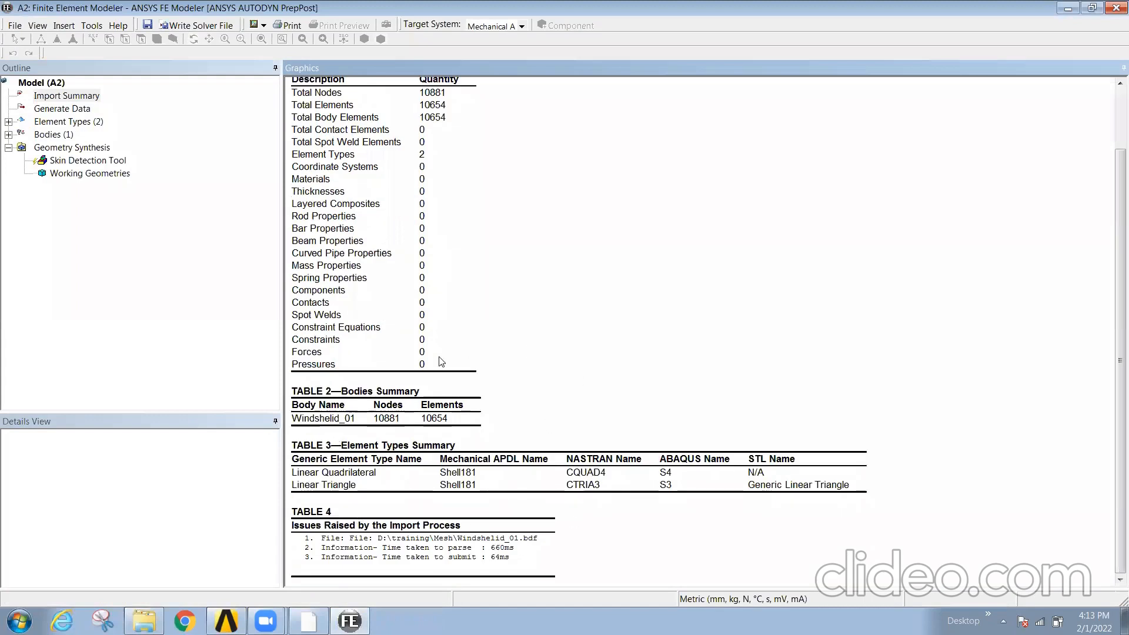
left_click(66, 96)
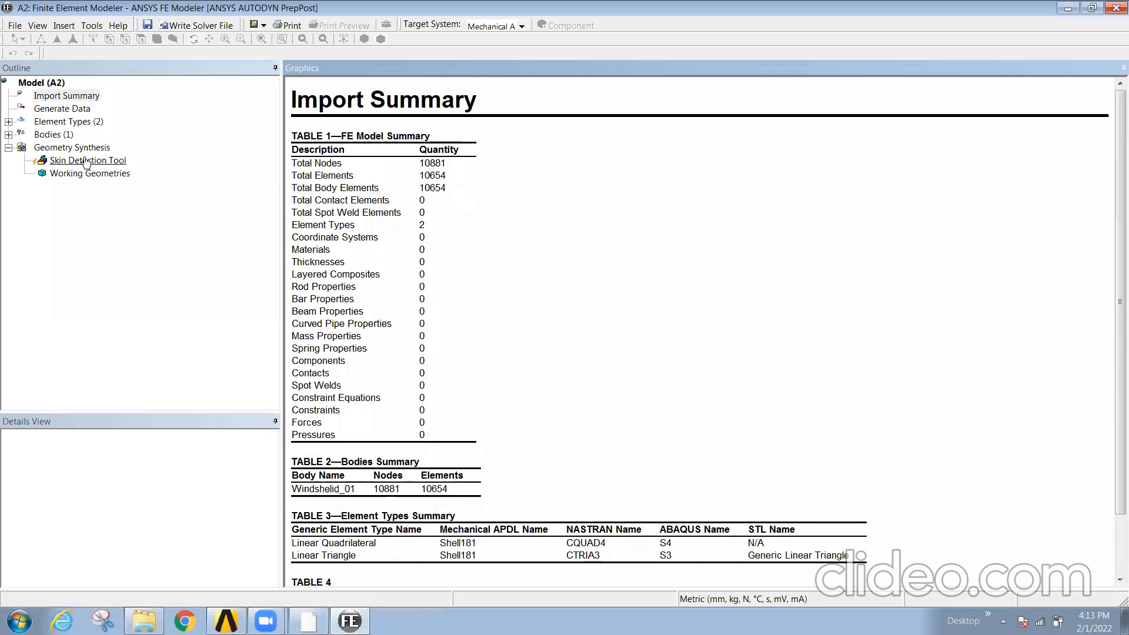
left_click(54, 135)
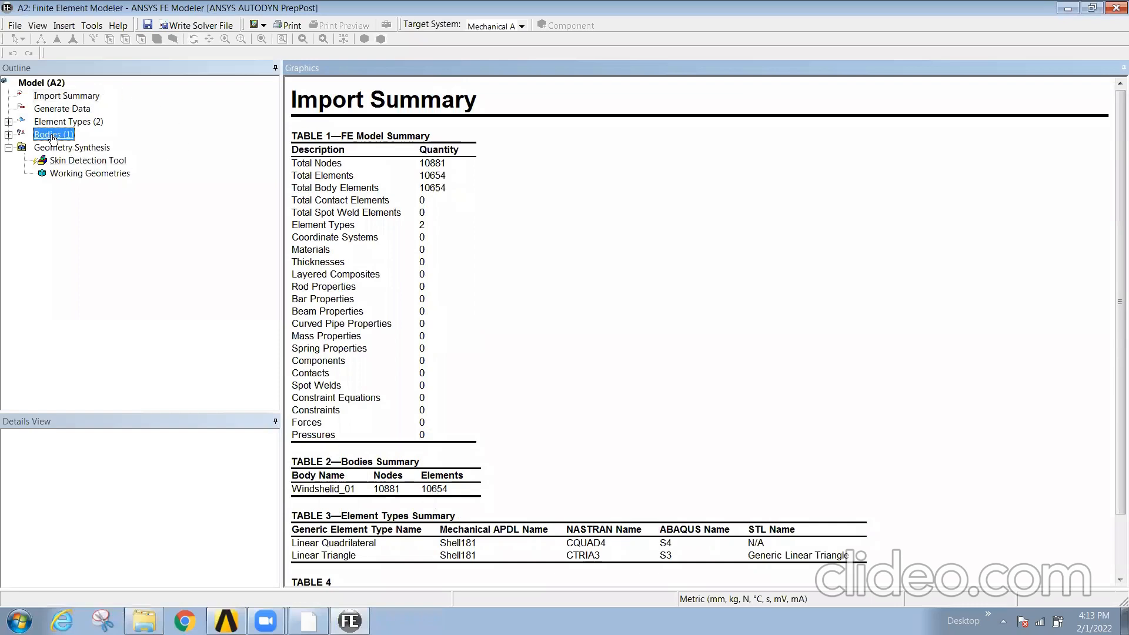
left_click(54, 134)
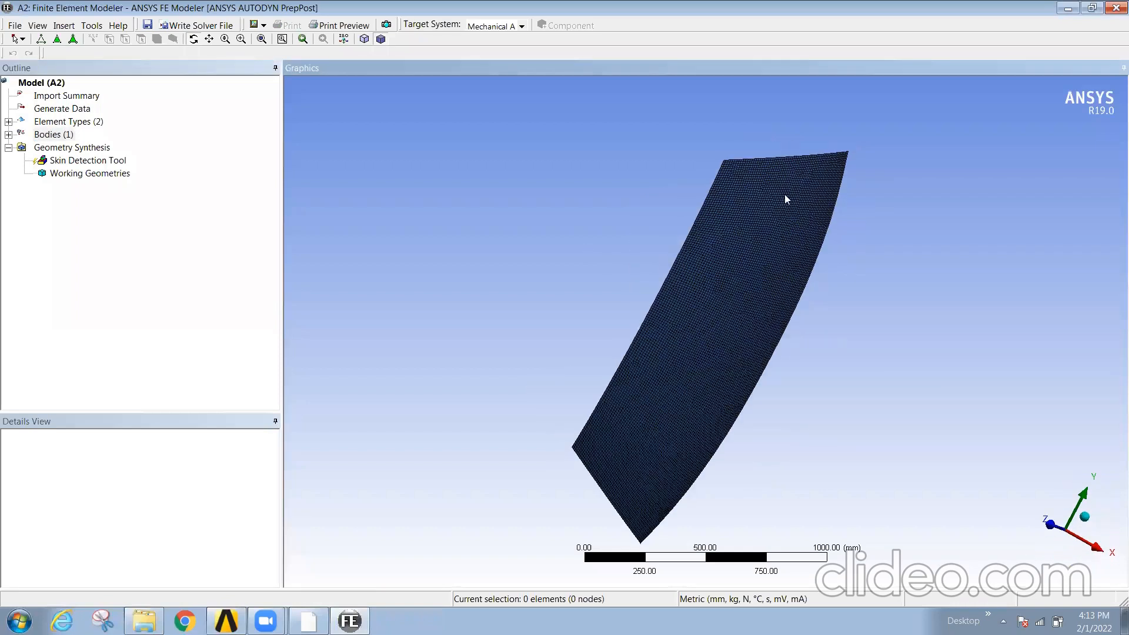
left_click_drag(785, 199, 771, 257)
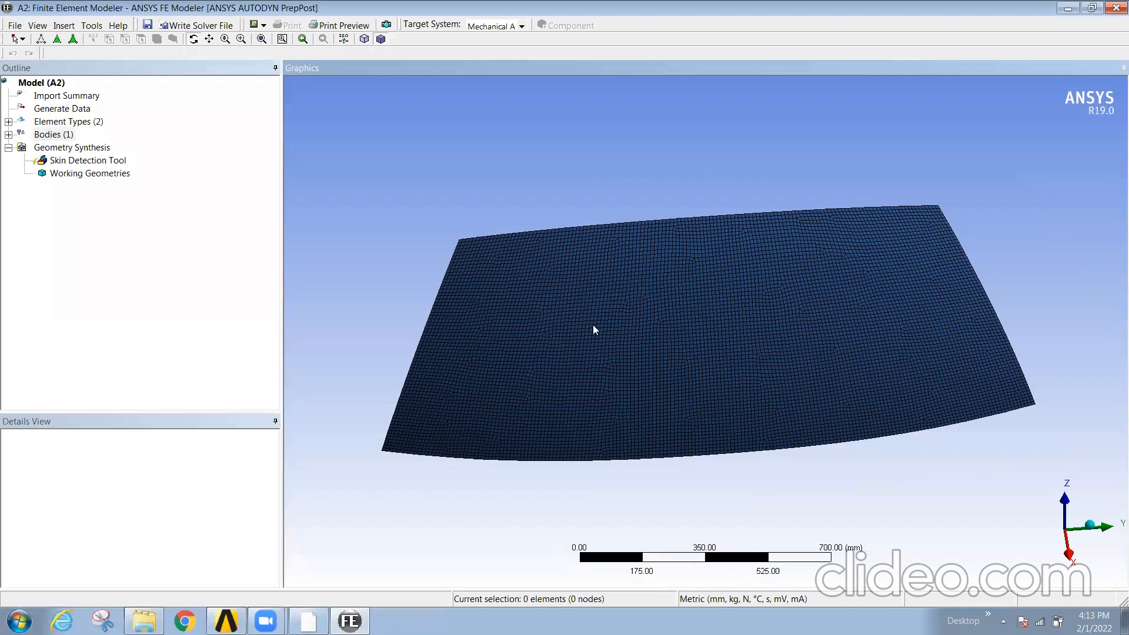
left_click_drag(593, 330, 785, 447)
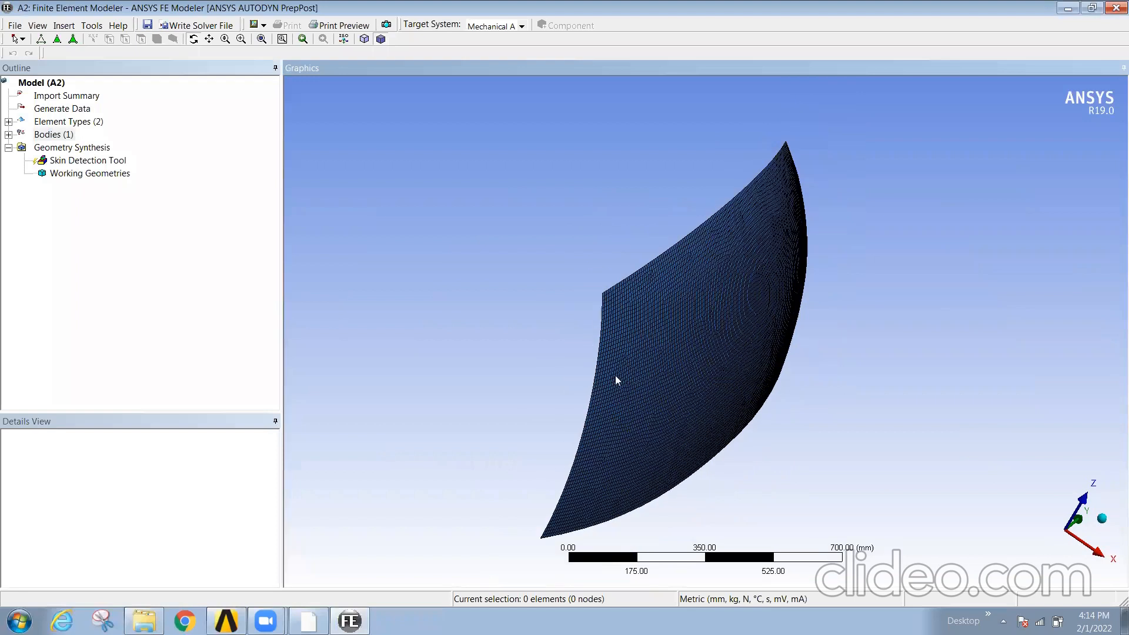
Run Create skin components on the Skin Detection Tool, producing one windshield skin component
left_click_drag(615, 380, 599, 357)
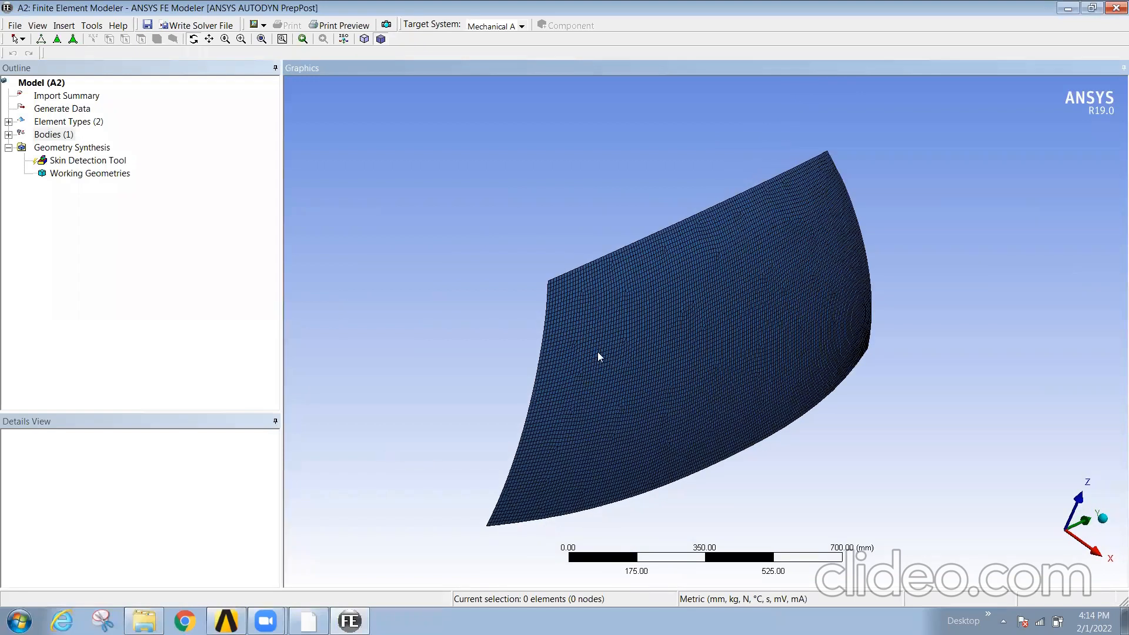
mouse_move(646, 350)
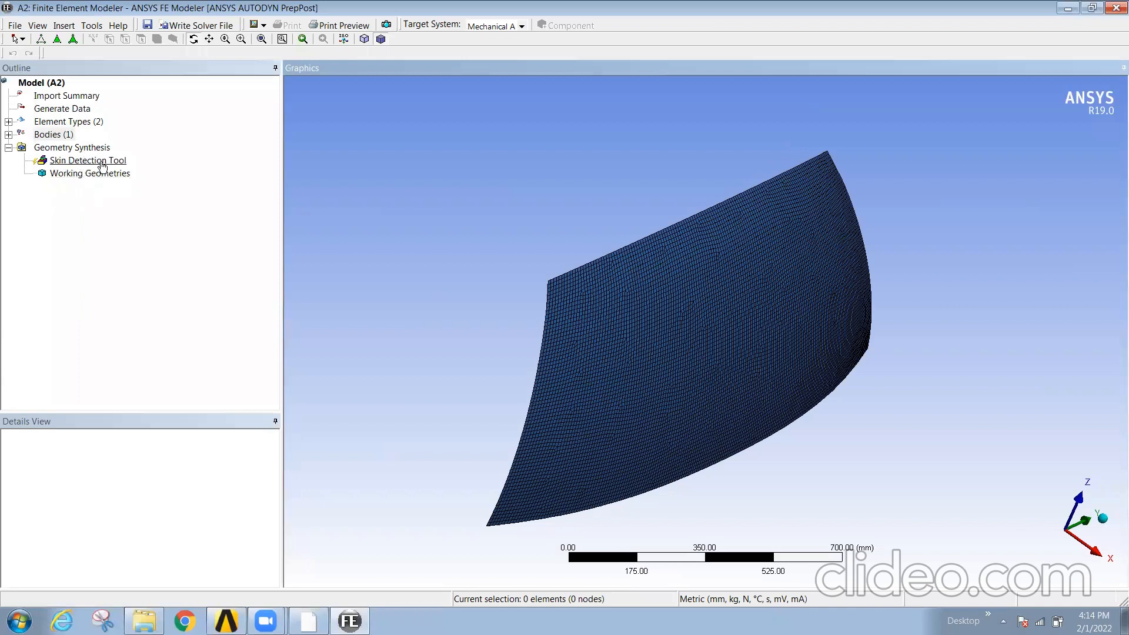
left_click(88, 160)
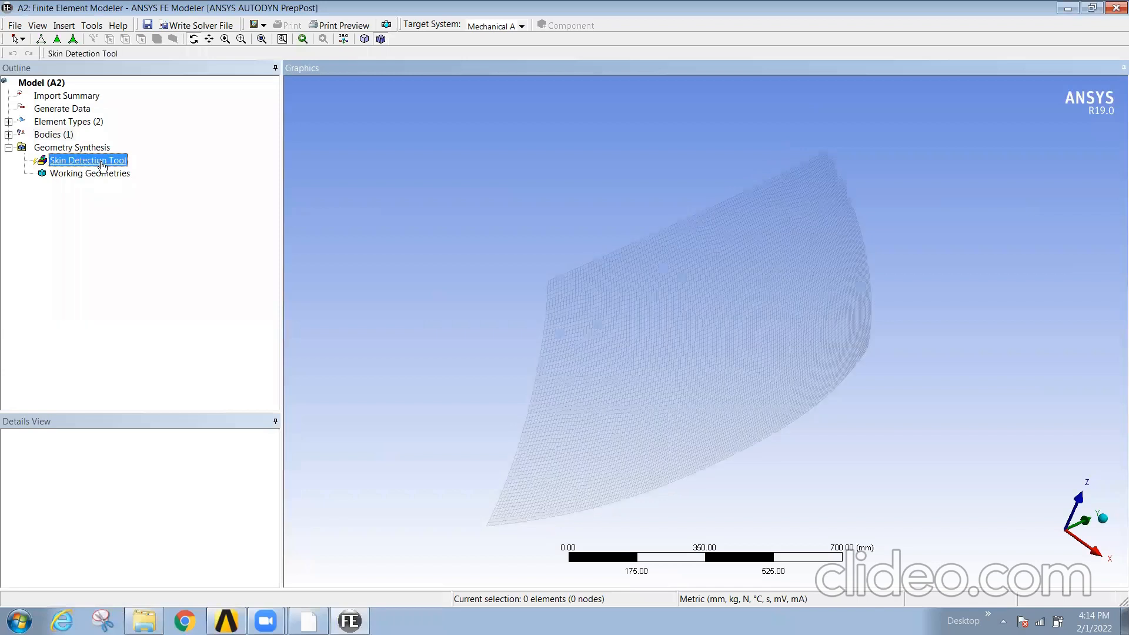
right_click(88, 160)
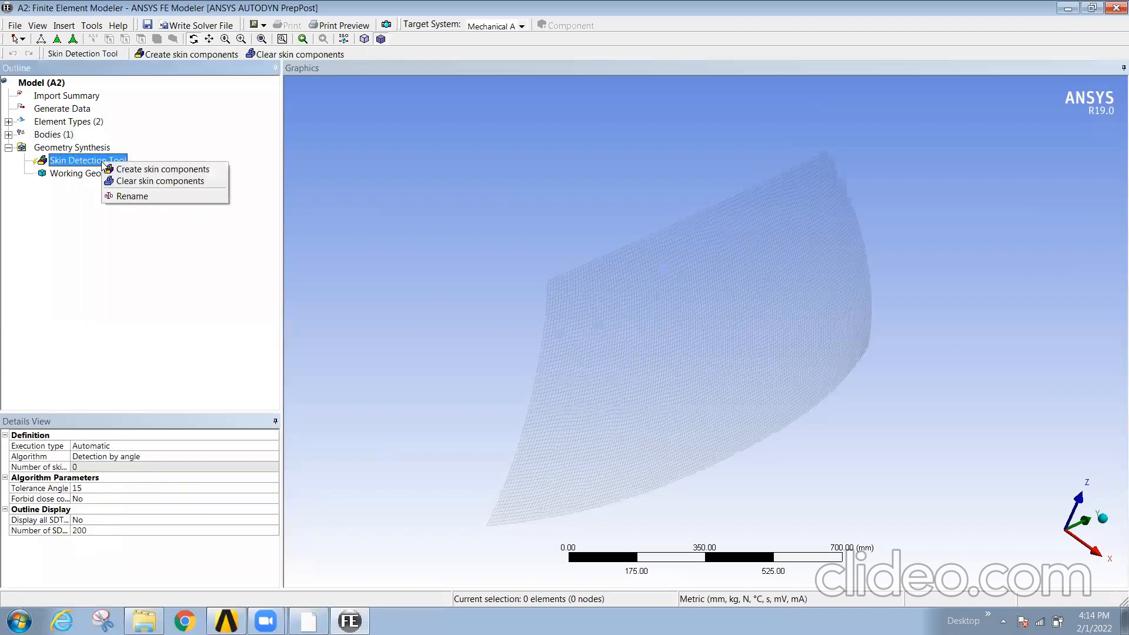
mouse_move(148, 269)
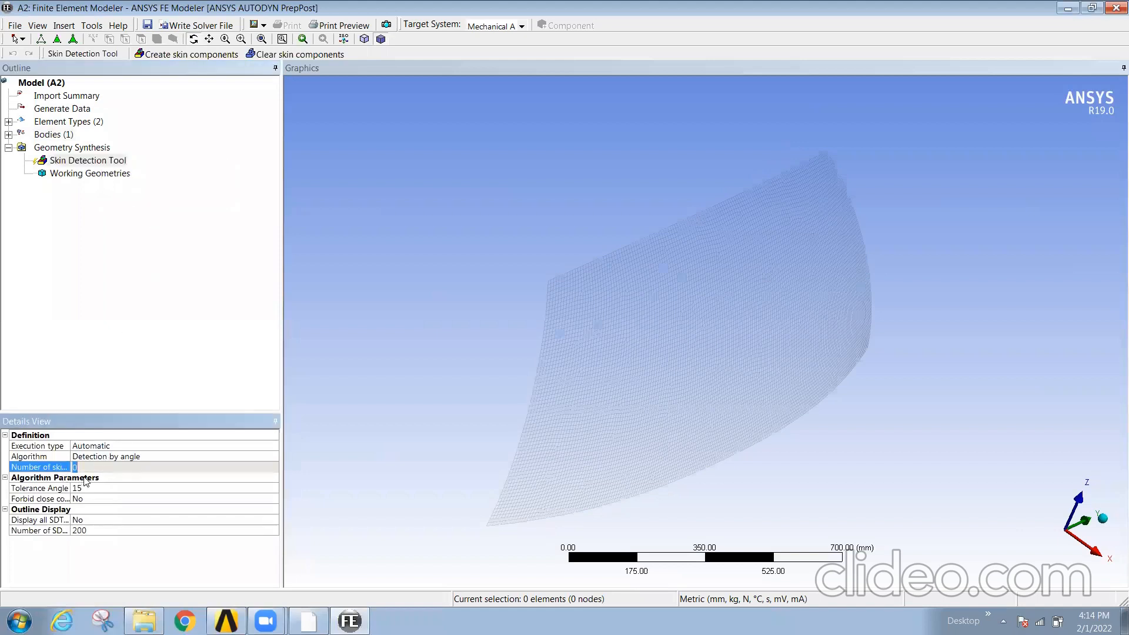
left_click(88, 160)
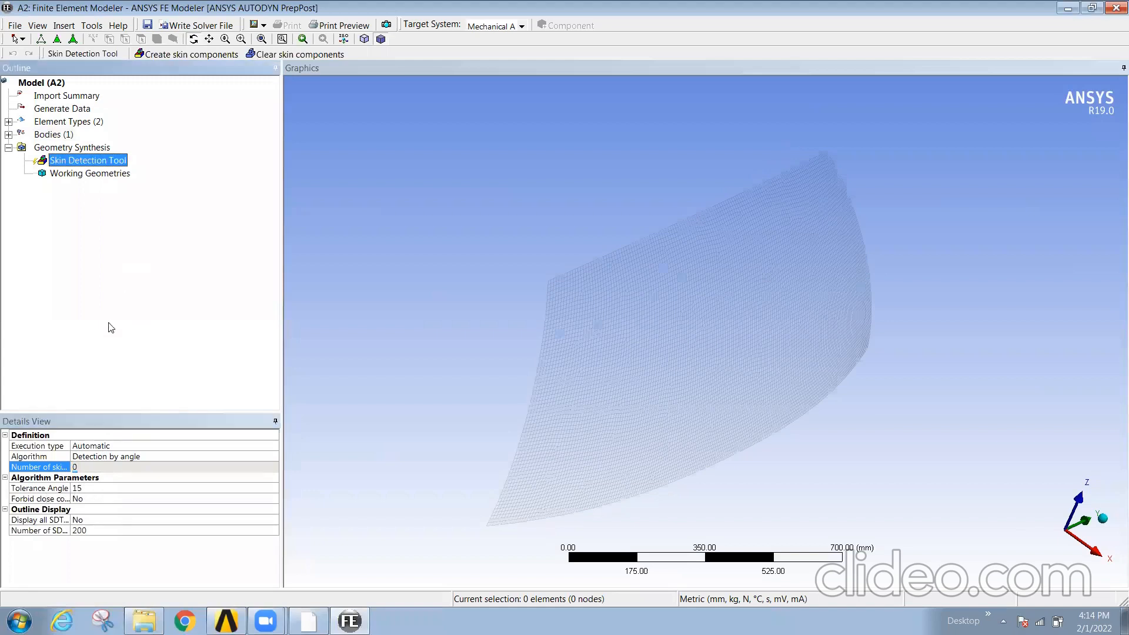
right_click(88, 160)
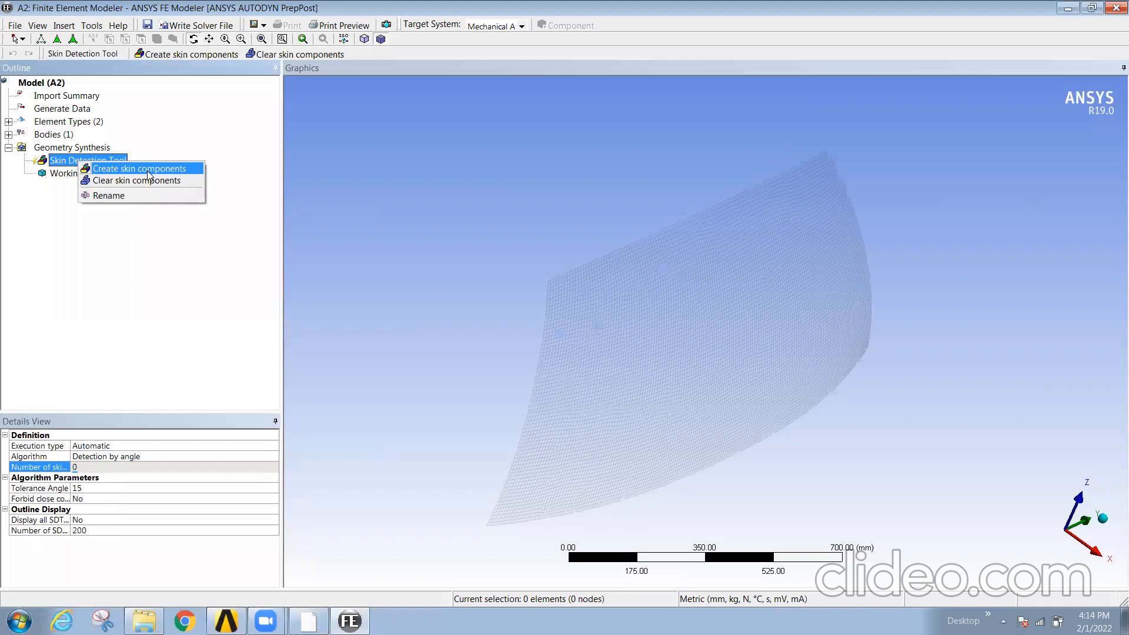
left_click(140, 168)
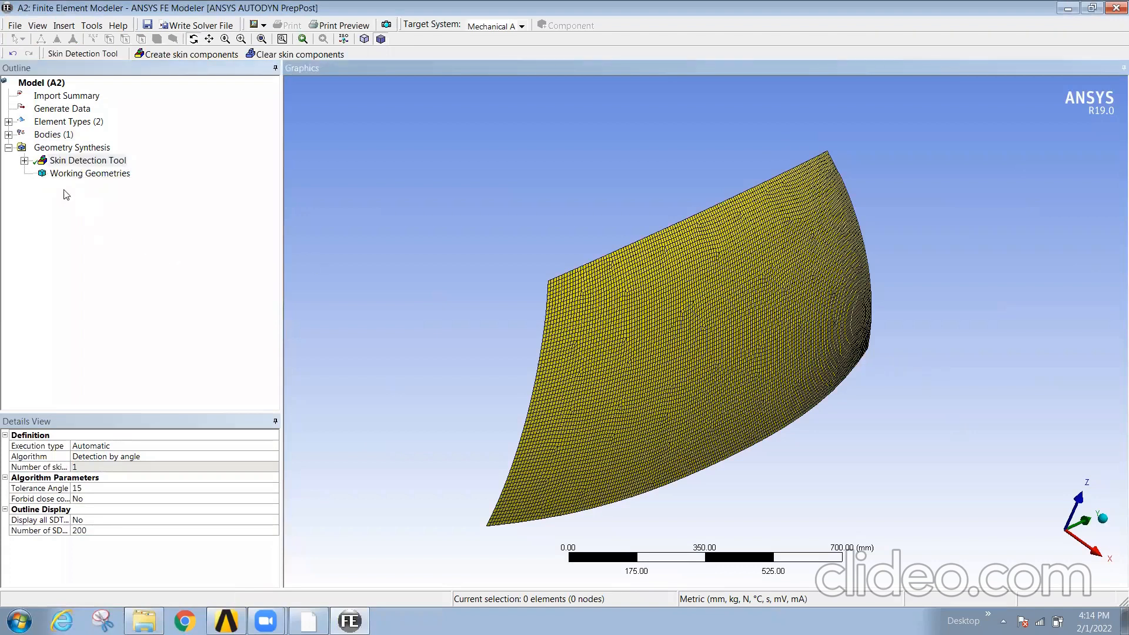
Reveal the SDT Component and view the 1 triangle and 10653 quadrilateral element groups
left_click(186, 54)
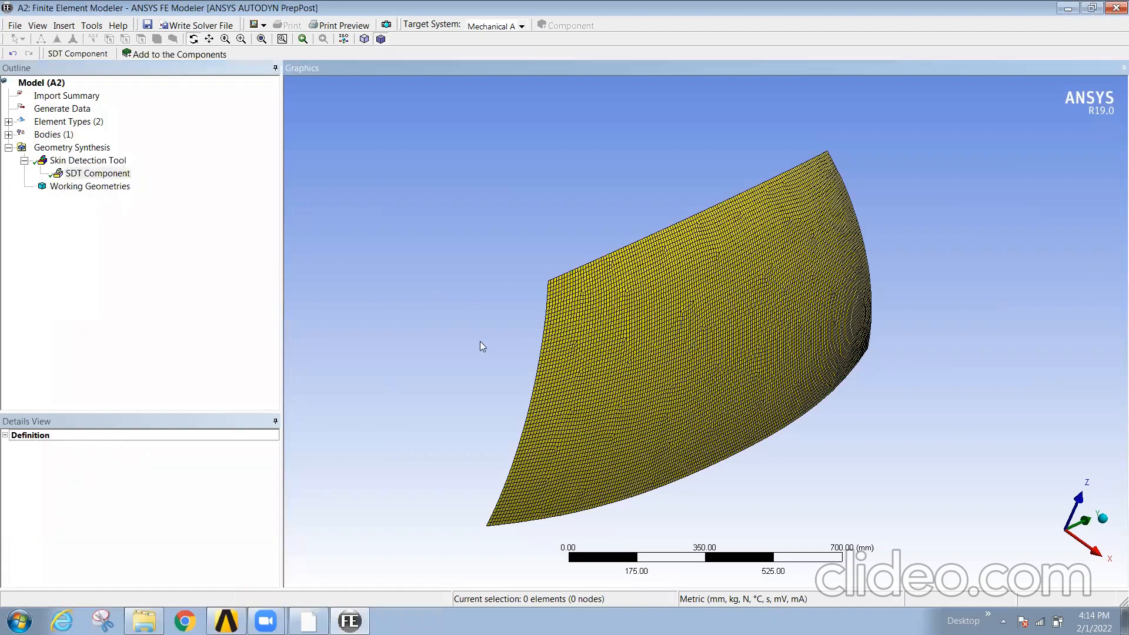
left_click_drag(482, 347, 673, 301)
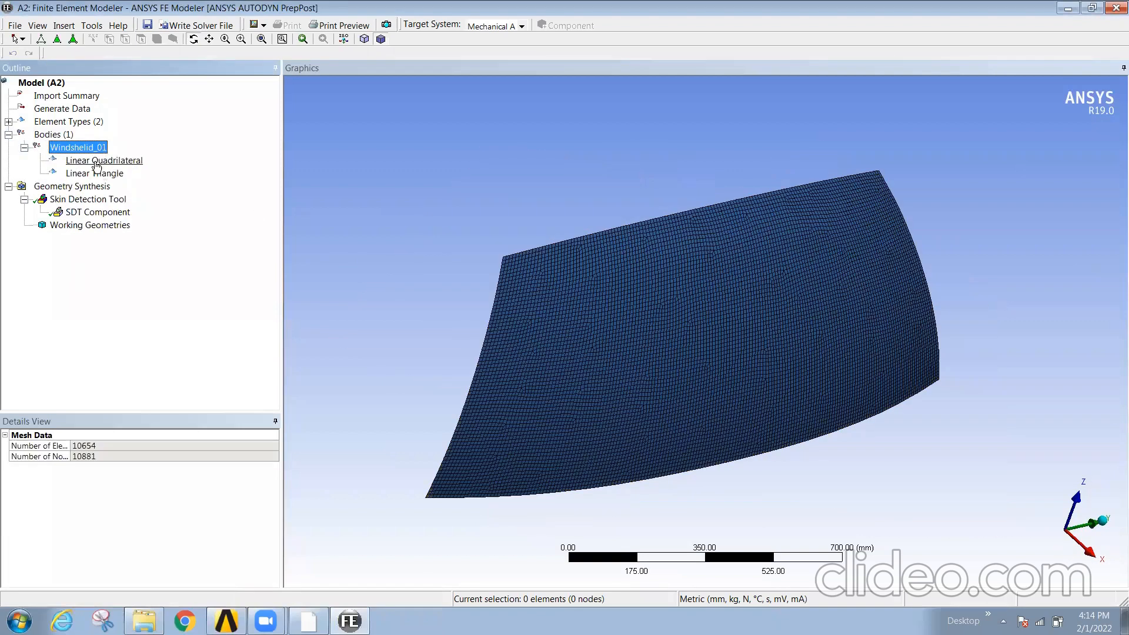
left_click(94, 173)
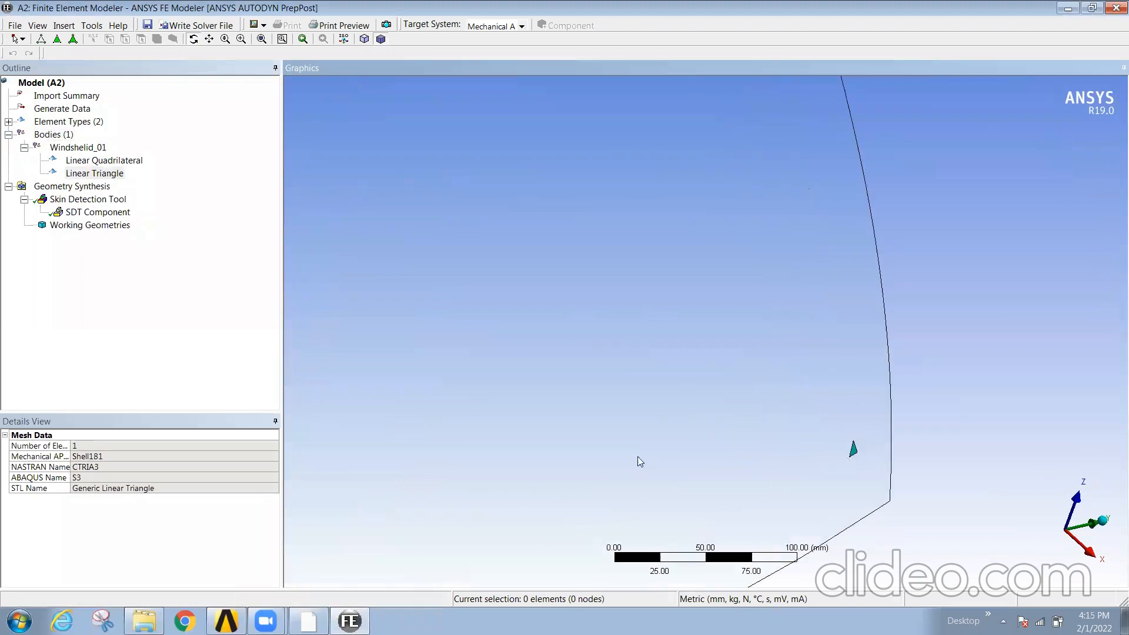
left_click(103, 160)
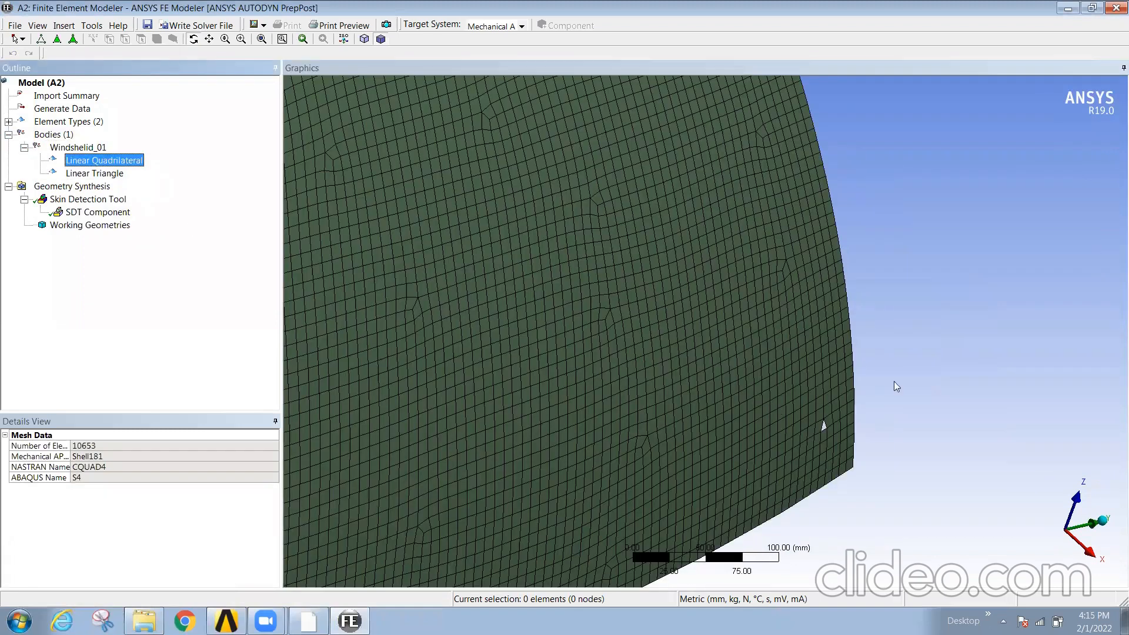
left_click(89, 199)
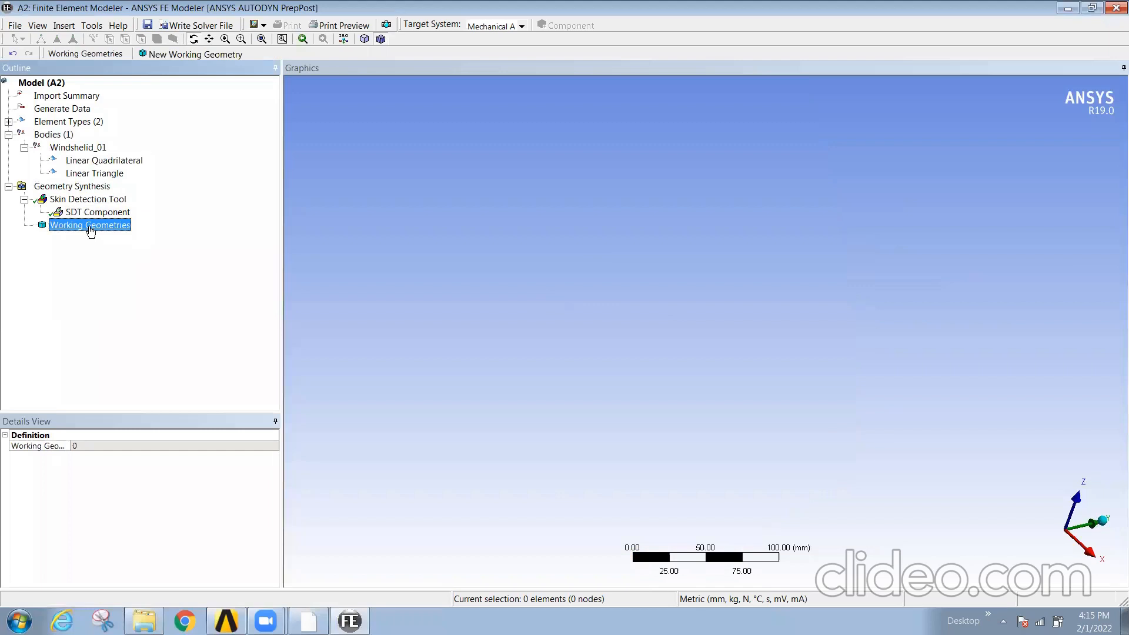
Add a Working Geometry, cancel its file import, and delete it again
right_click(89, 225)
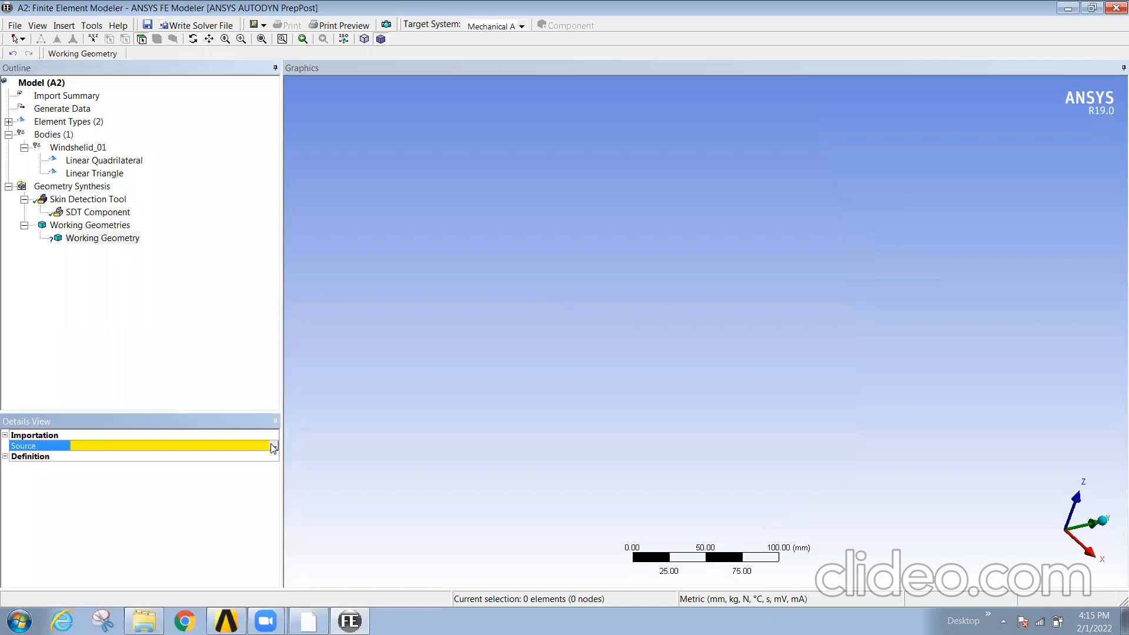
left_click(272, 446)
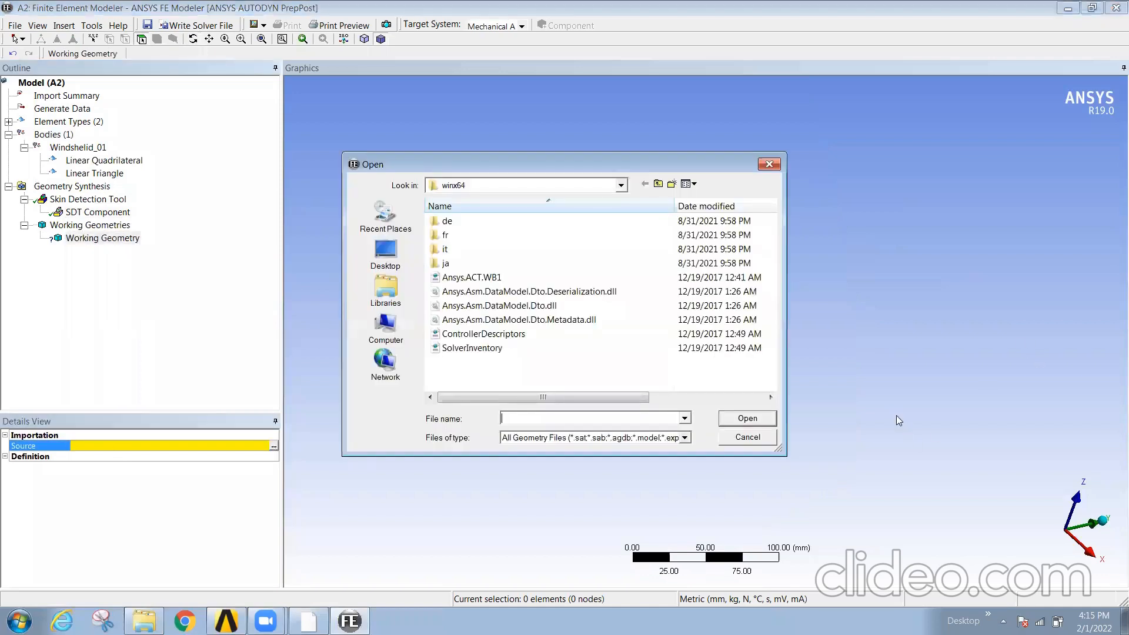
mouse_move(718, 461)
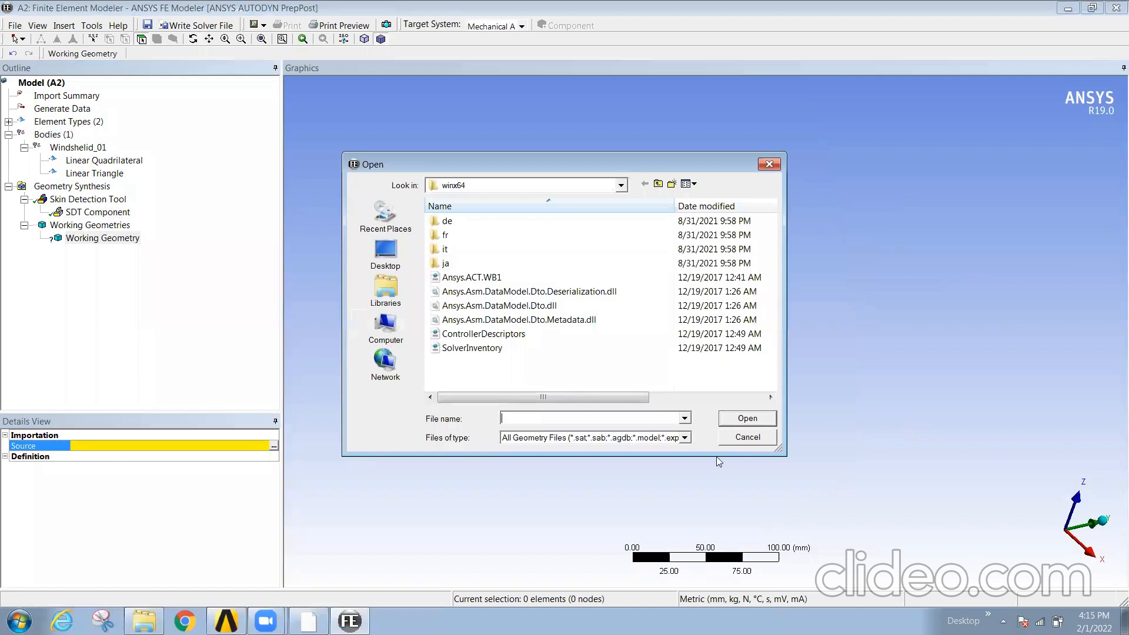
left_click(747, 436)
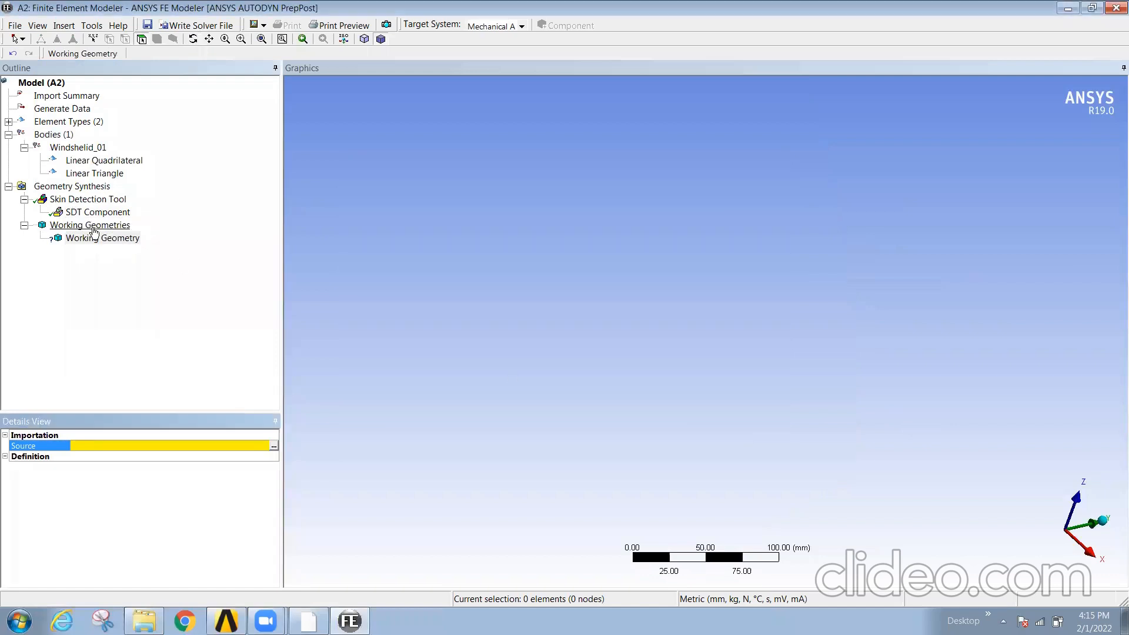
right_click(90, 225)
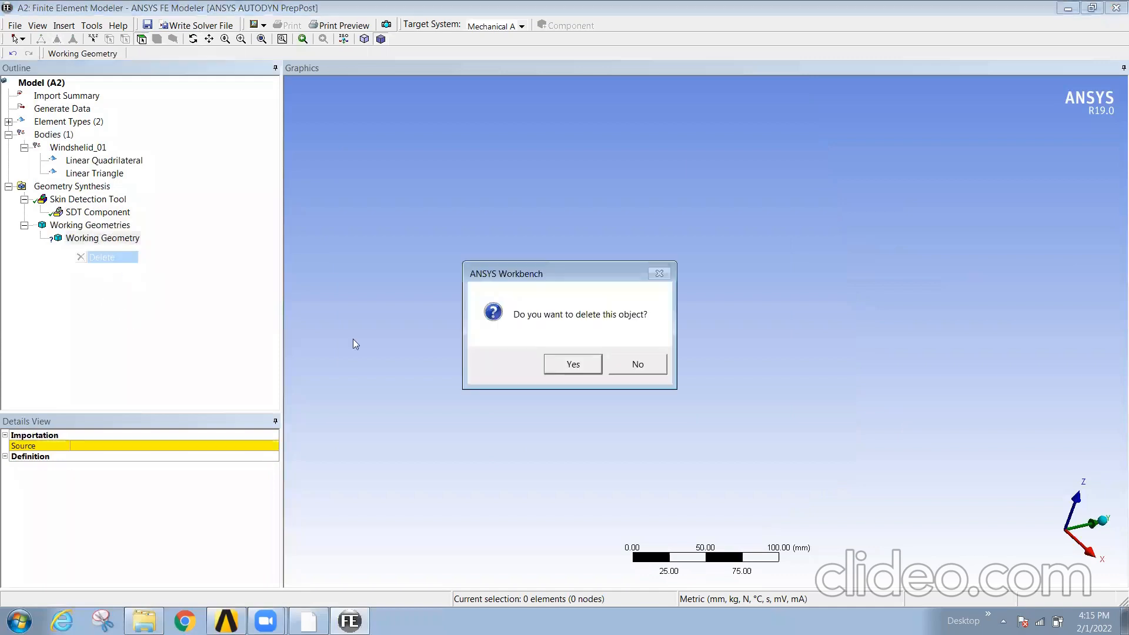
left_click(571, 363)
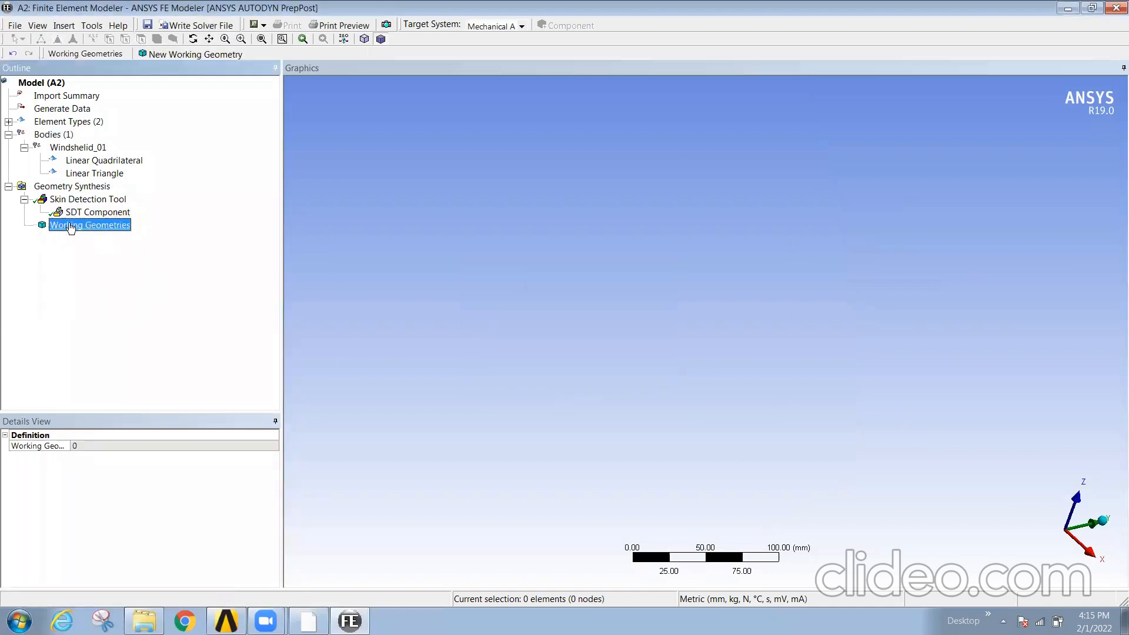
right_click(89, 224)
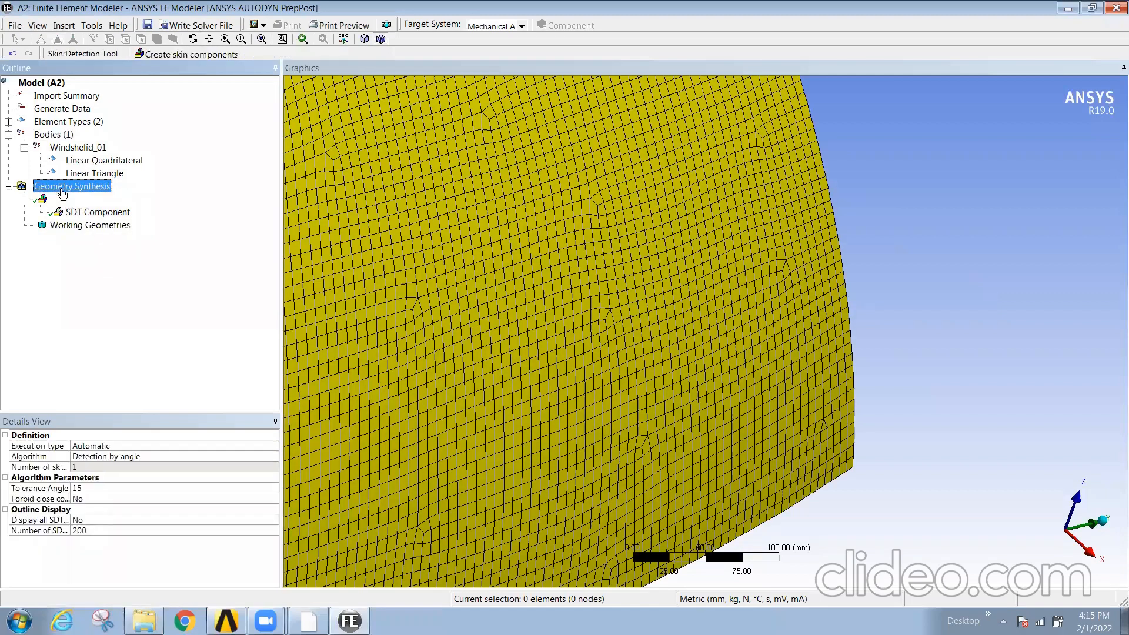
Insert an Initial Geometry under Geometry Synthesis and inspect its single-face windshield body
right_click(72, 185)
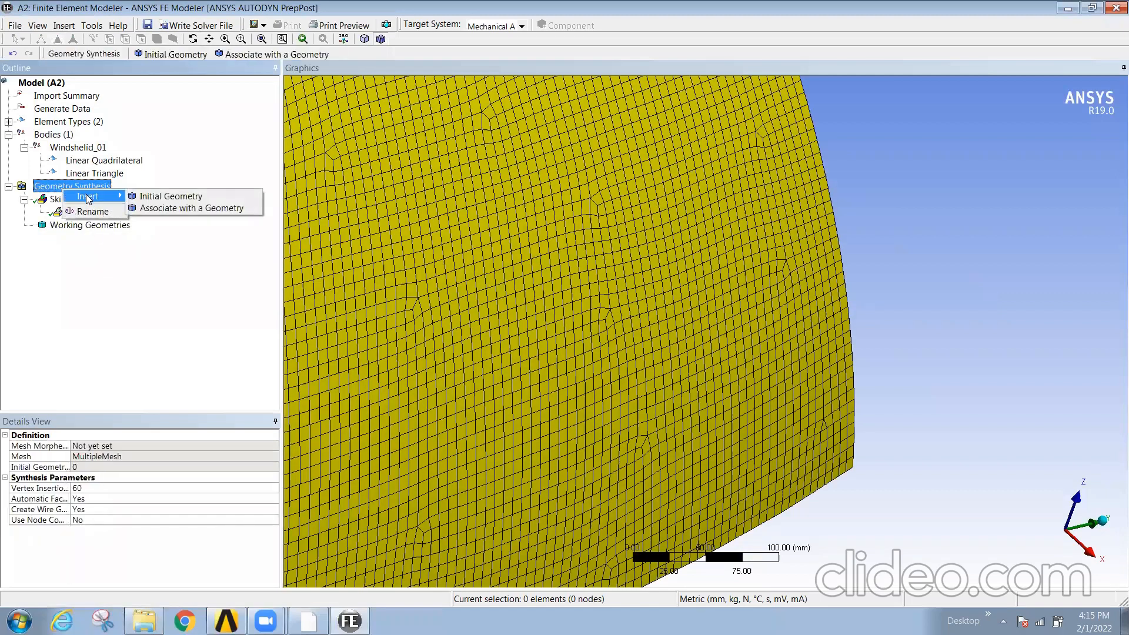
mouse_move(163, 275)
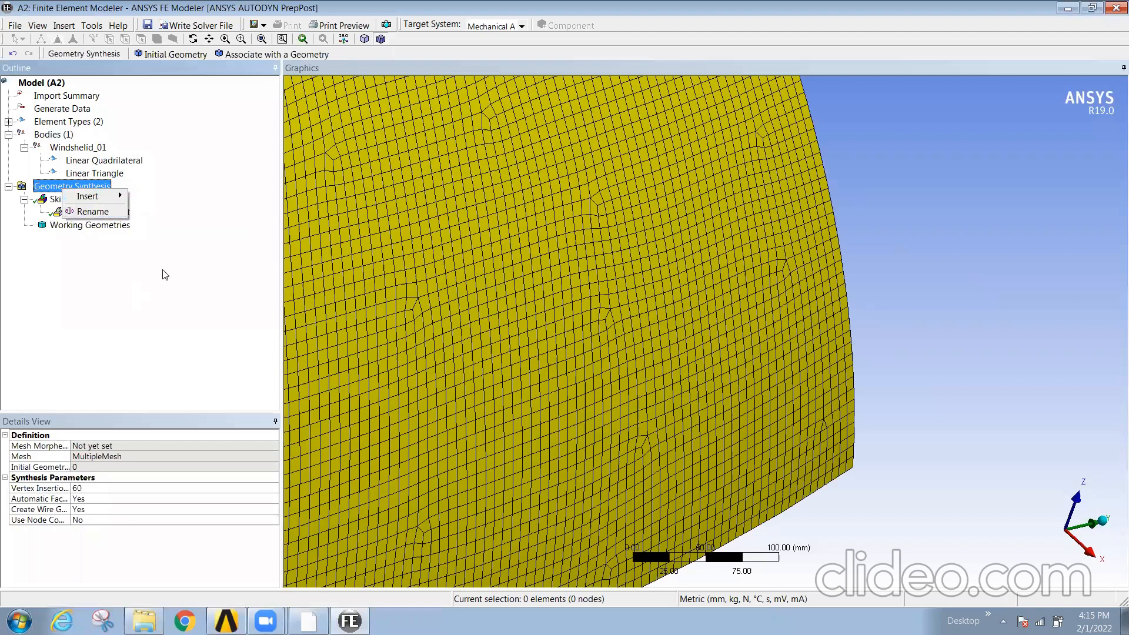
mouse_move(87, 196)
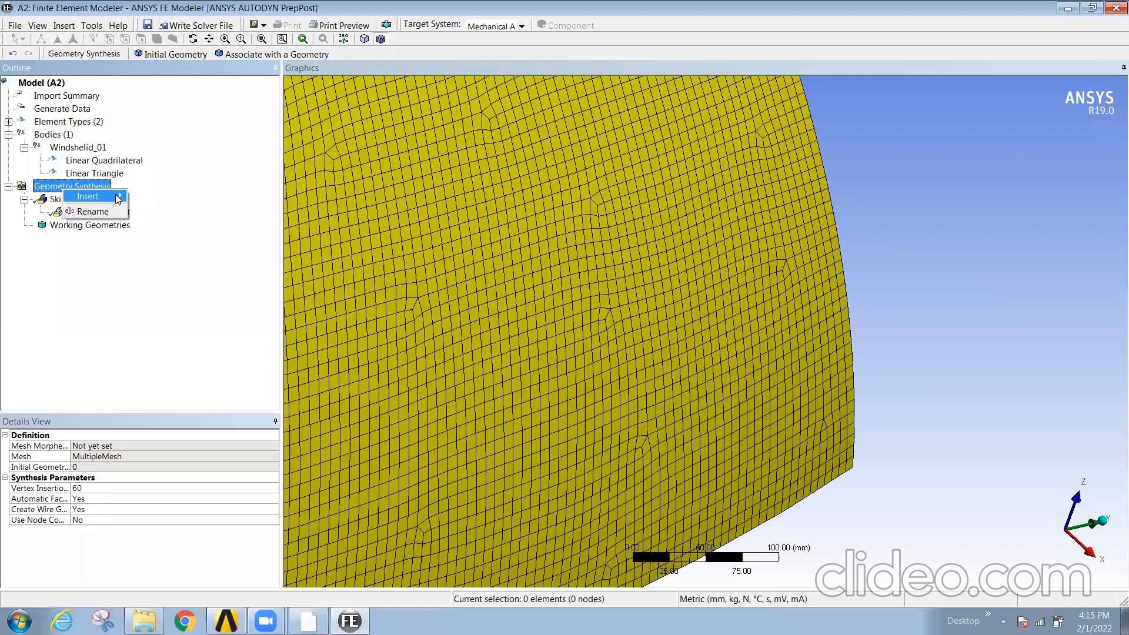
left_click(86, 196)
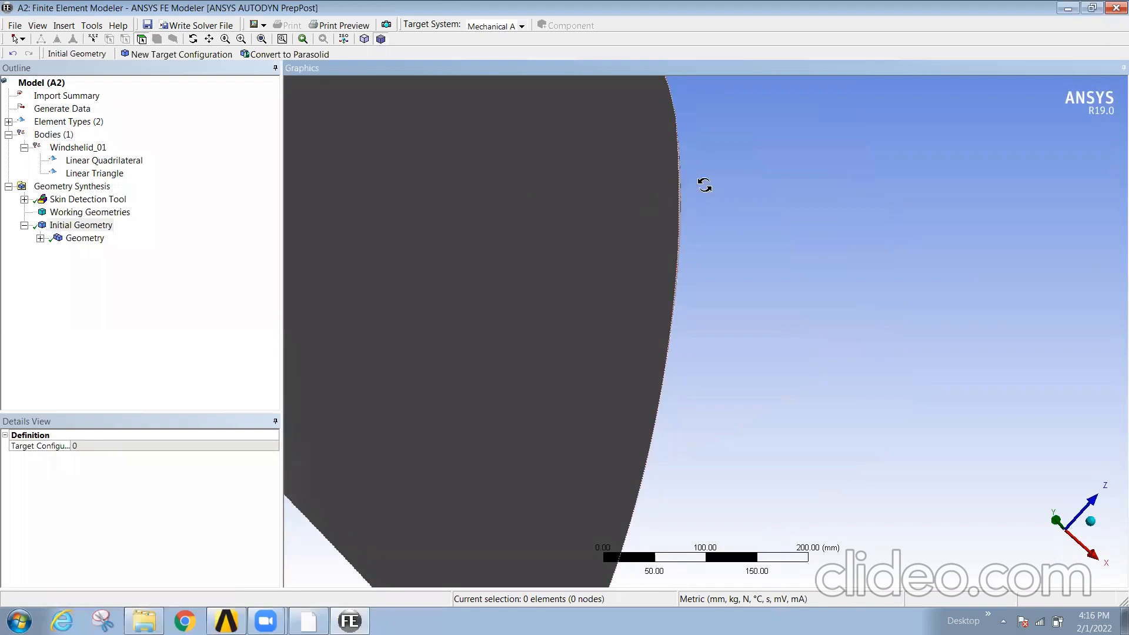
left_click_drag(705, 183, 630, 247)
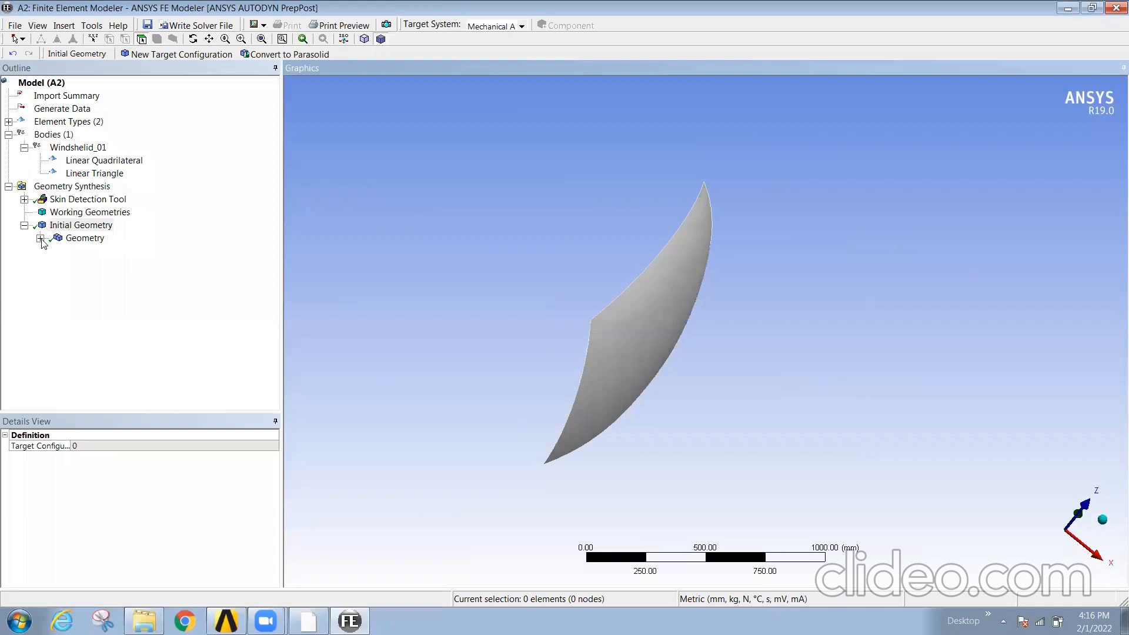
left_click(43, 238)
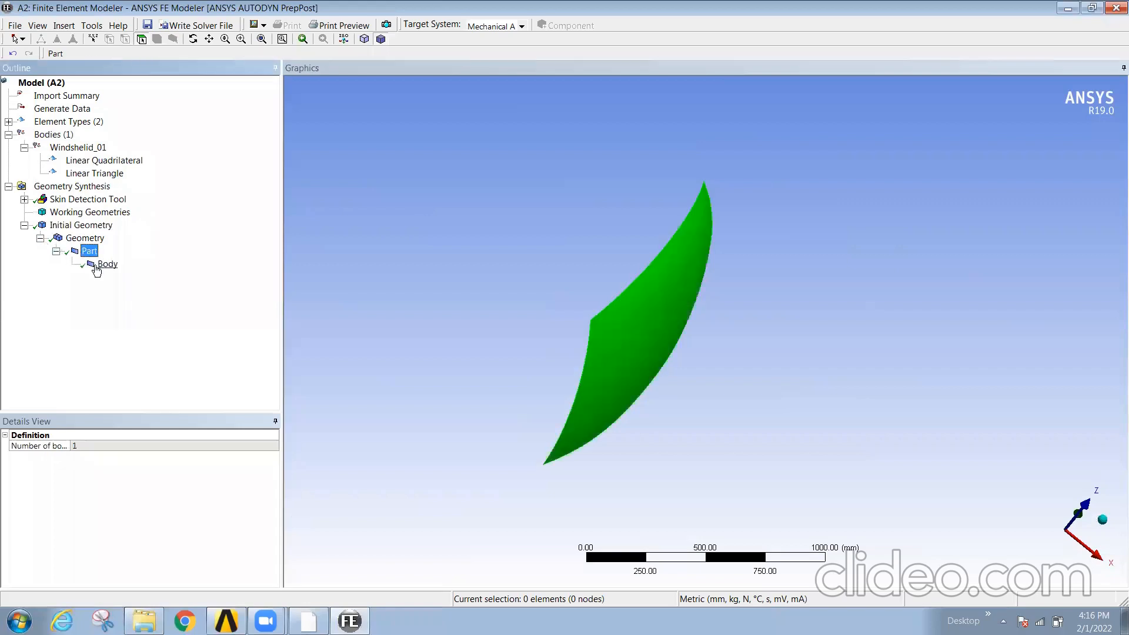
left_click(106, 263)
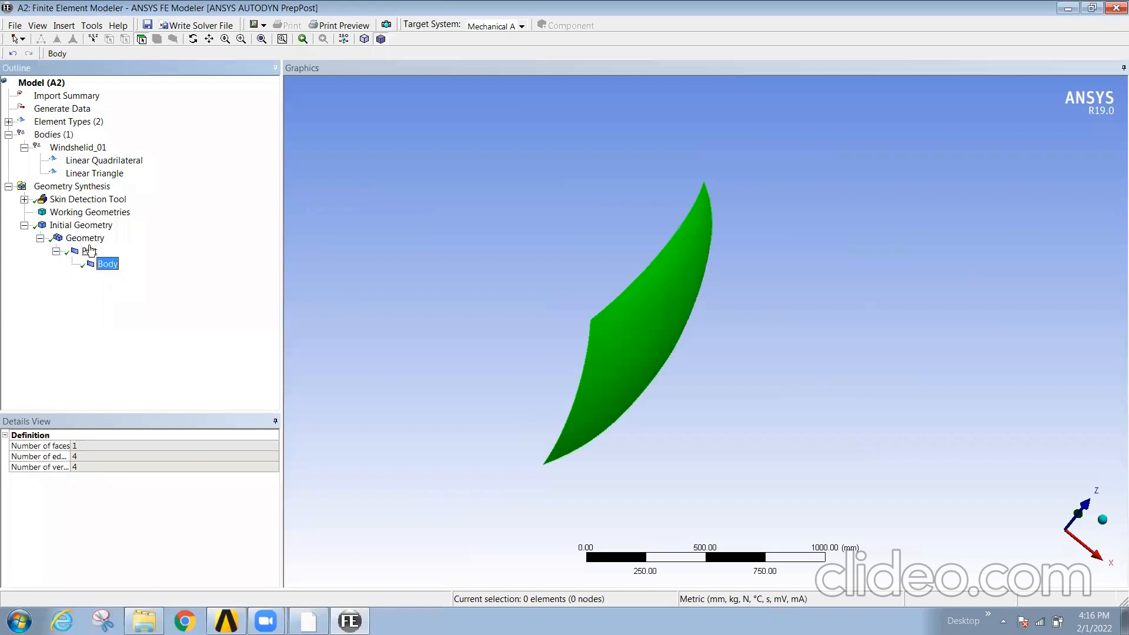
left_click(81, 224)
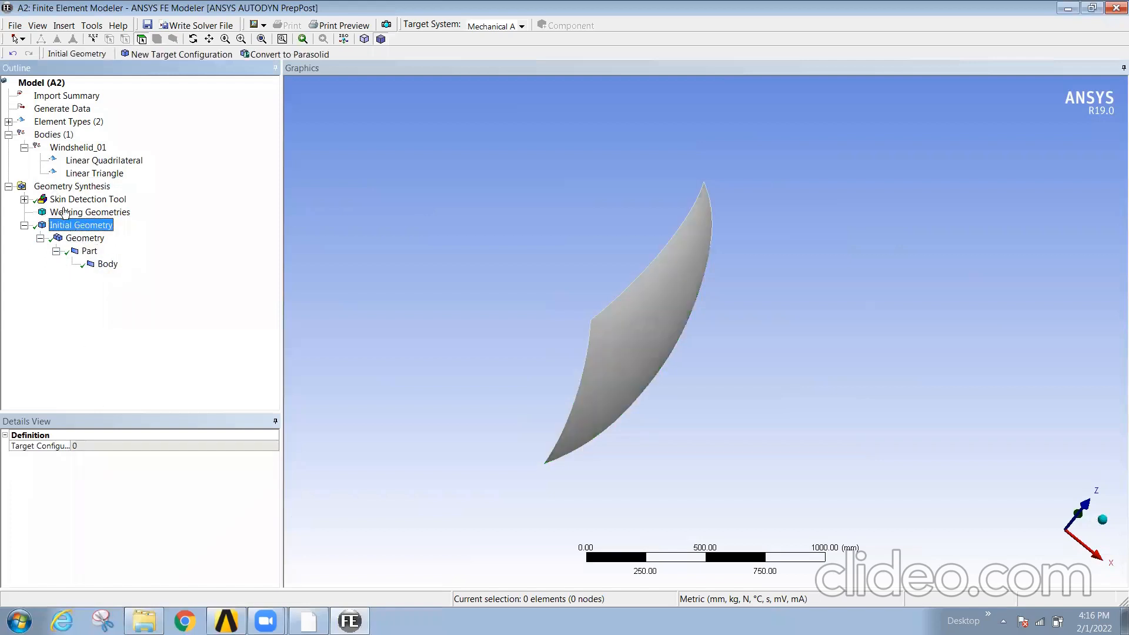
left_click(12, 25)
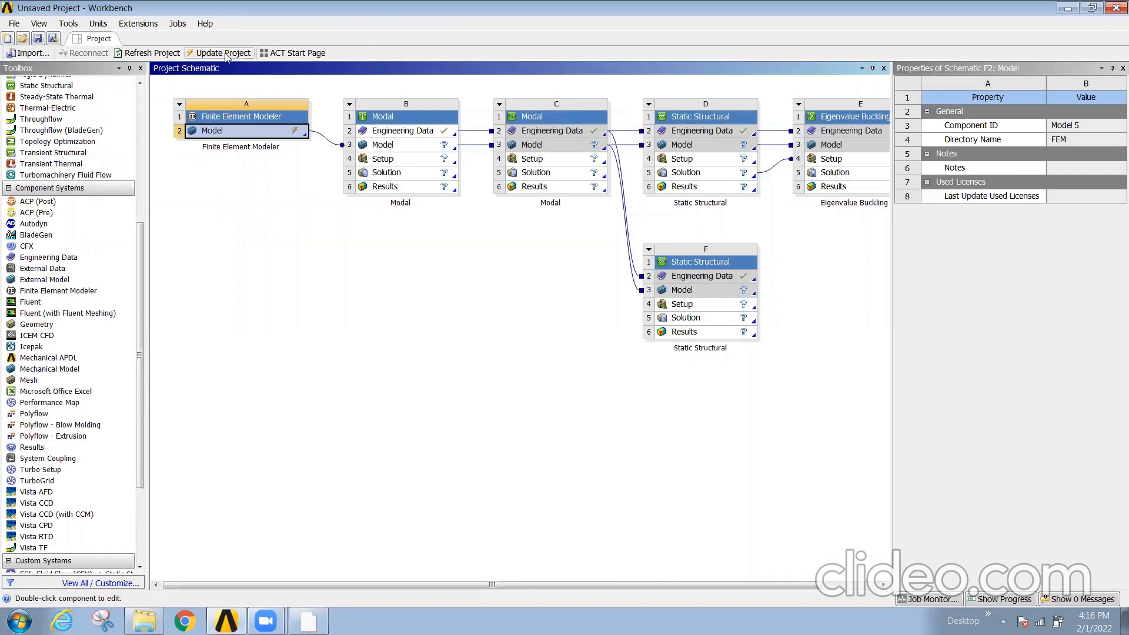
Update the project until FE Modeler Model cell A2 shows a green check
left_click(218, 53)
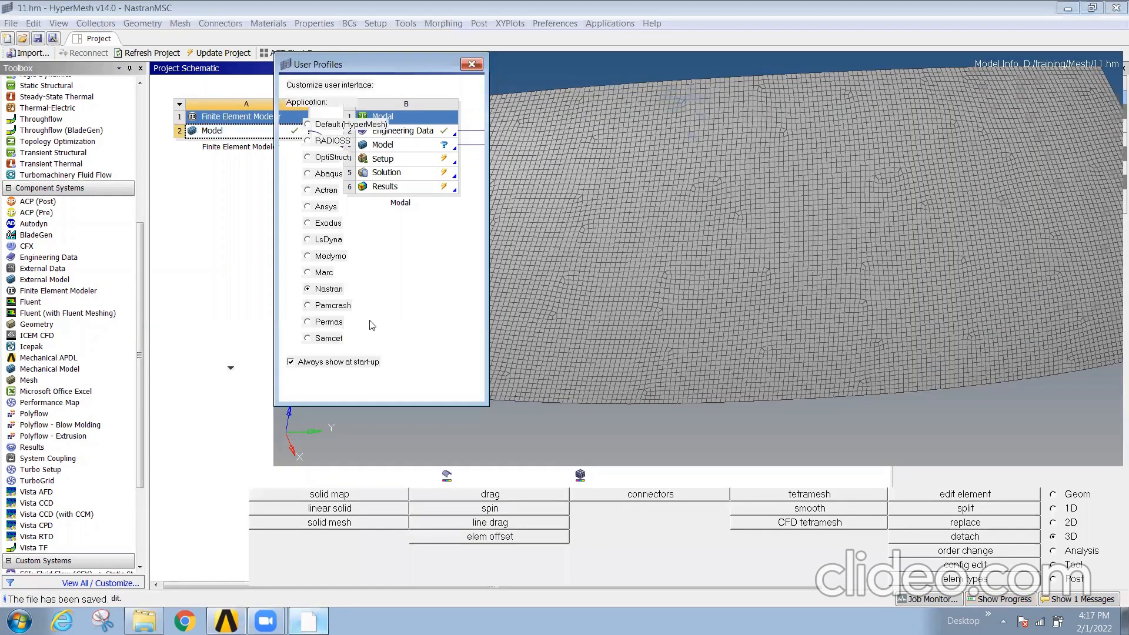
left_click(471, 64)
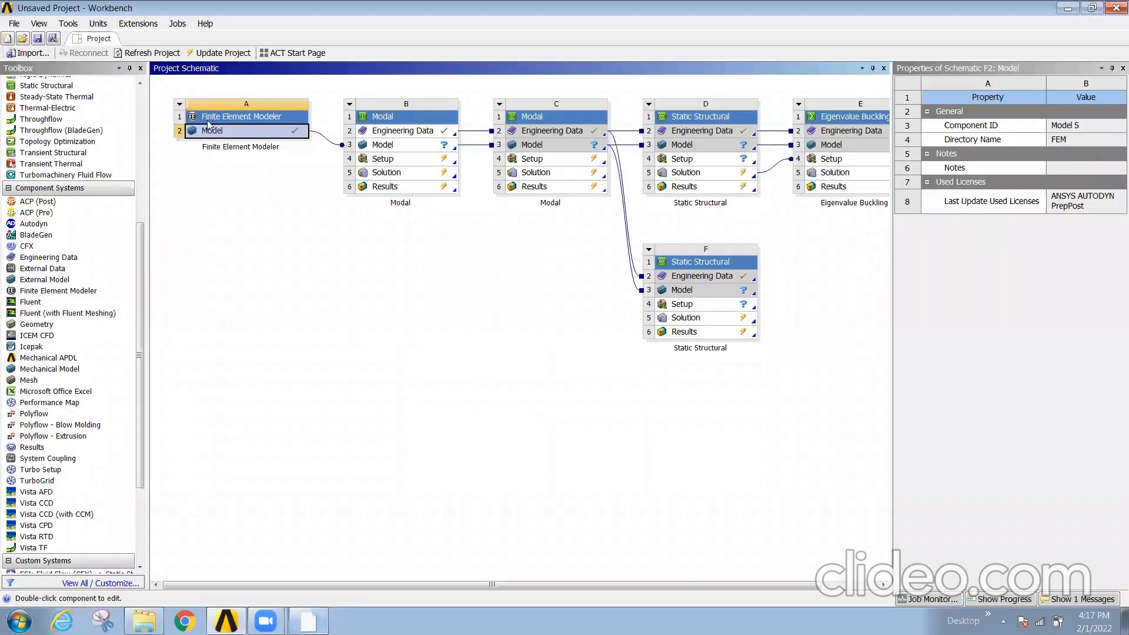
mouse_move(242, 220)
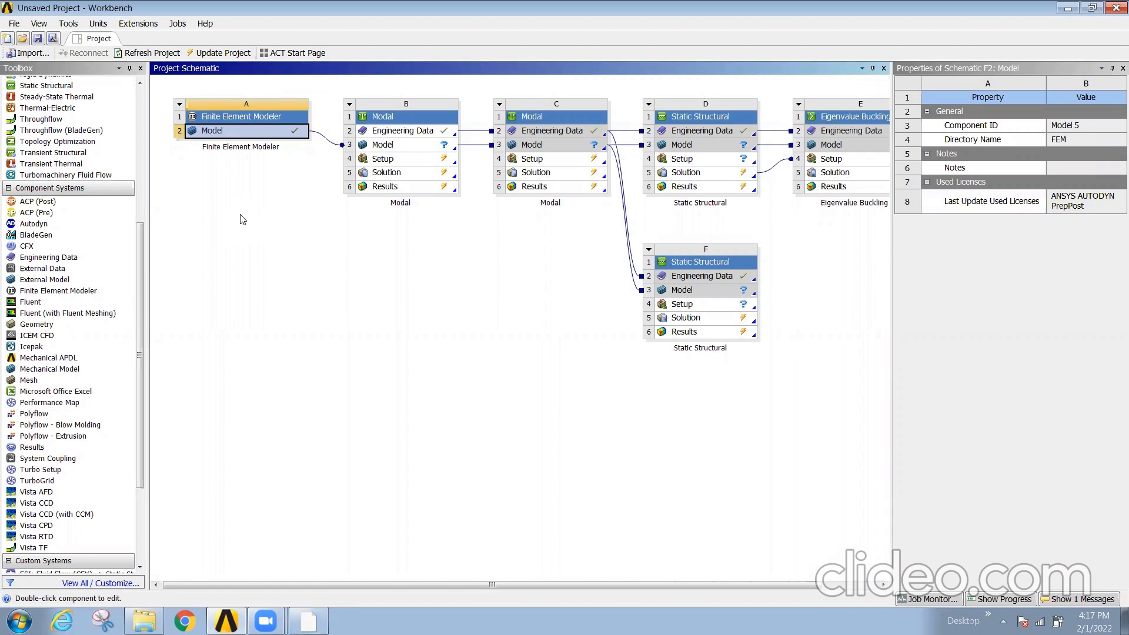
mouse_move(334, 190)
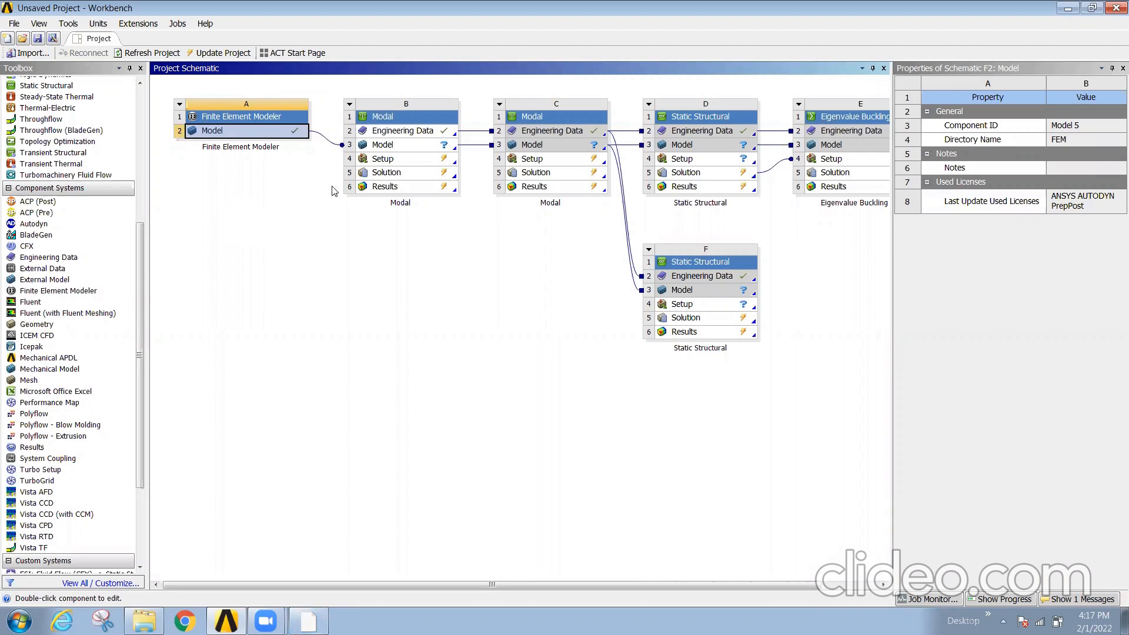
Launch ANSYS Mechanical from the Model cell of Modal system B
left_click(384, 145)
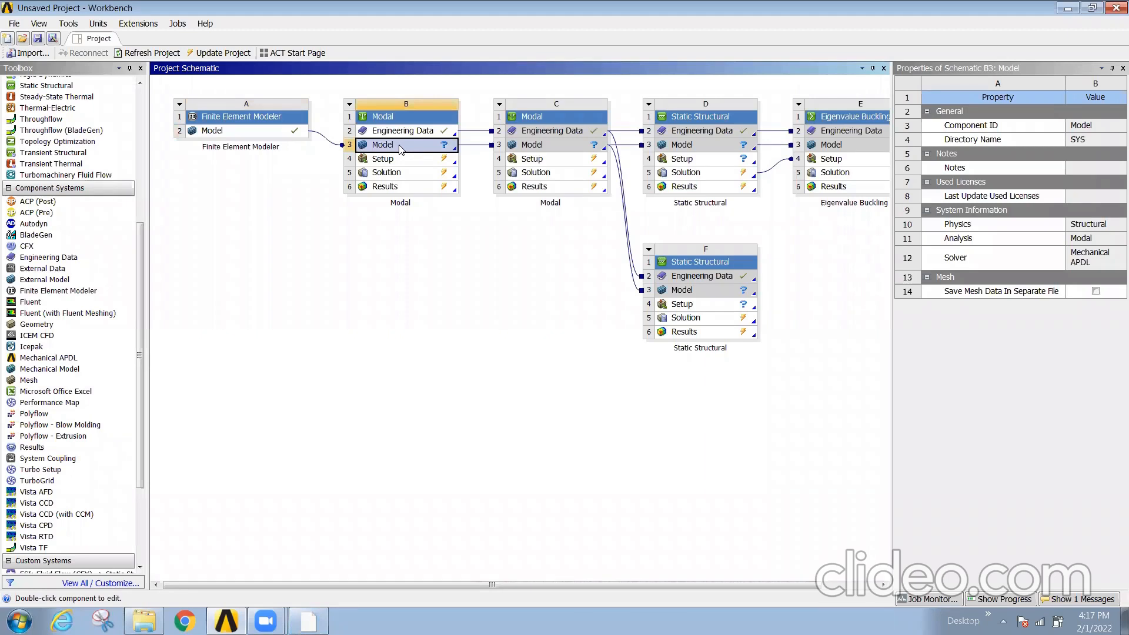
double_click(382, 144)
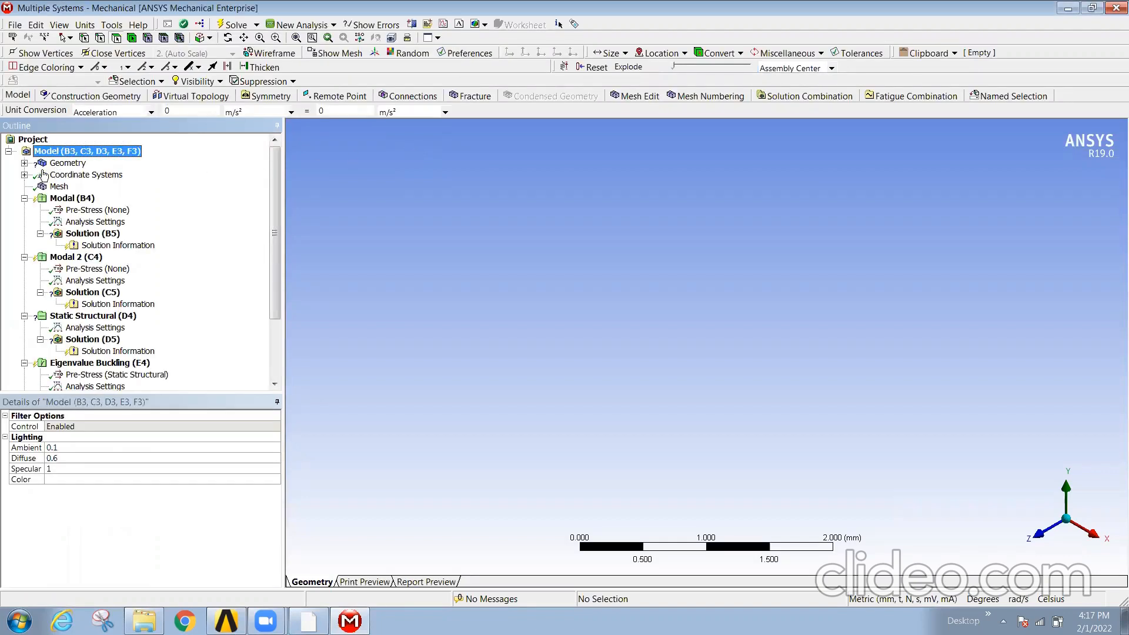
Set Surface Body 1's thickness to 10 mm in the Details panel
left_click(67, 162)
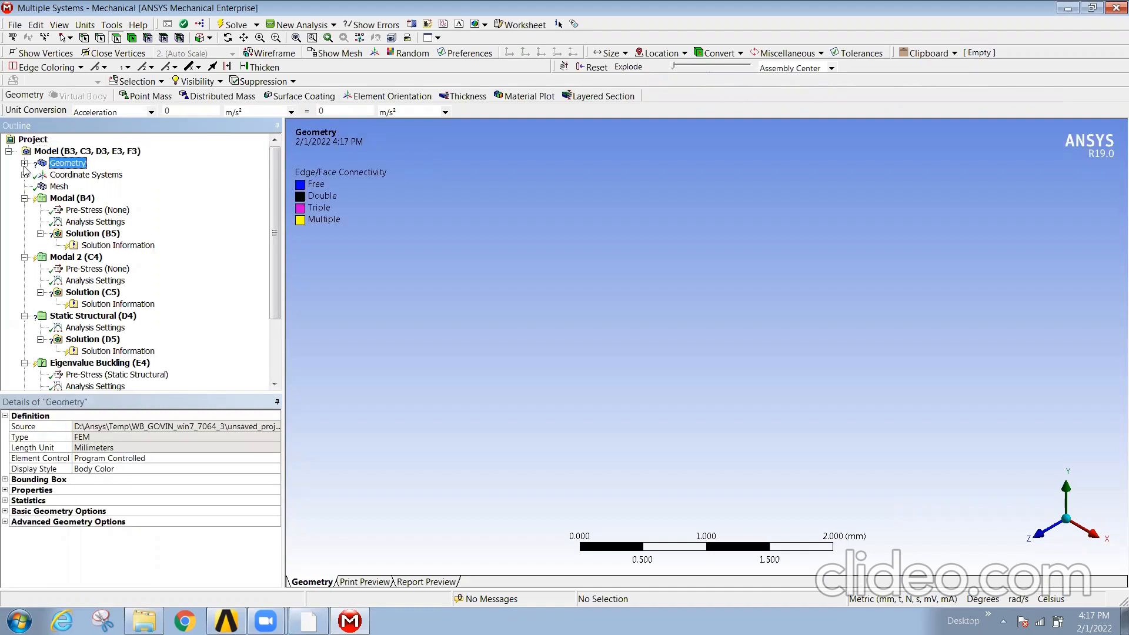
left_click(23, 163)
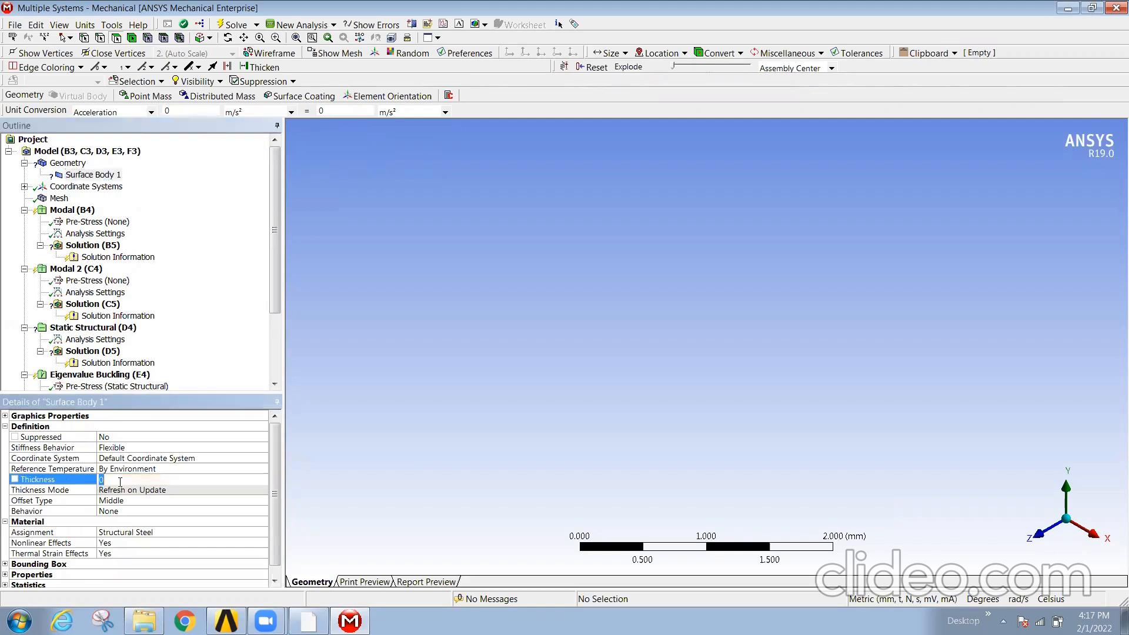
type("10. mm")
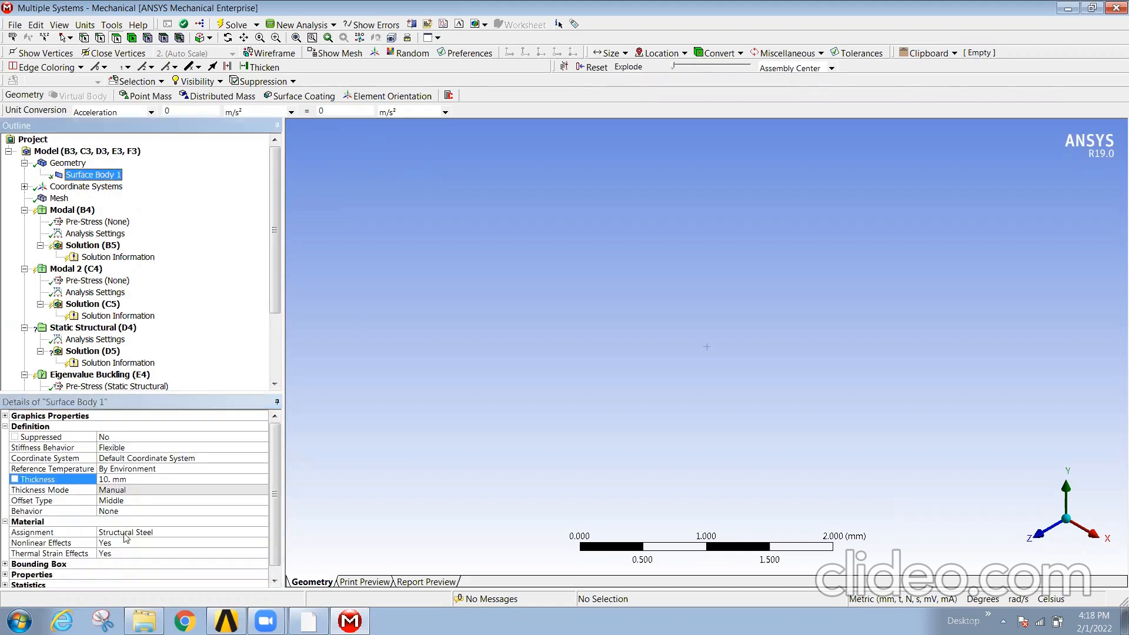
mouse_move(481, 399)
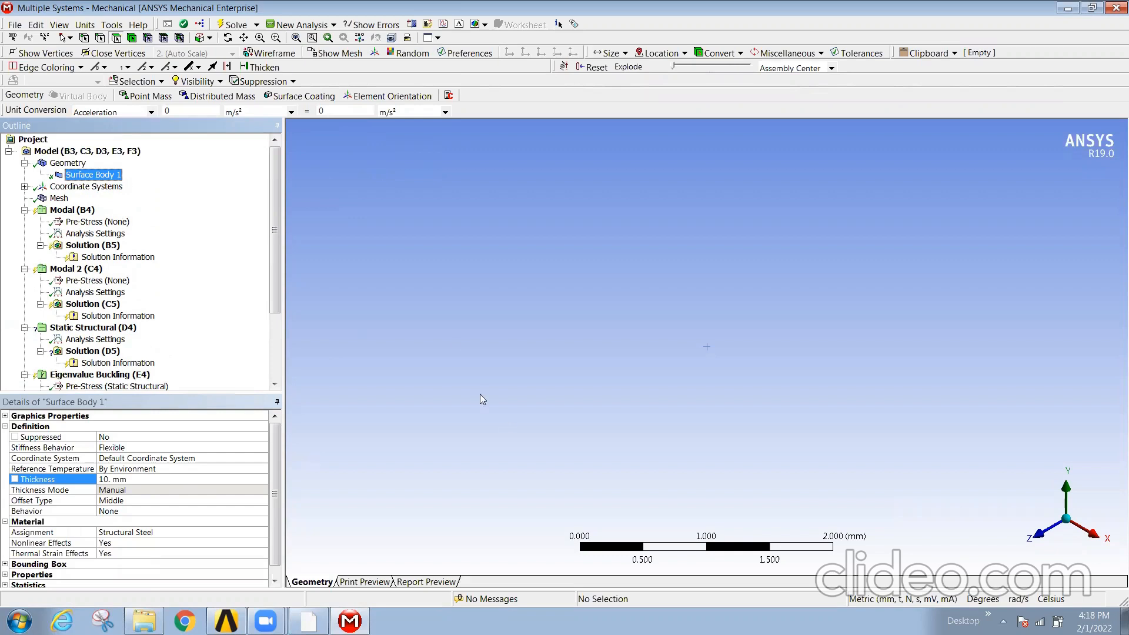
right_click(463, 280)
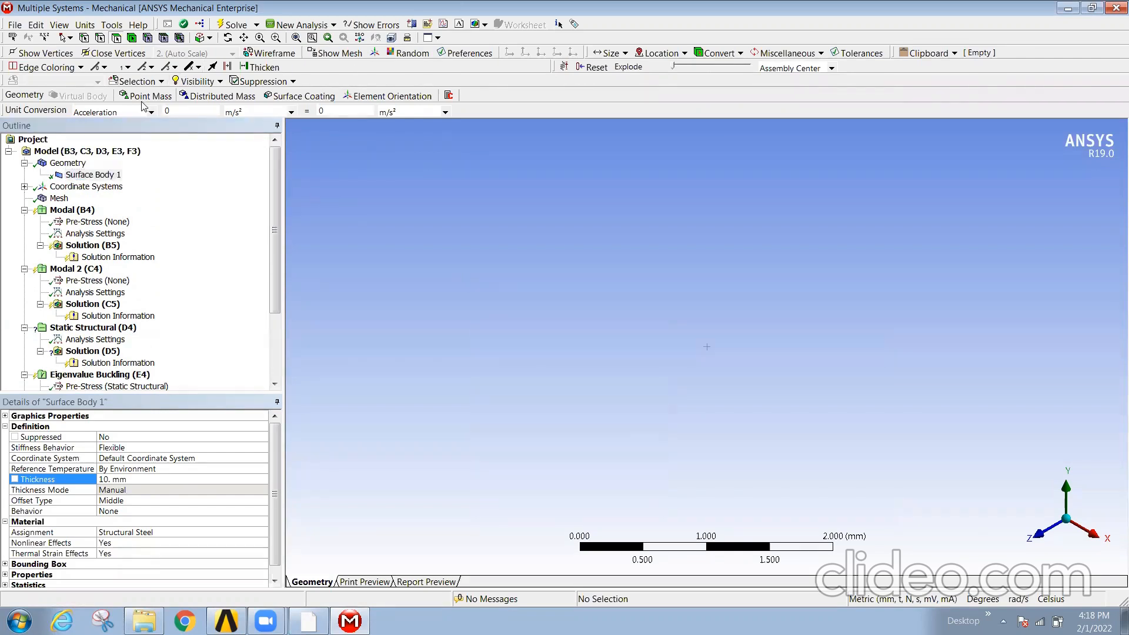
left_click(87, 186)
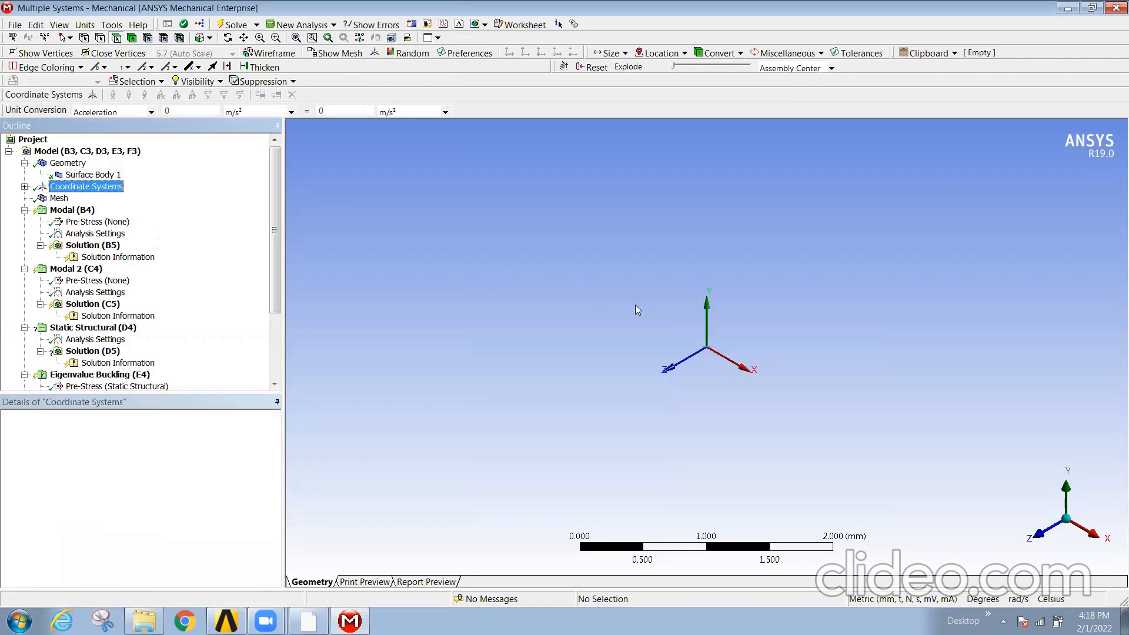
Switch the viewport to shaded exterior display and zoom to fit the windshield mesh
right_click(91, 174)
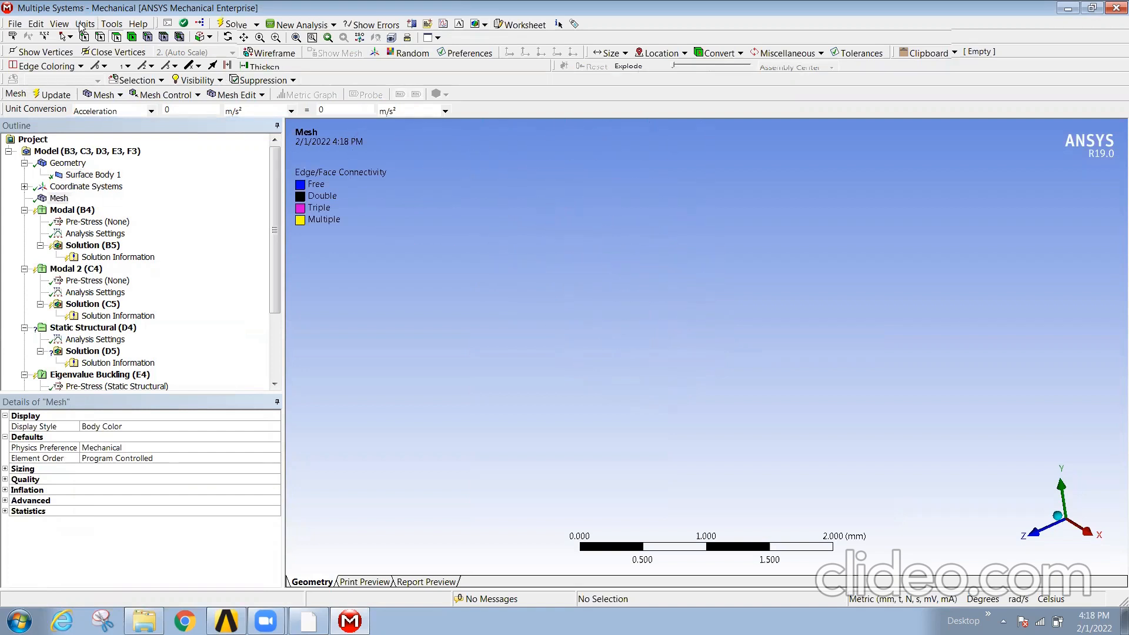
left_click(59, 24)
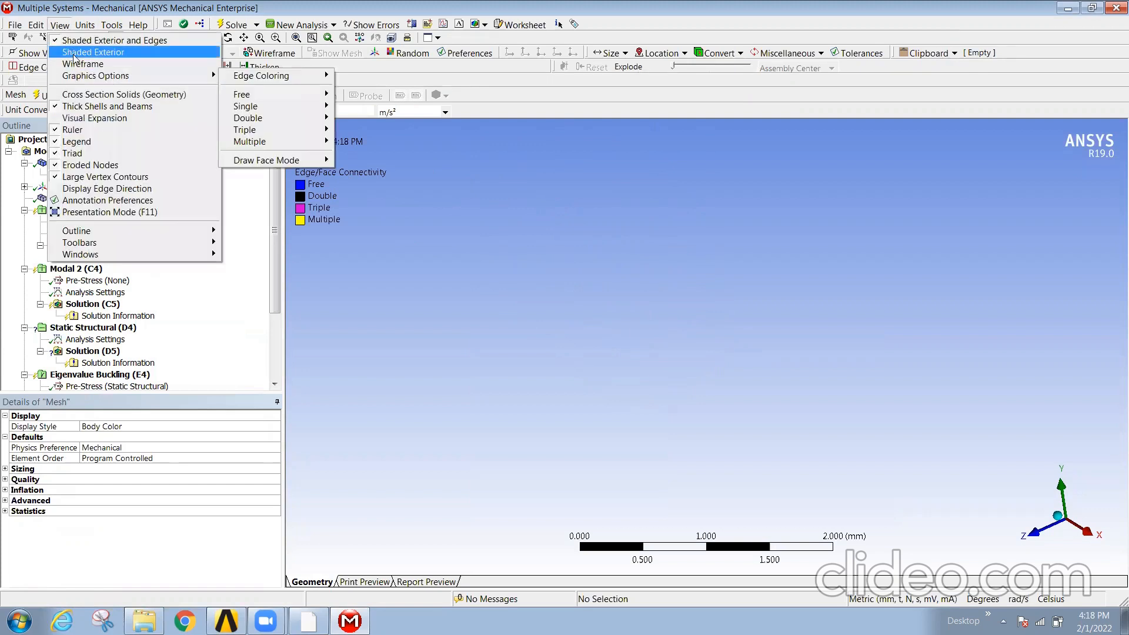
left_click(85, 23)
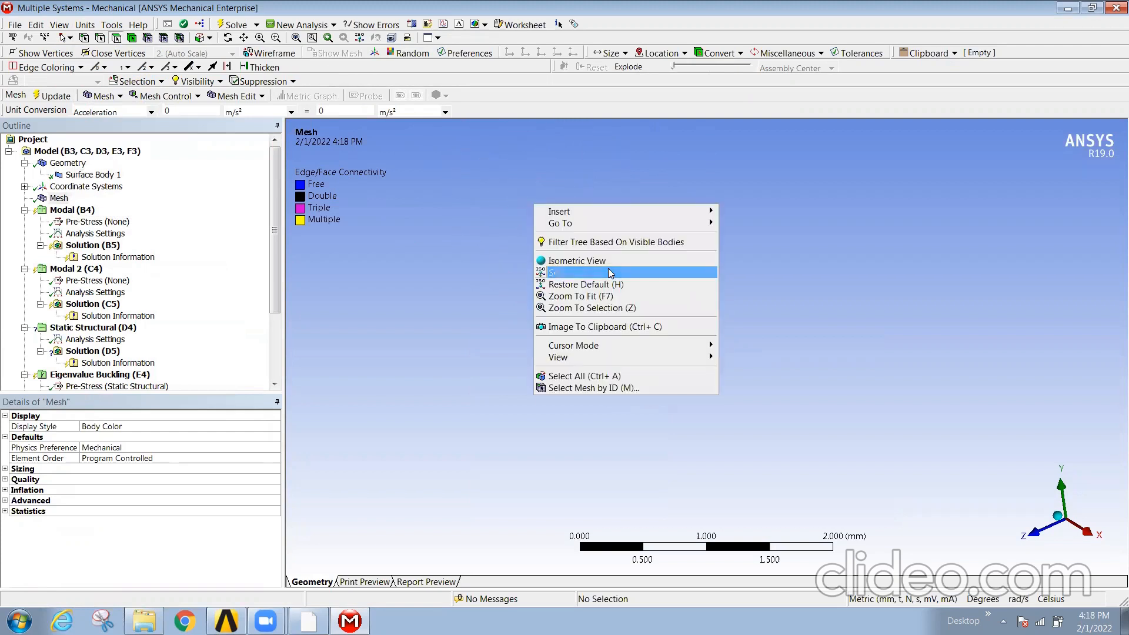
left_click(579, 272)
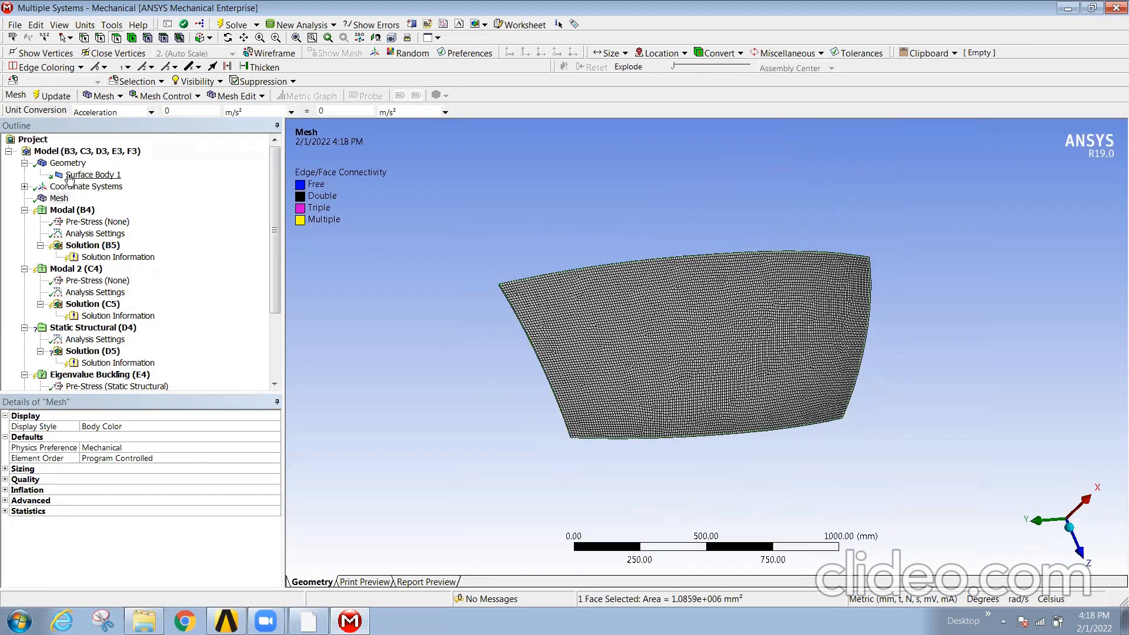
left_click(93, 174)
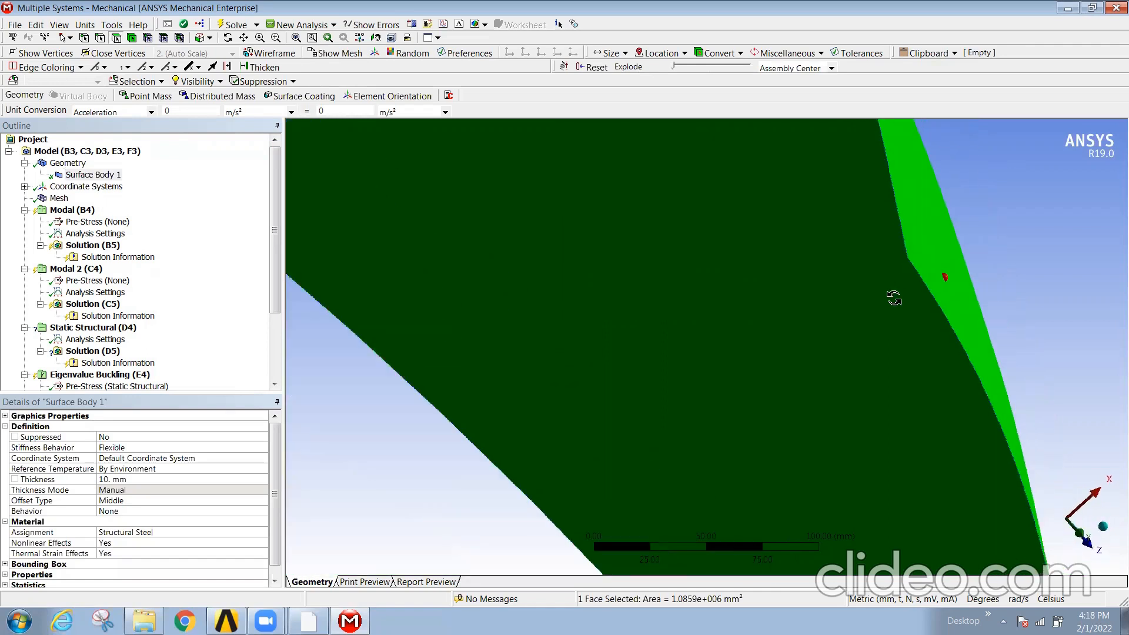
left_click(58, 198)
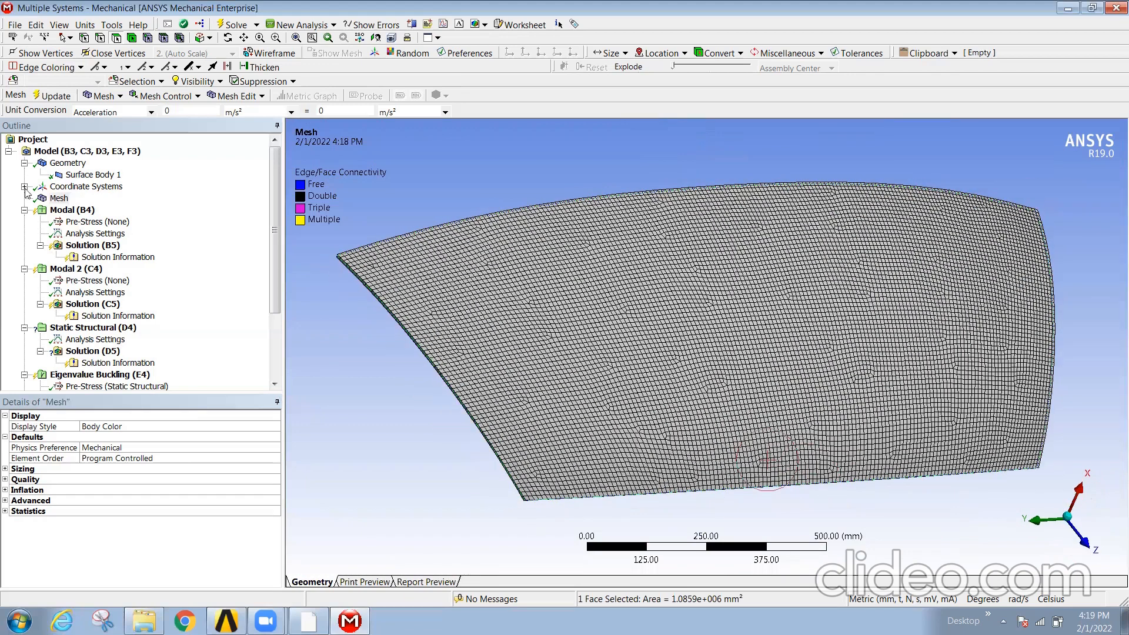
left_click(92, 174)
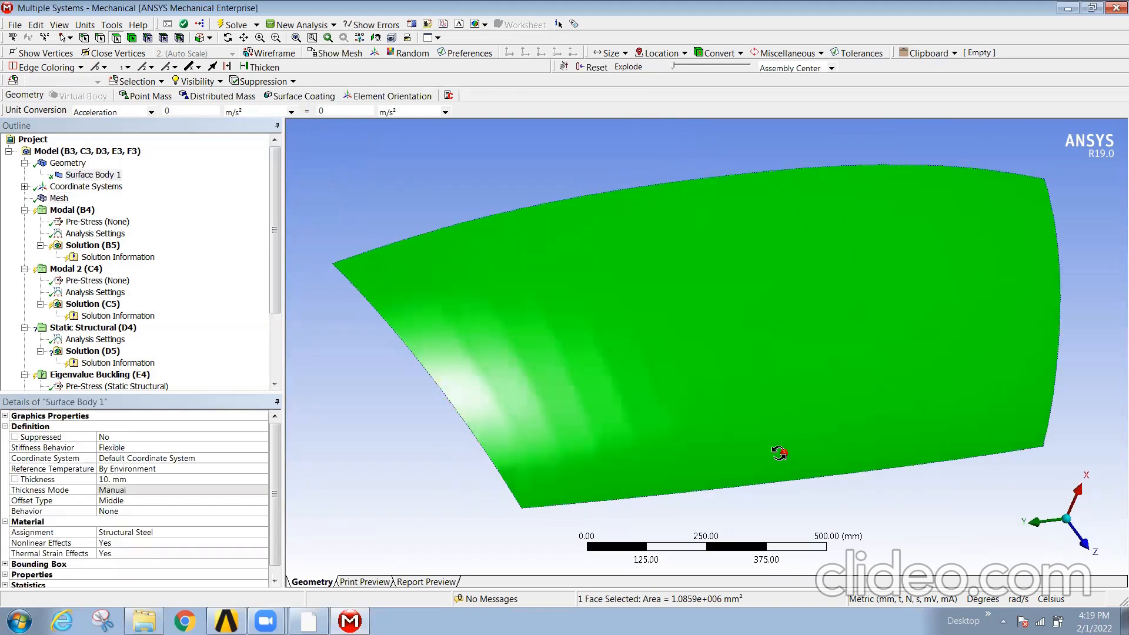
left_click_drag(779, 452, 583, 421)
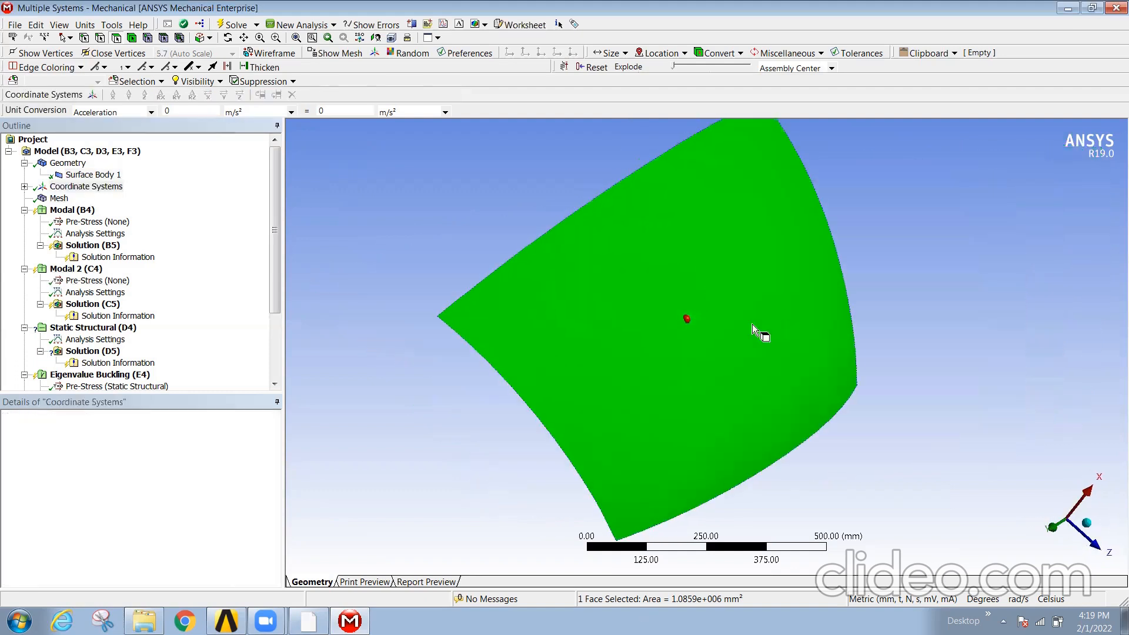
left_click(58, 198)
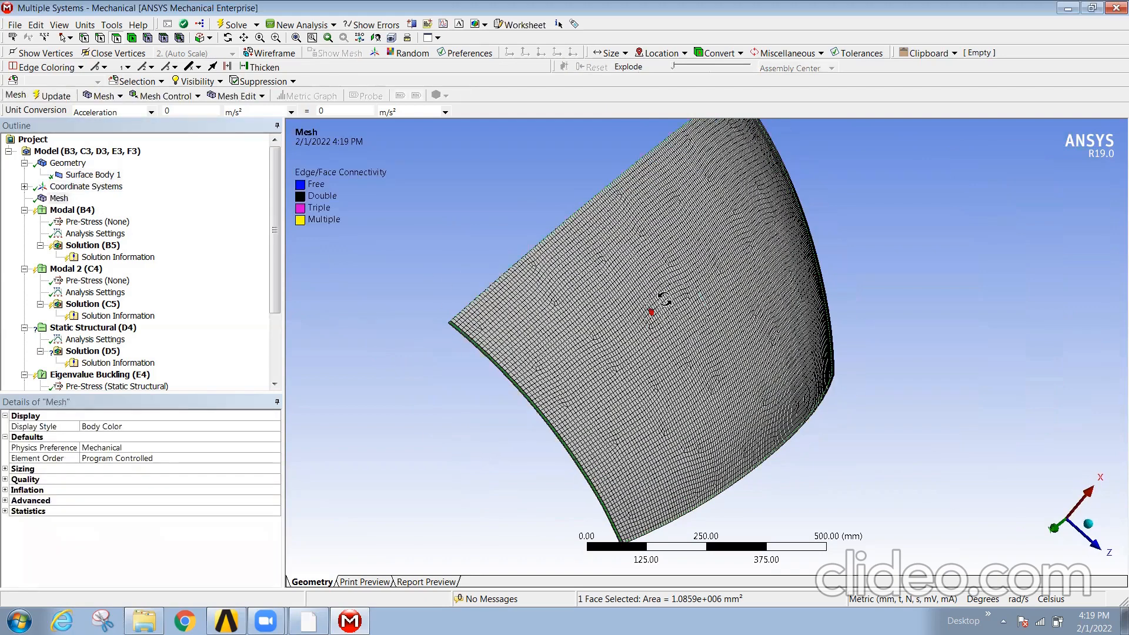
left_click_drag(655, 303, 612, 349)
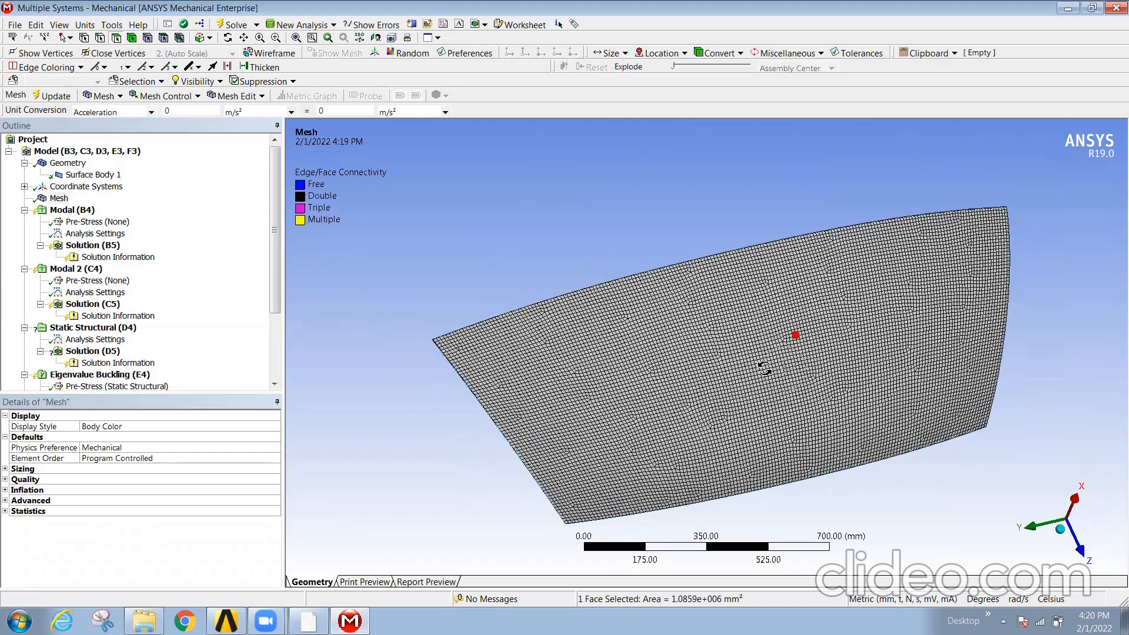
left_click(71, 210)
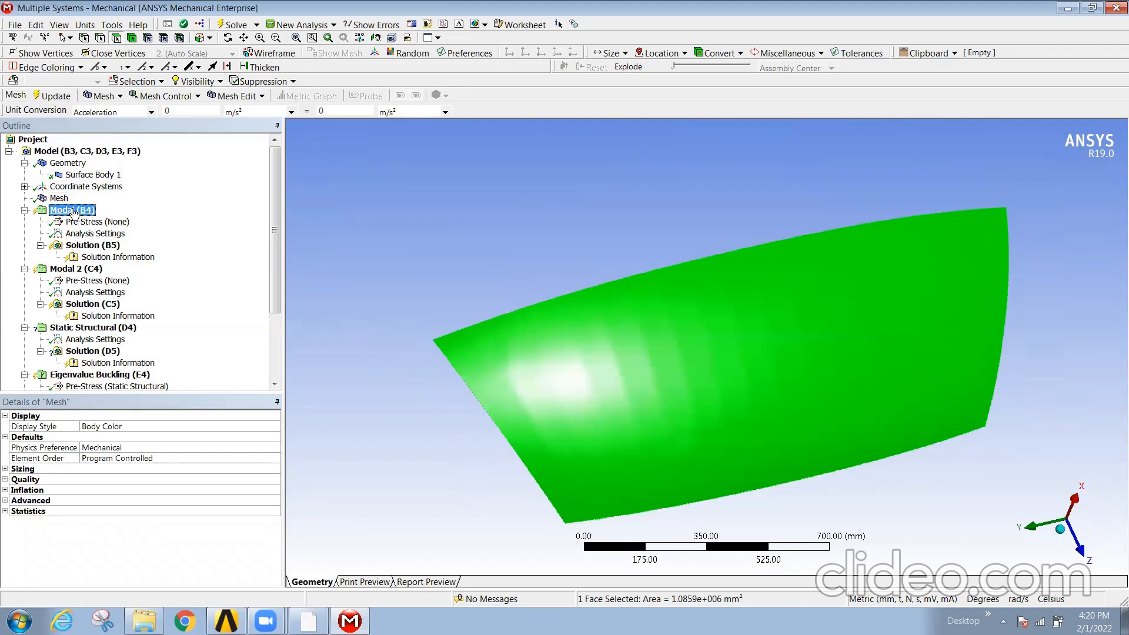
Check the free Modal (B4) six-mode settings and collapse its branch once solved
left_click(94, 234)
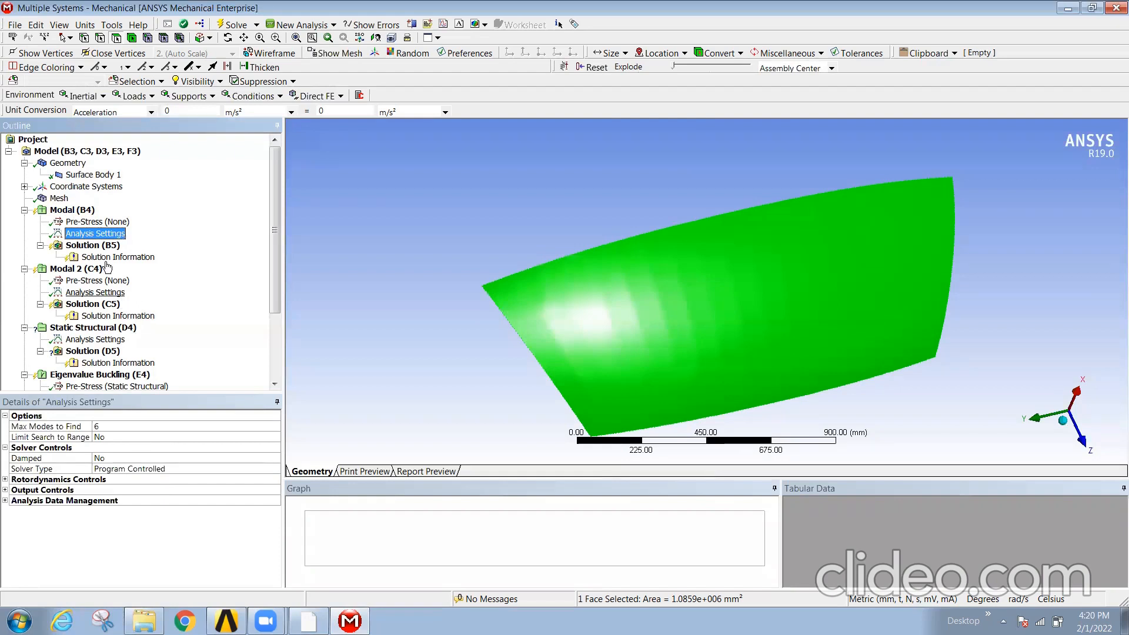
left_click(93, 244)
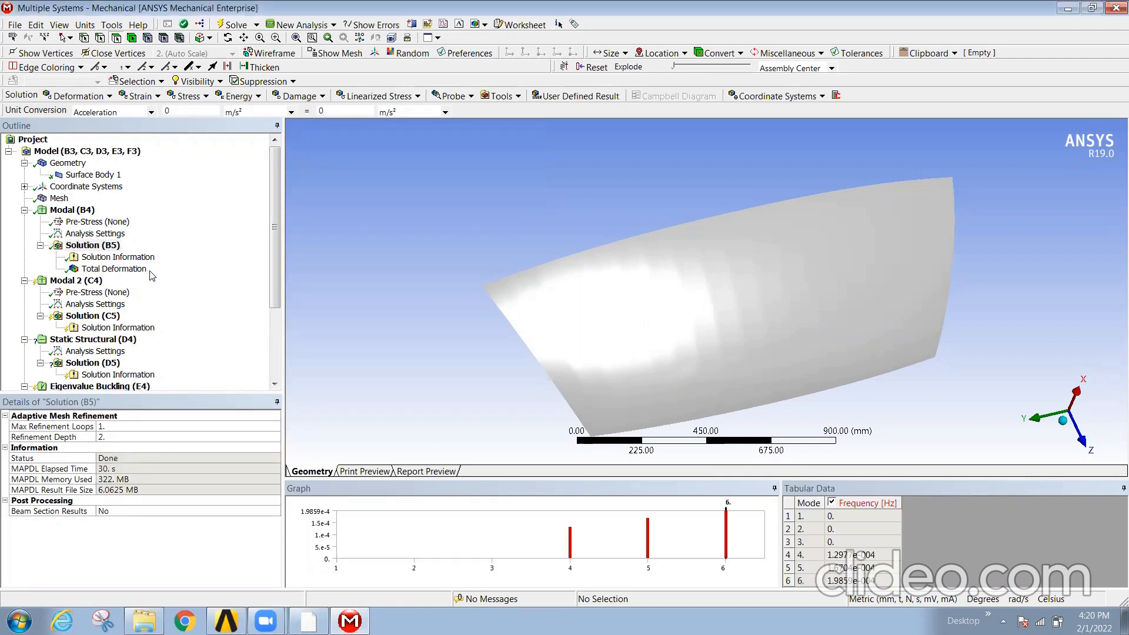
mouse_move(939, 526)
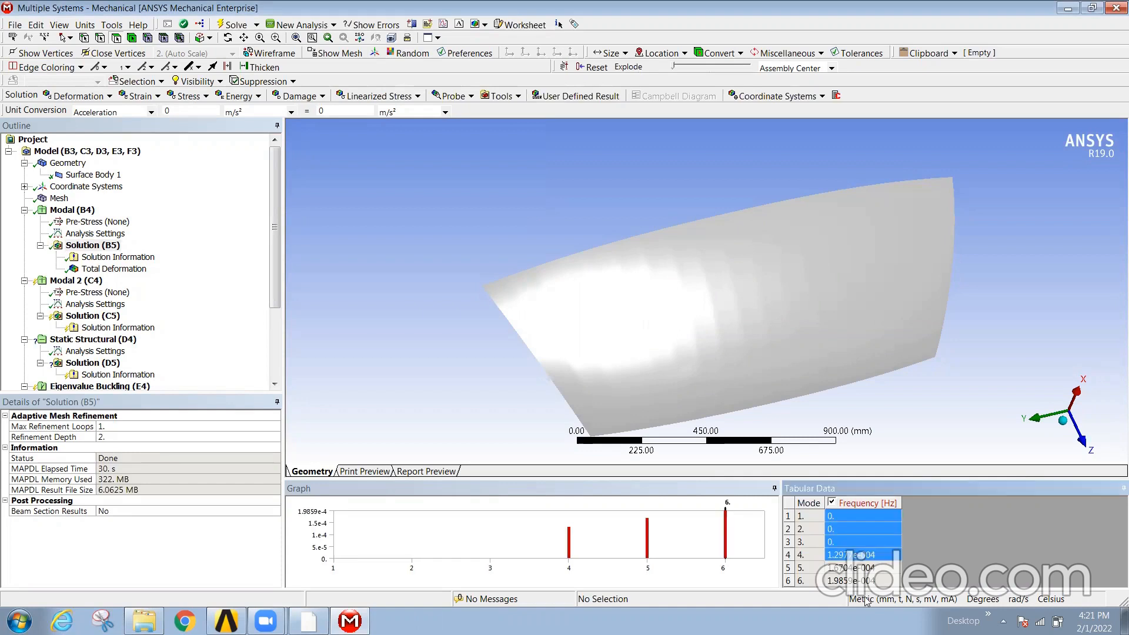
left_click(92, 245)
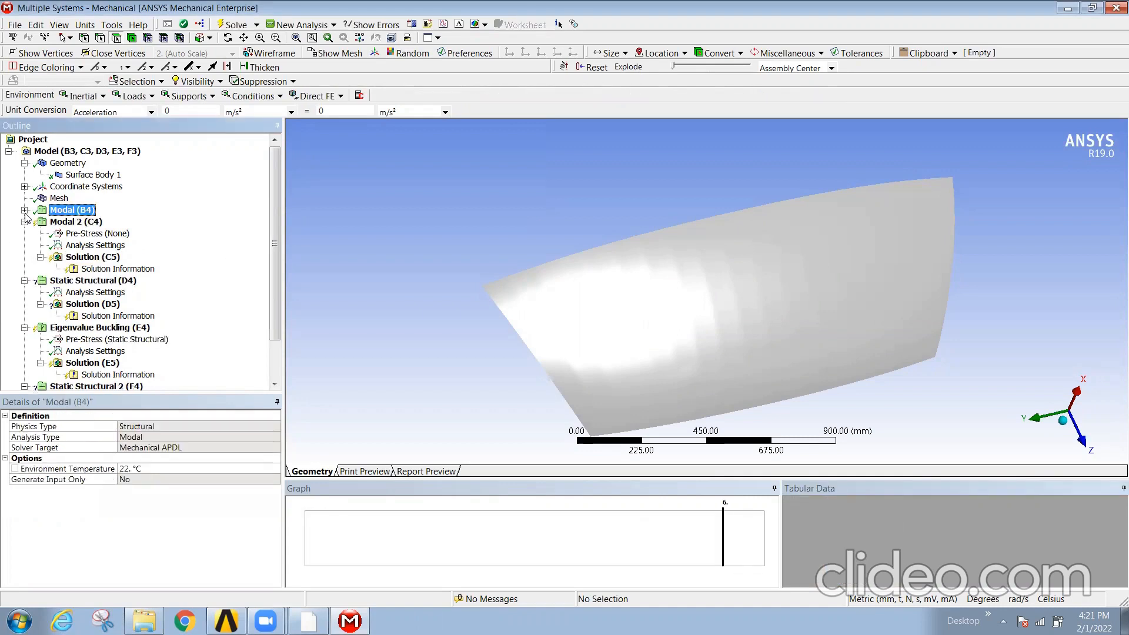
Insert a Fixed Support into the Modal 2 (C4) analysis
left_click(75, 221)
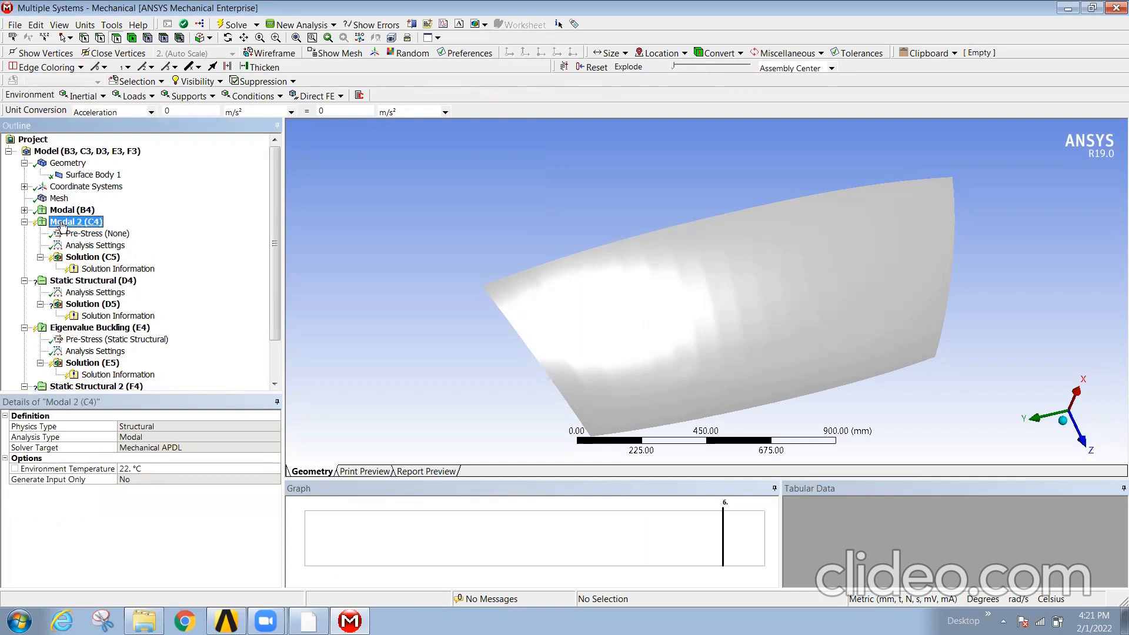
right_click(74, 221)
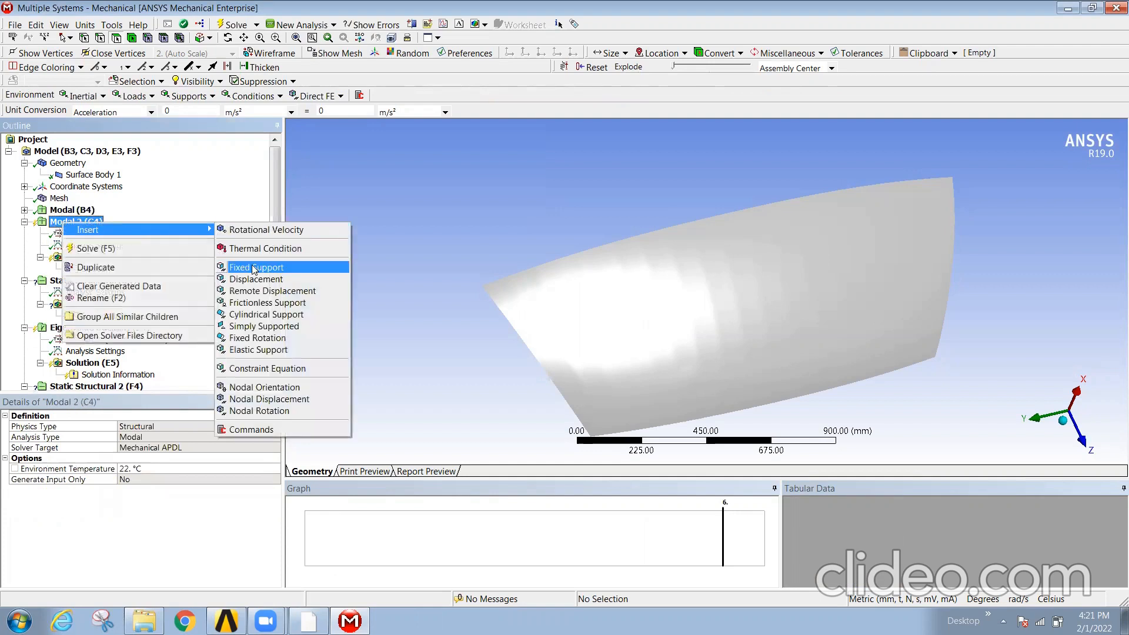
left_click(256, 267)
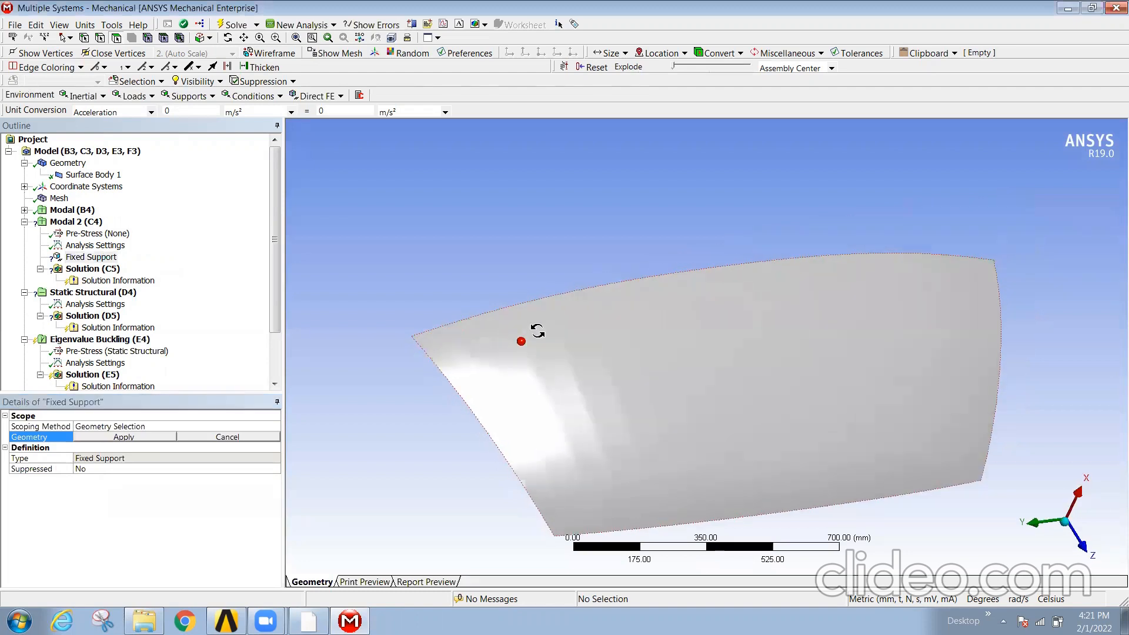
Rotate the windshield, select its four edges, and apply them to the Fixed Support
left_click_drag(536, 331, 645, 317)
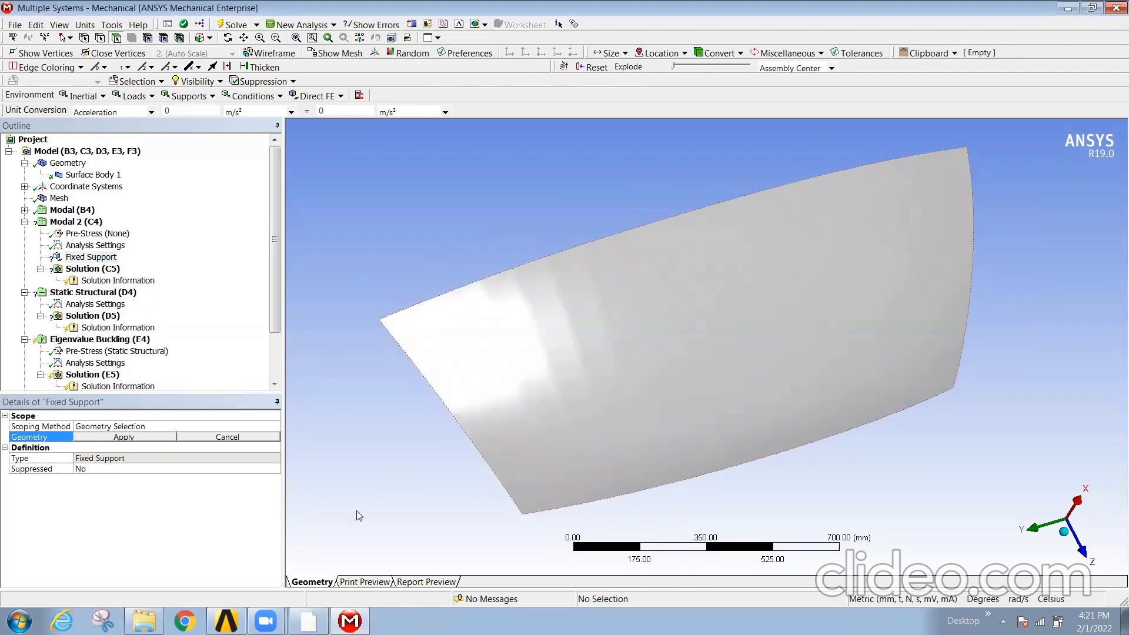
left_click_drag(503, 324, 429, 301)
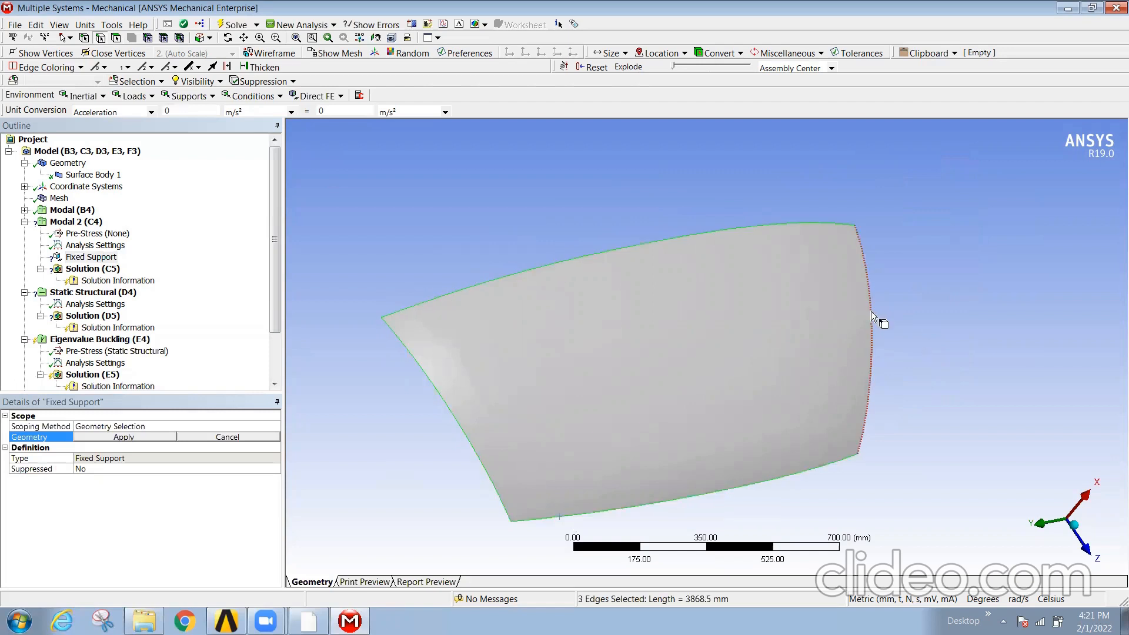
left_click(871, 317)
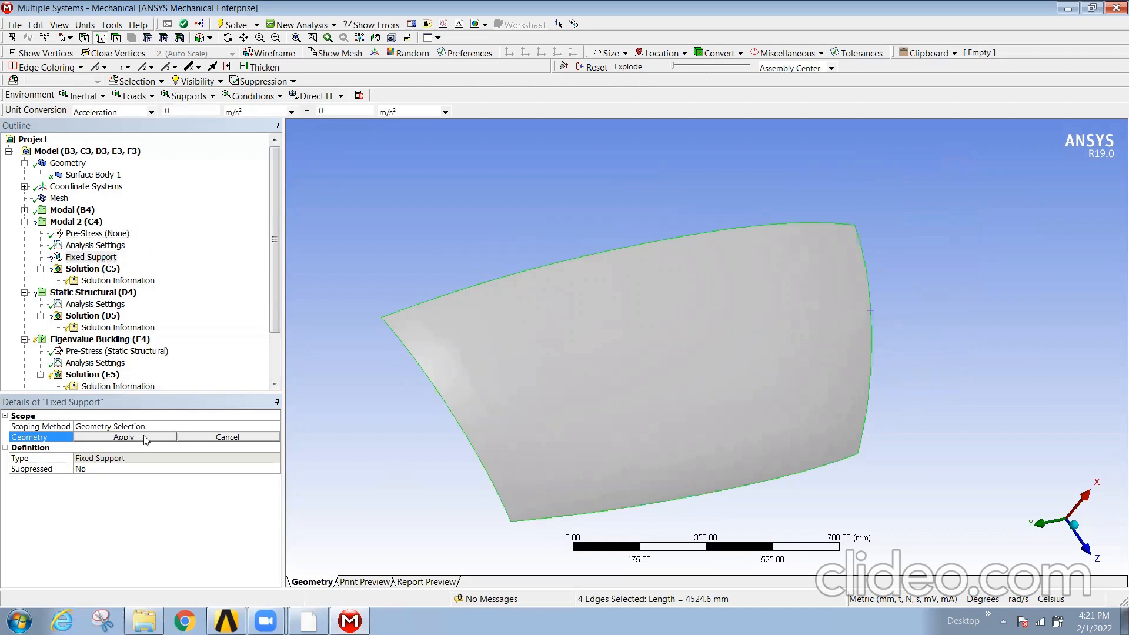
left_click(123, 436)
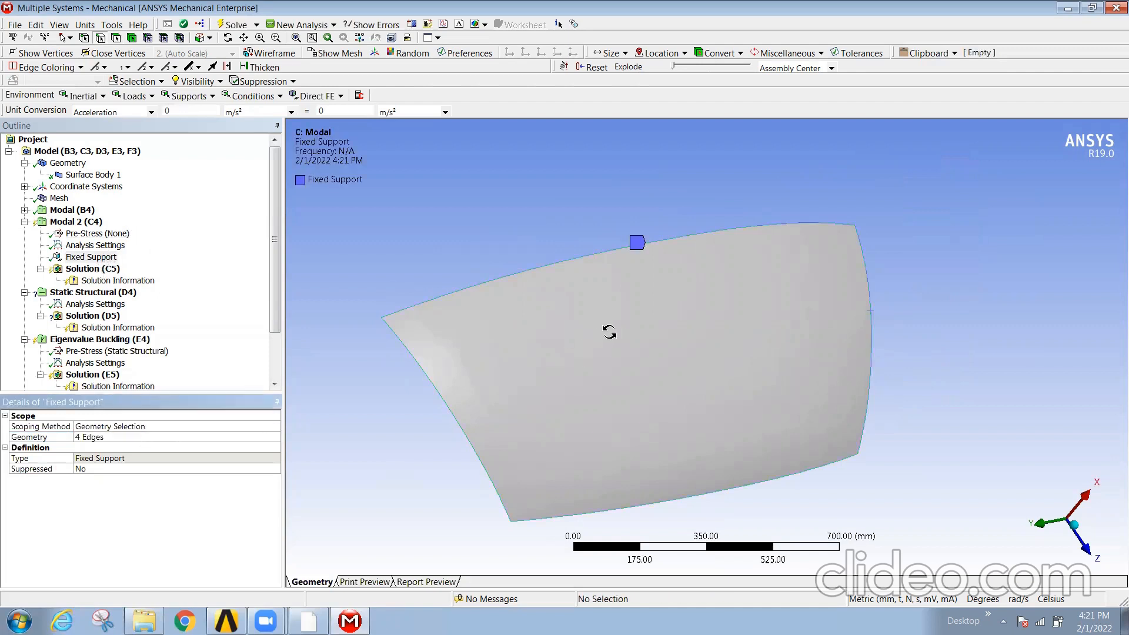
Inspect the edge Fixed Support, then solve Modal 2's Total Deformation under Solution (C5)
left_click_drag(638, 242, 608, 332)
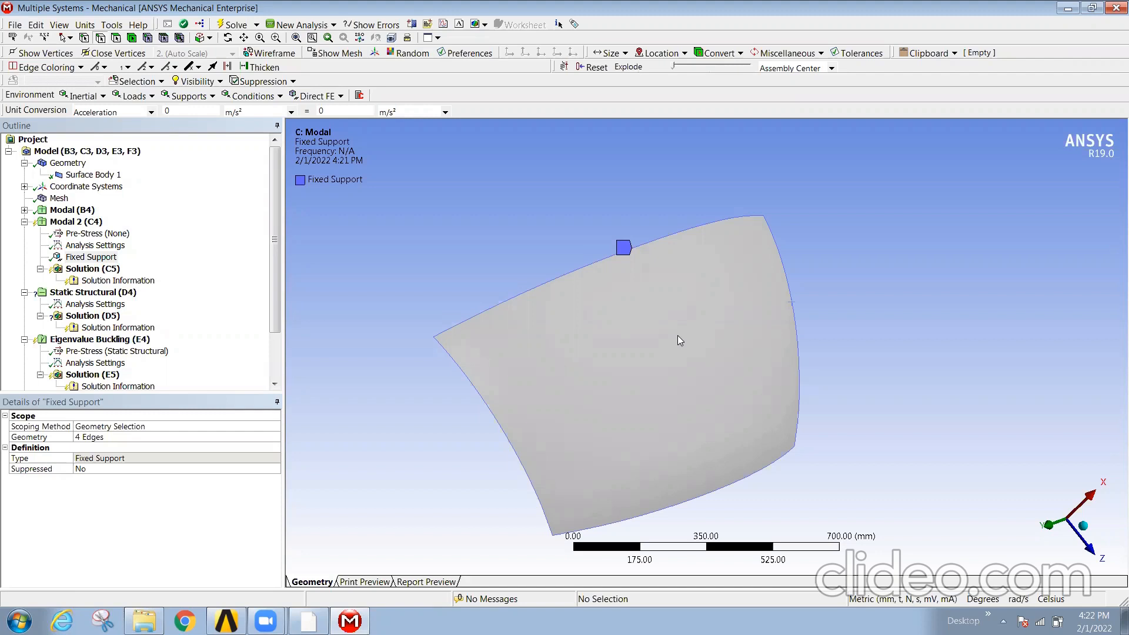
left_click(92, 256)
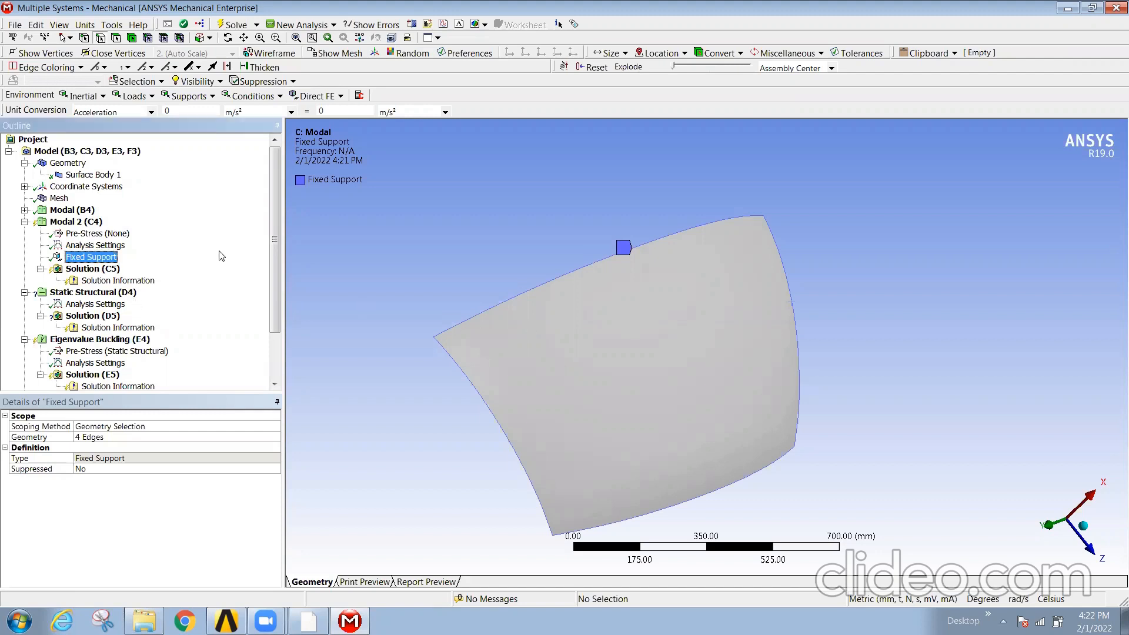
left_click(93, 269)
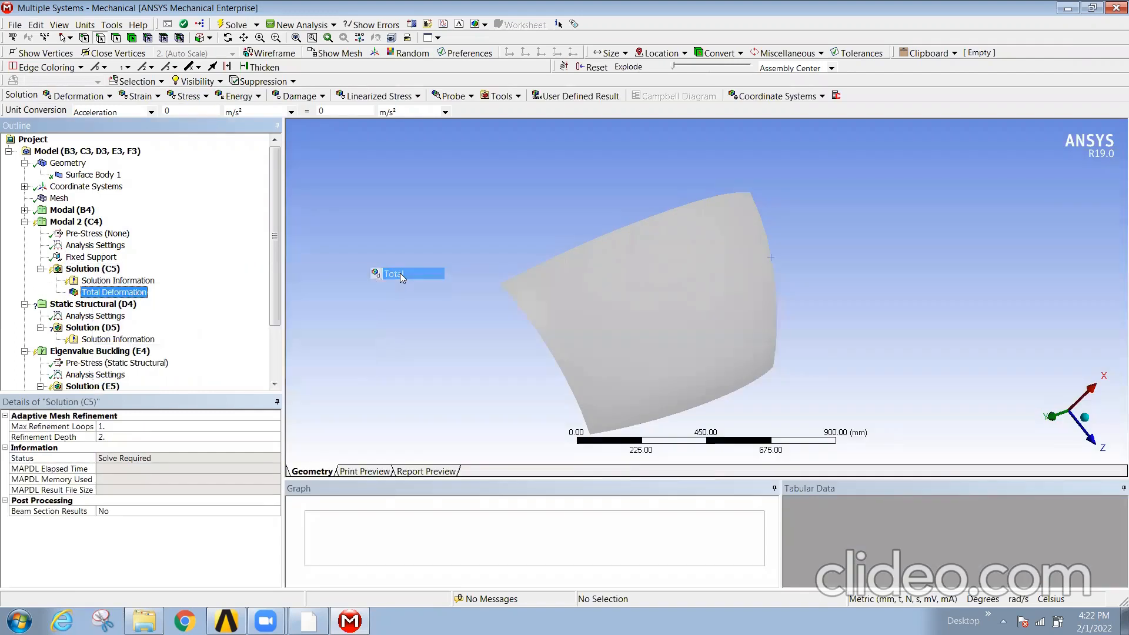
right_click(114, 292)
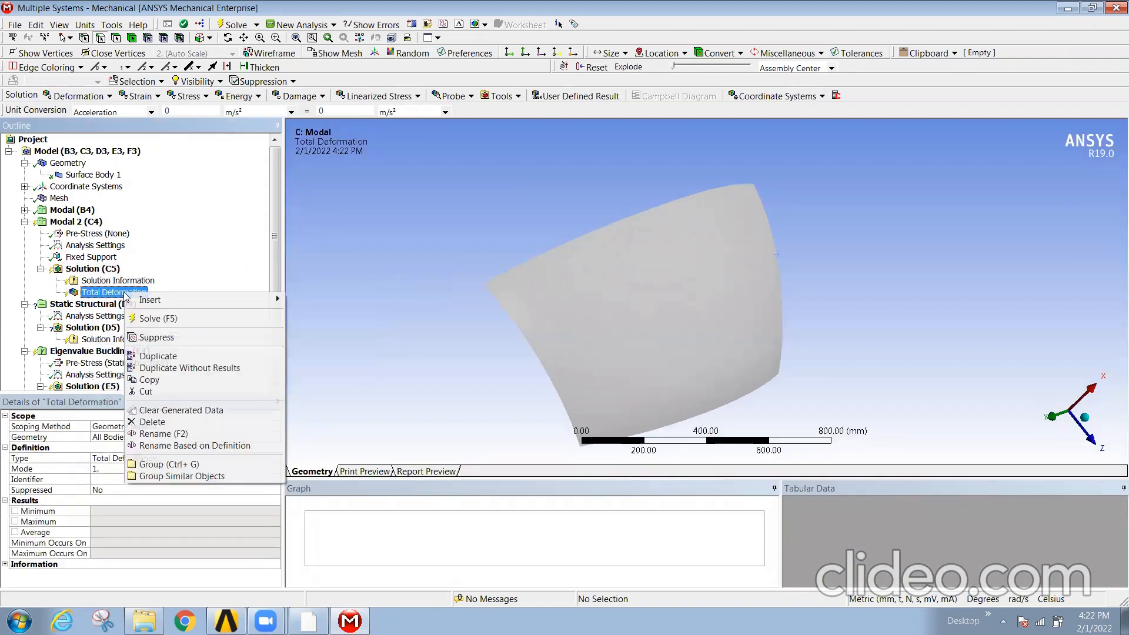
left_click(155, 319)
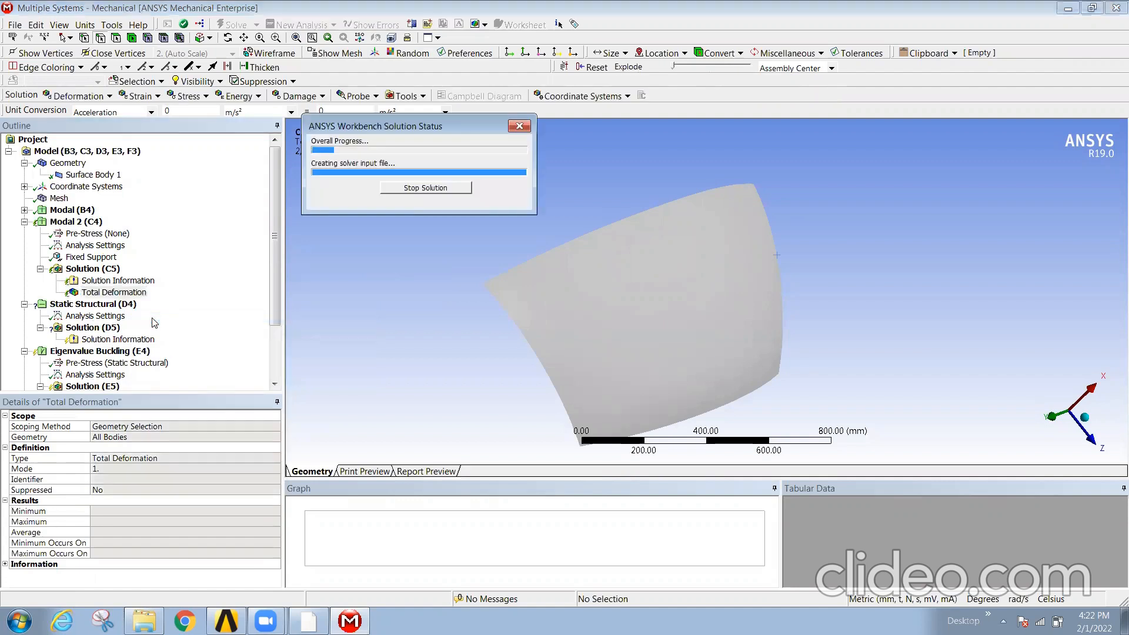